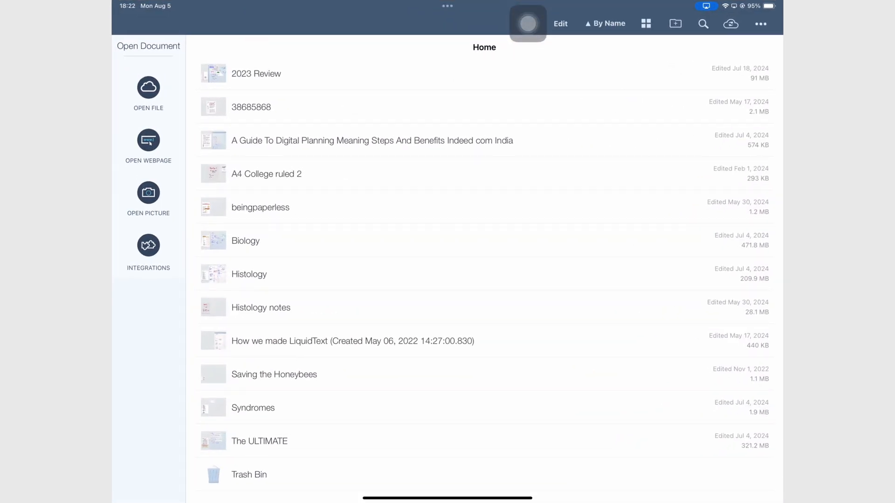
Reach the Pro 2023 / LIVE / LIVE Unlimited plan comparison via Settings > Purchases > Switch Plans
left_click(760, 24)
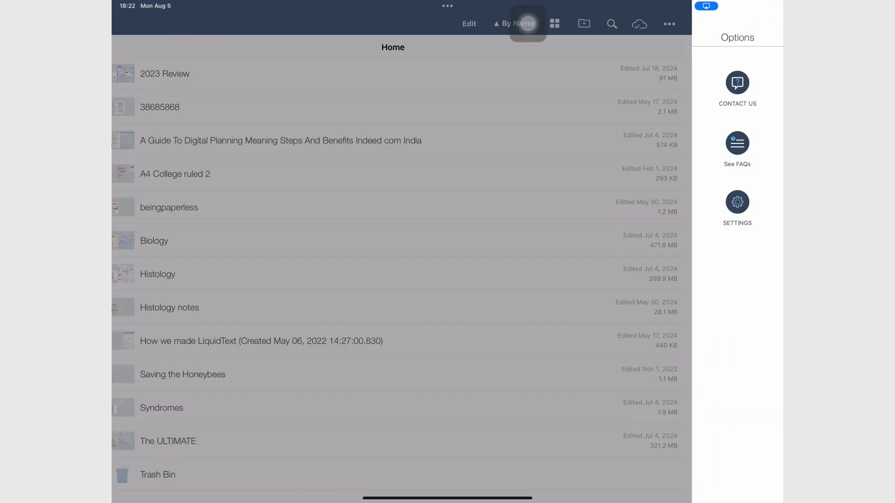
left_click(737, 202)
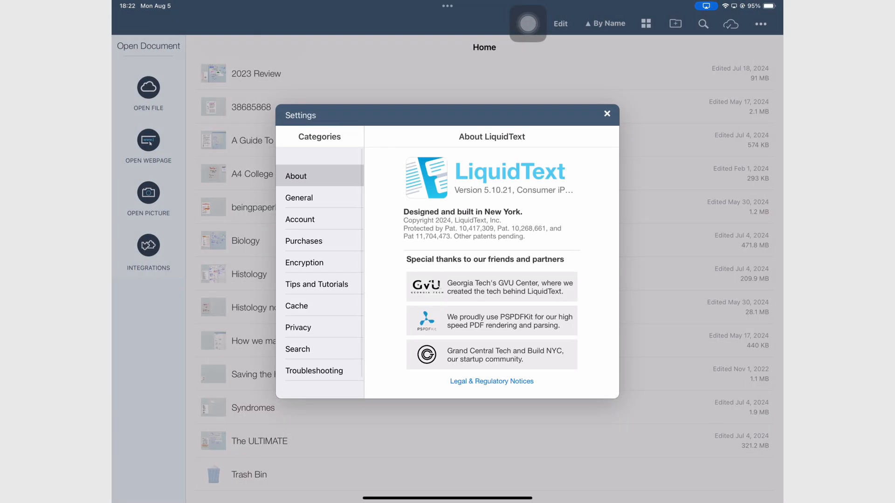
left_click(304, 241)
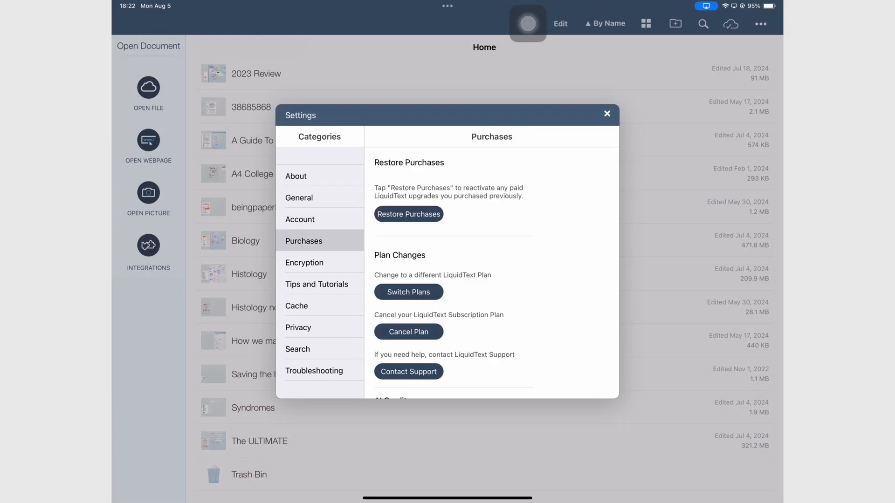
left_click(408, 291)
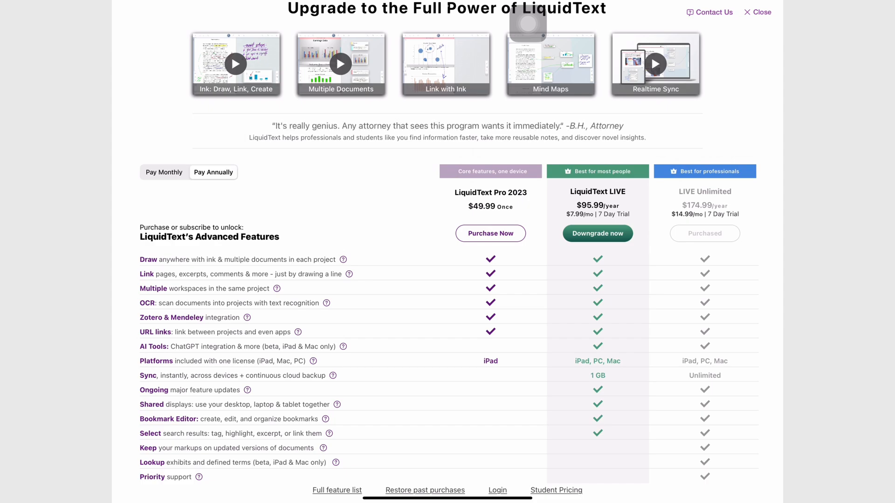
left_click(555, 490)
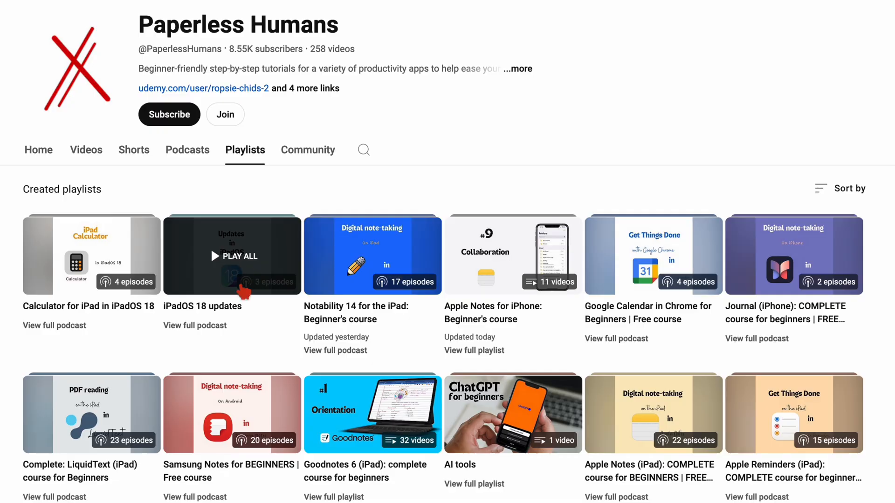
From the channel playlists, follow the Notability 14 course link through to the Patreon membership tiers
scroll("down", 3)
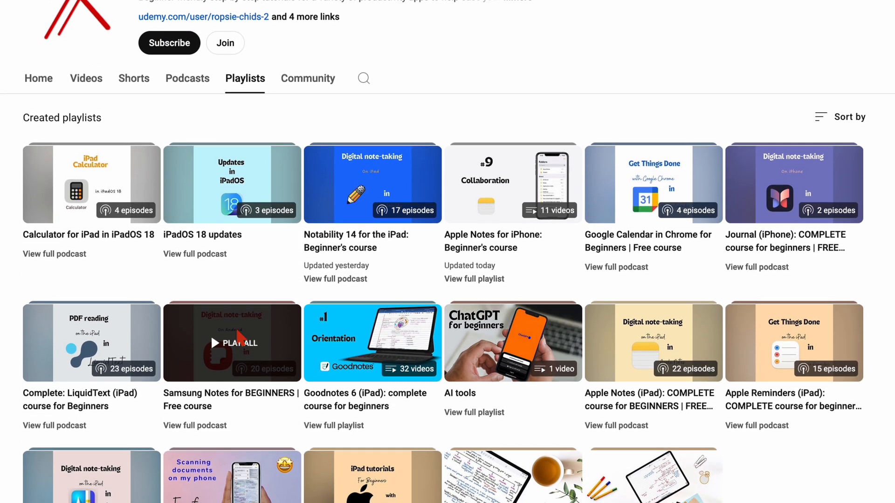
scroll("down", 3)
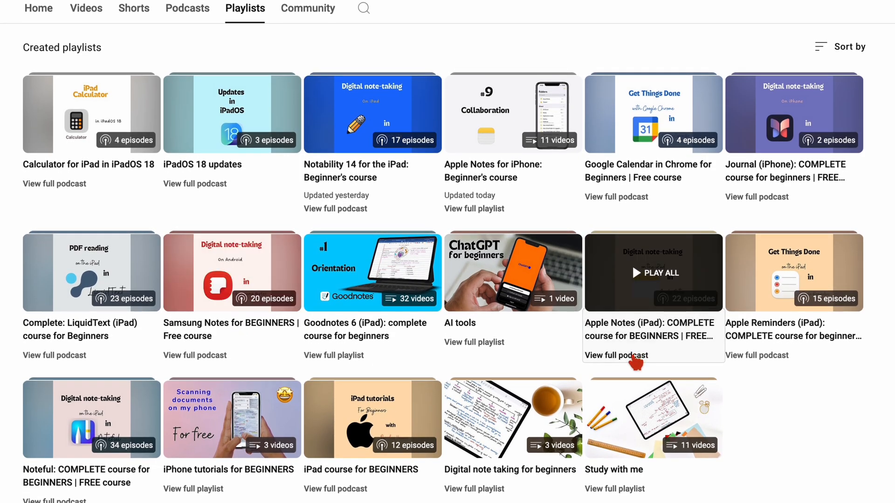
left_click(653, 272)
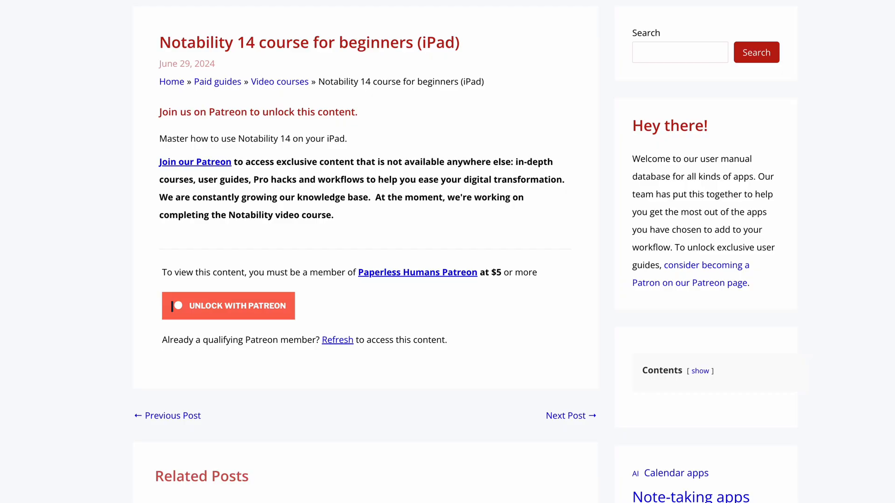
left_click(227, 306)
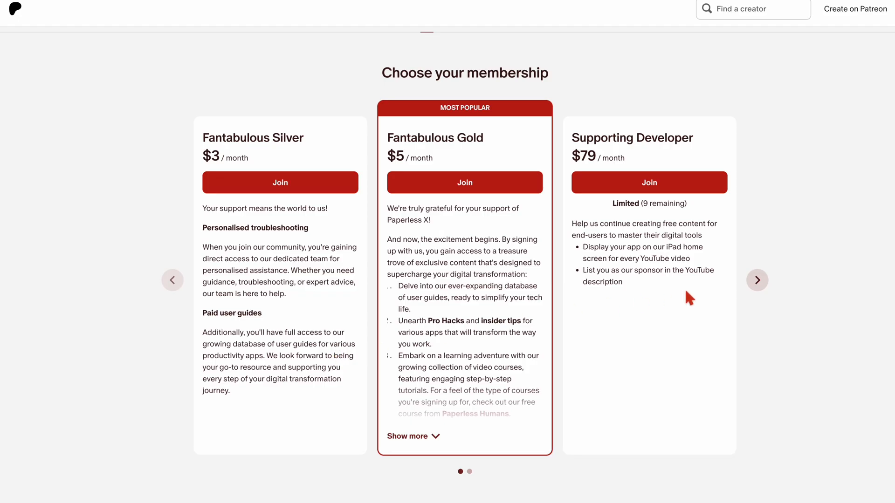
mouse_move(756, 281)
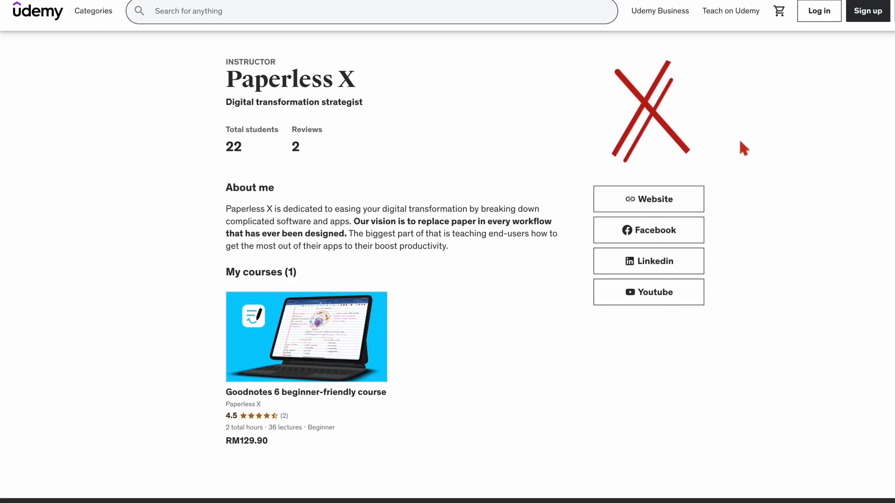
Open the Goodnotes 6 beginner course on Udemy and scroll down to its Course content
left_click(305, 337)
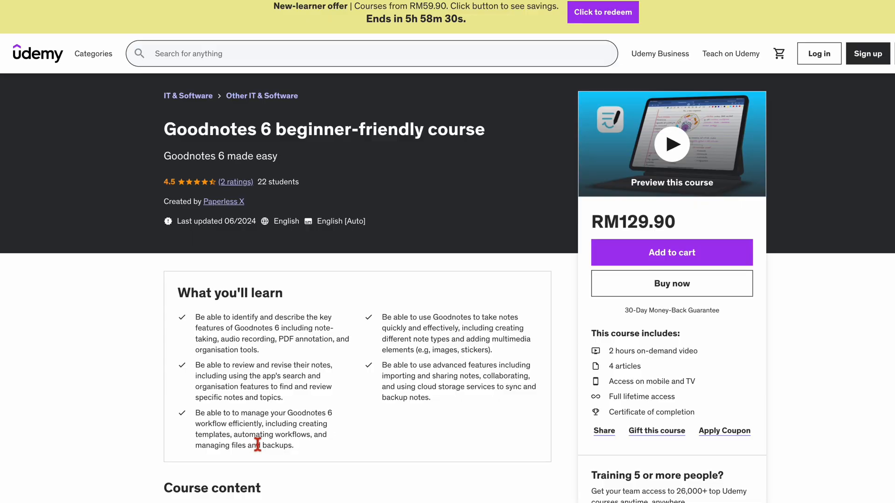
scroll("down", 3)
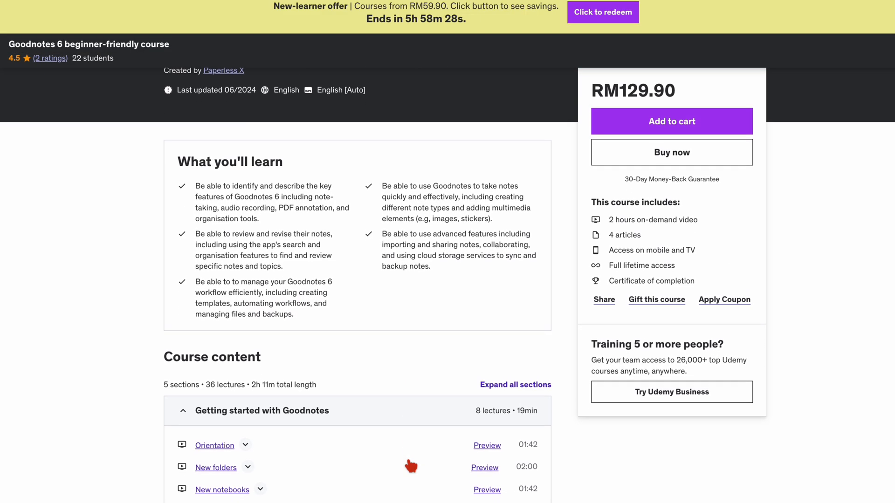
scroll("down", 3)
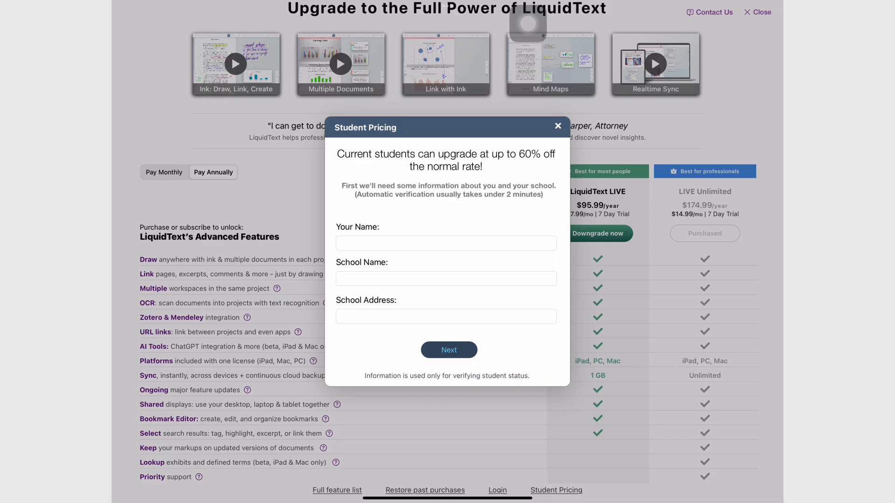
Close the Student Pricing form and scroll the plans page back to the top
left_click(557, 126)
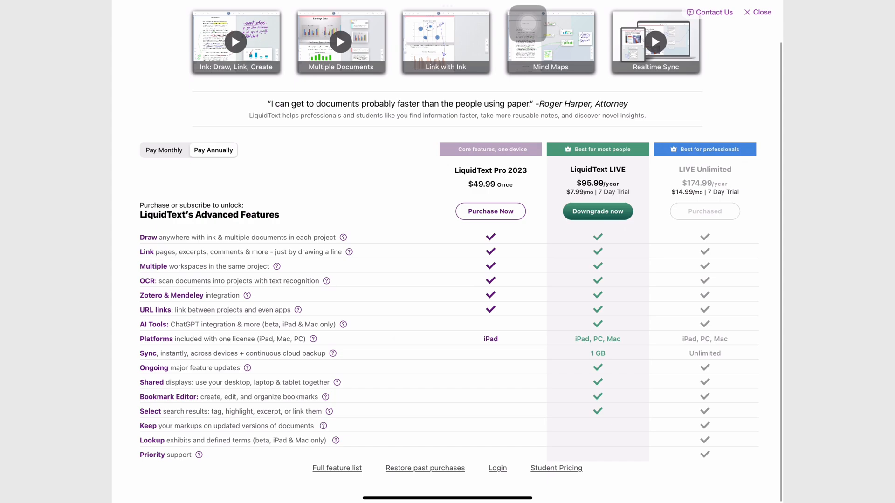
scroll("up", 3)
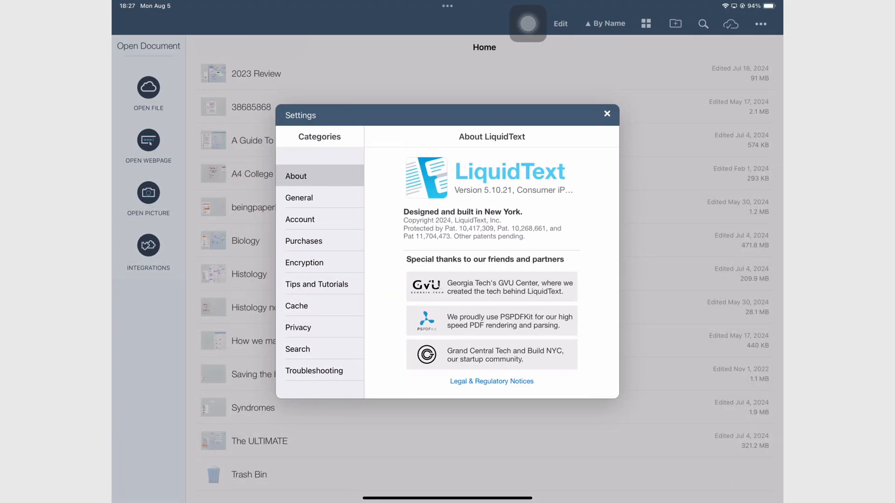
Close Settings and try opening the Hypoxia file, dismissing the file access error
left_click(607, 114)
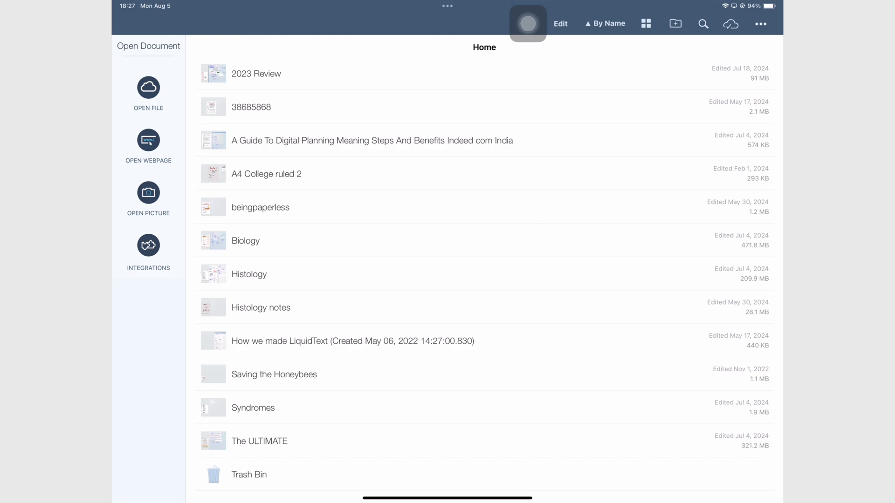
left_click(148, 89)
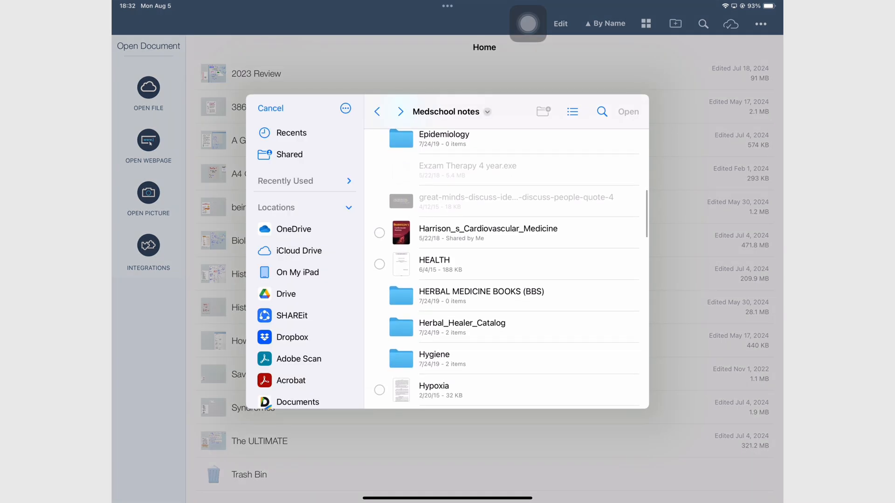
scroll("down", 3)
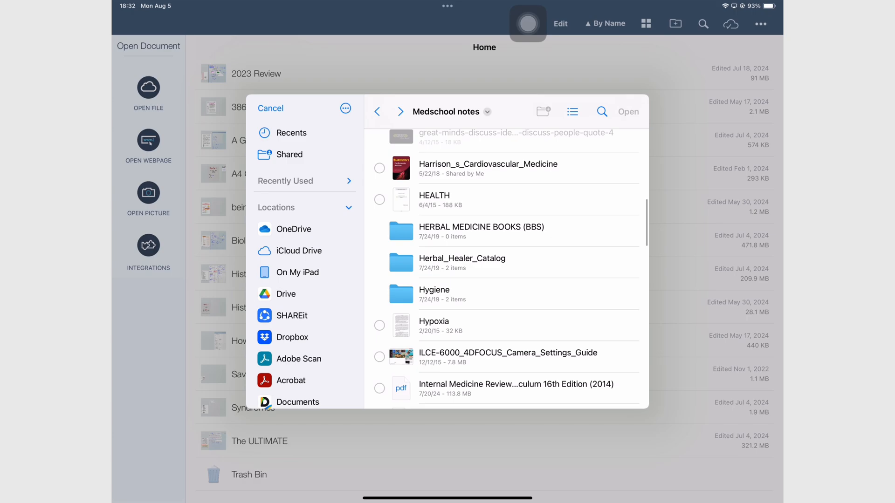
left_click(379, 326)
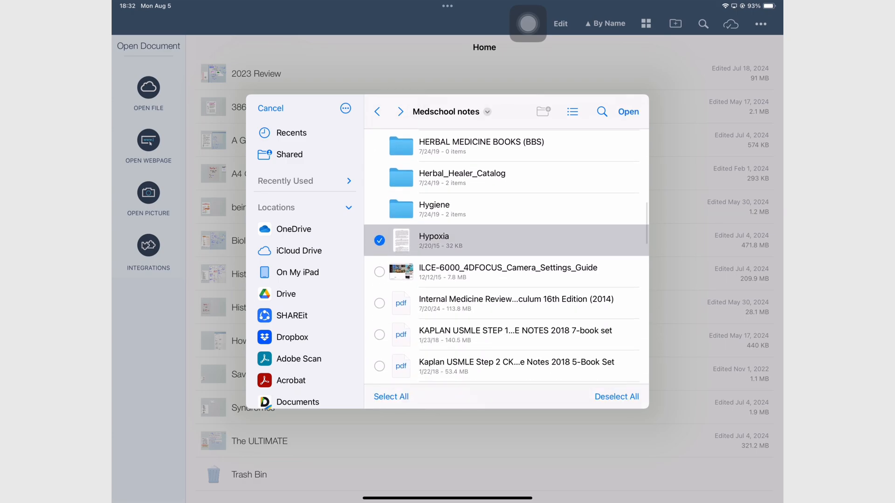
left_click(627, 111)
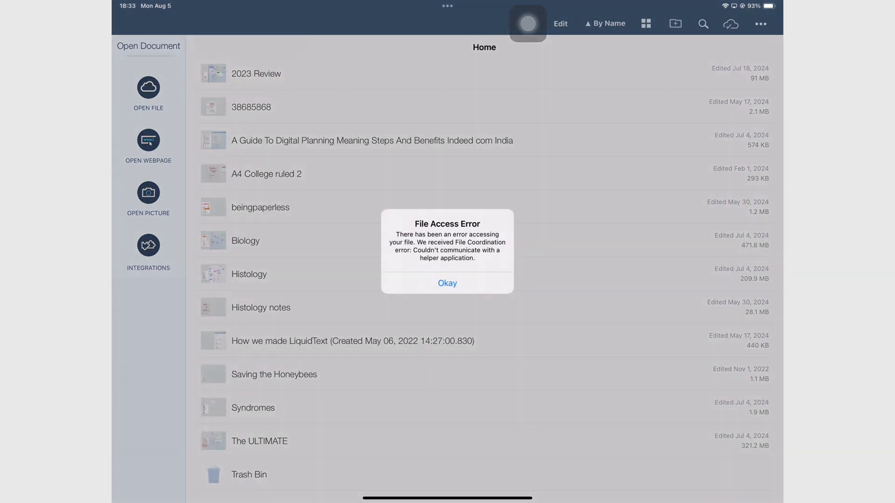
left_click(447, 284)
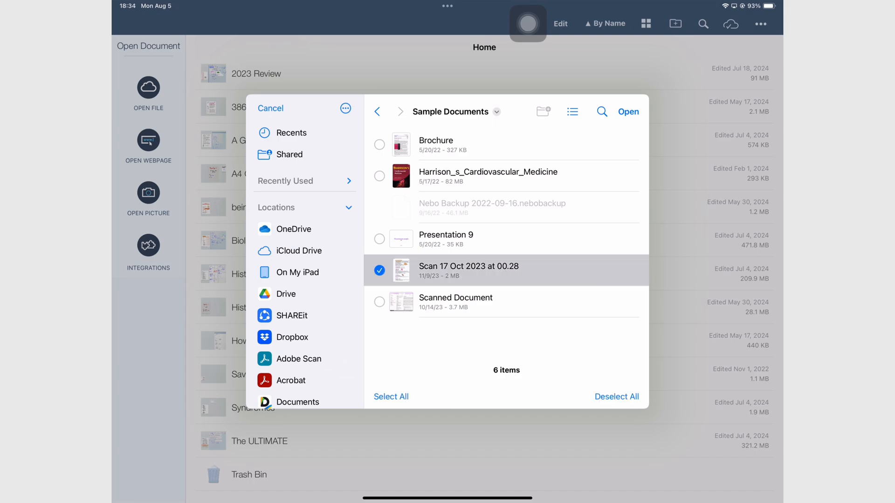
Open Scan 17 Oct 2023 at 00.28 as a new document, then return to the LiquidText Course folder
left_click(270, 109)
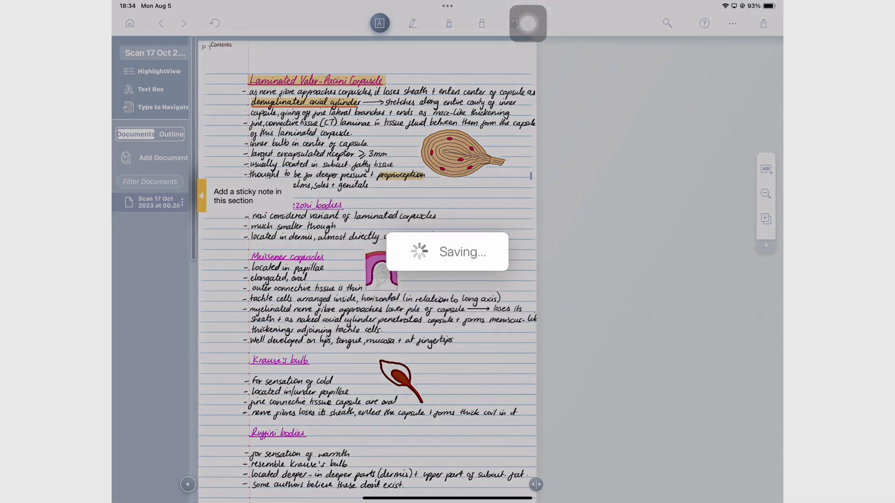
left_click(130, 23)
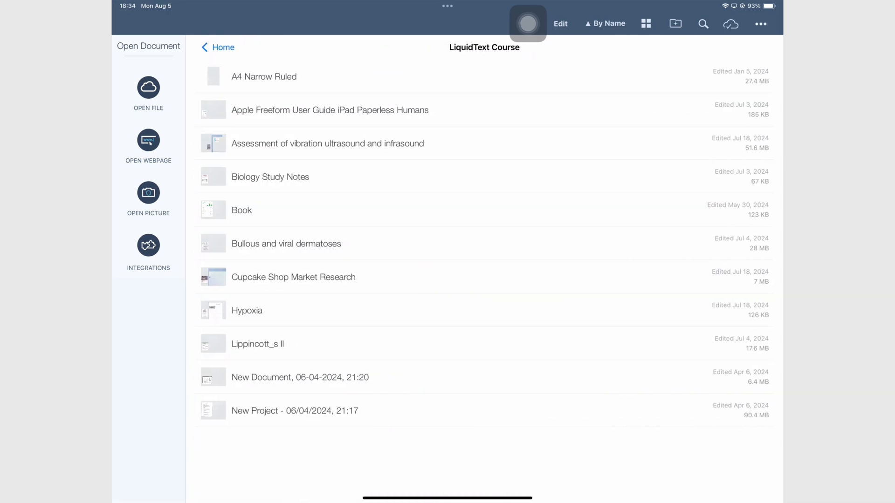
left_click(301, 376)
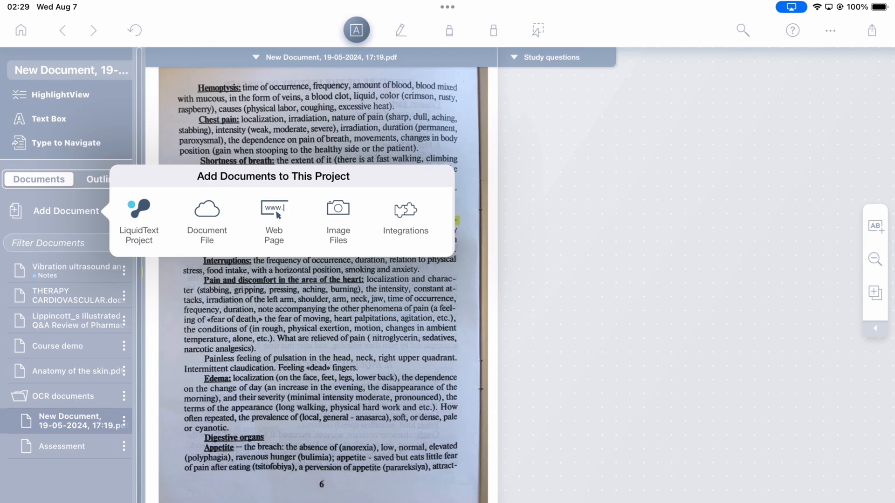
Import Anatomy of the skin from file storage and the Lippincott pharmacology PDF via Integrations
left_click(207, 221)
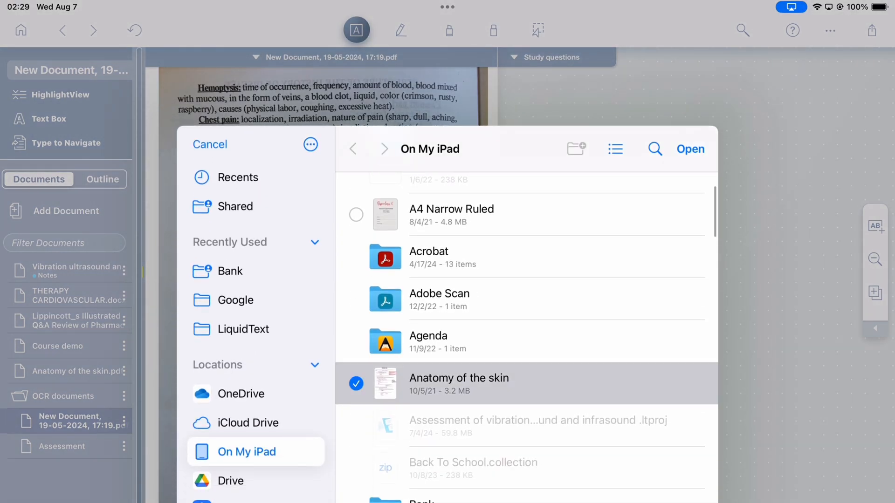
left_click(690, 149)
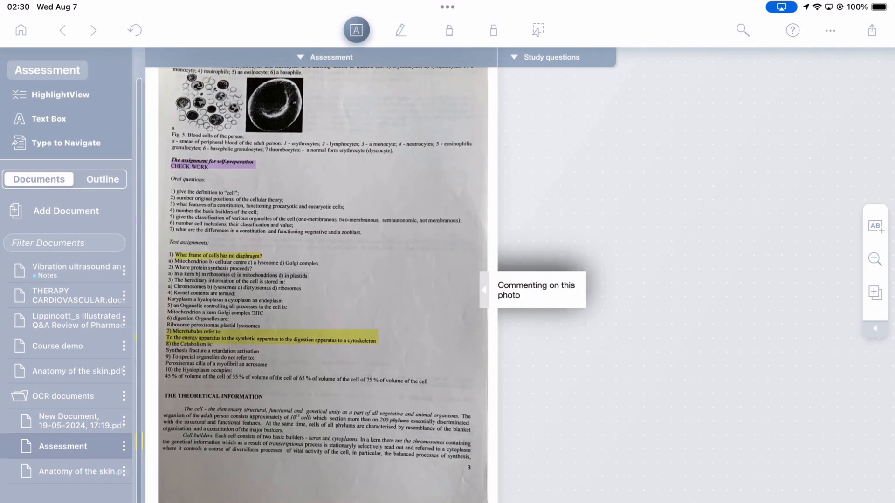
left_click(66, 210)
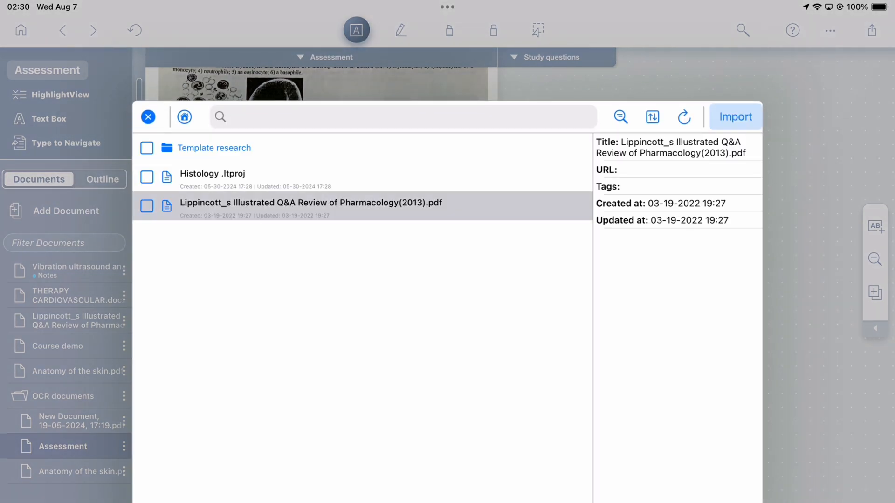
left_click(147, 206)
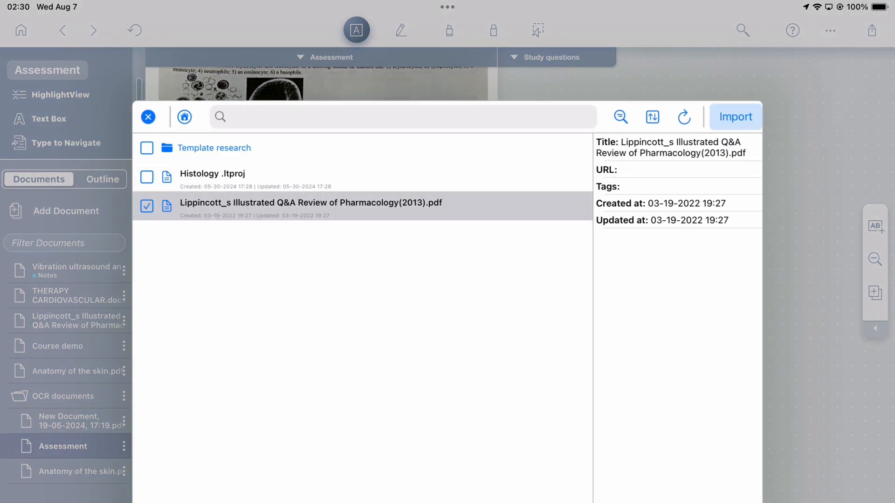
left_click(735, 116)
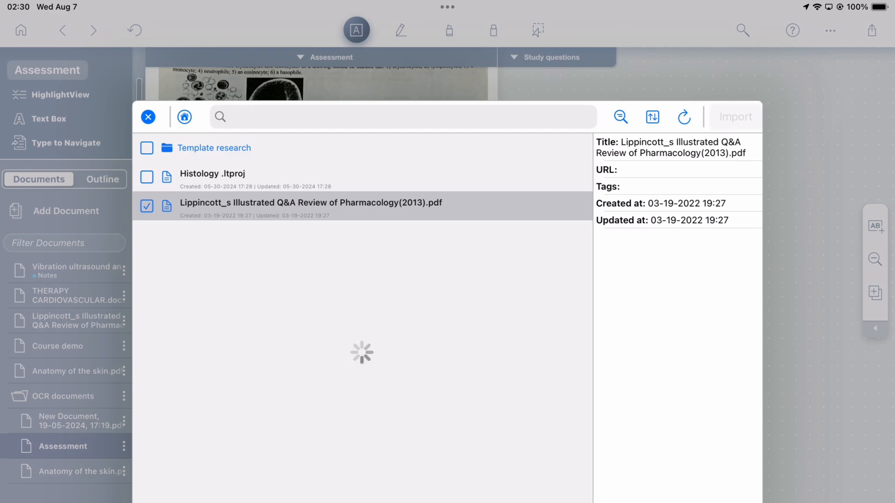
left_click(148, 117)
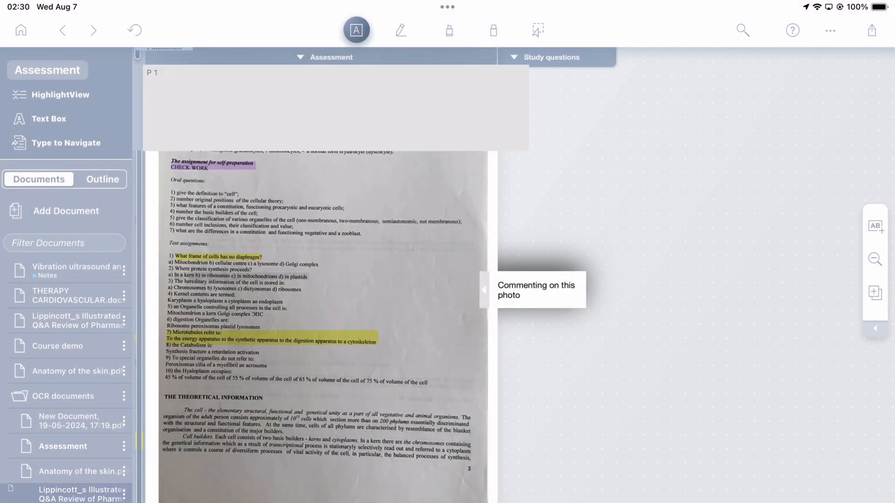
left_click(76, 321)
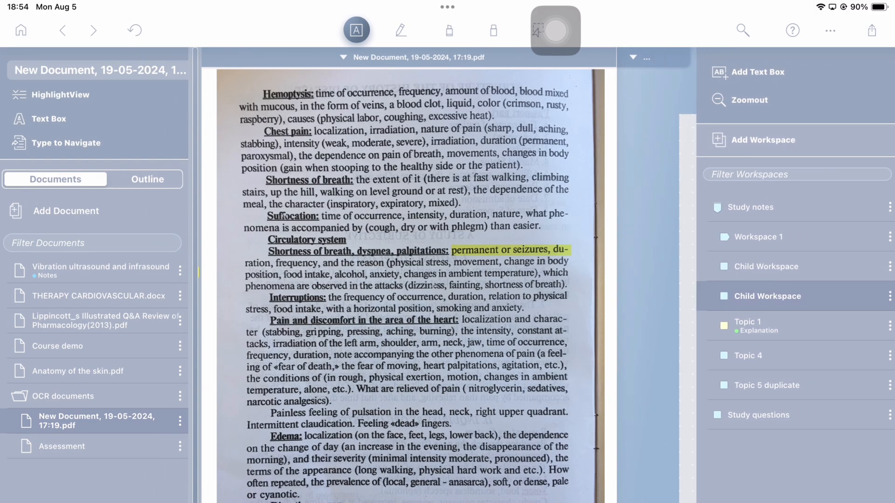
Arrange the stacked PDFs beside the Study questions, Study notes and Topic 1 workspaces
left_click(747, 321)
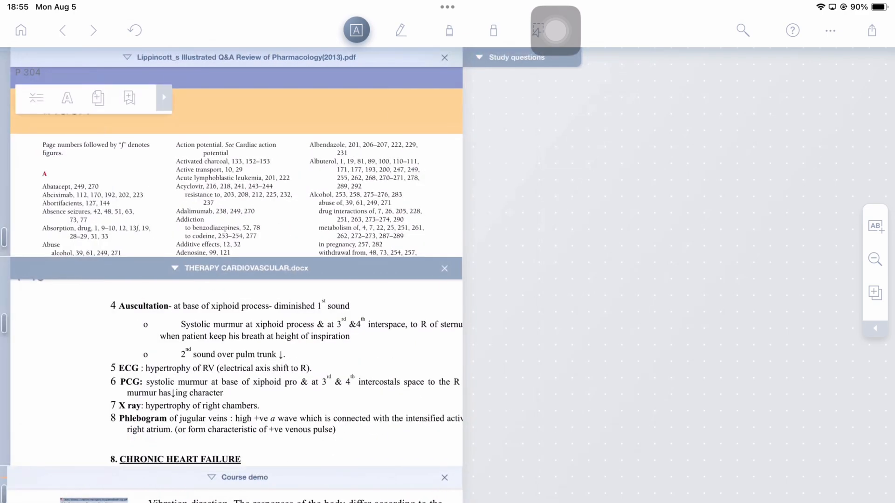
left_click(876, 328)
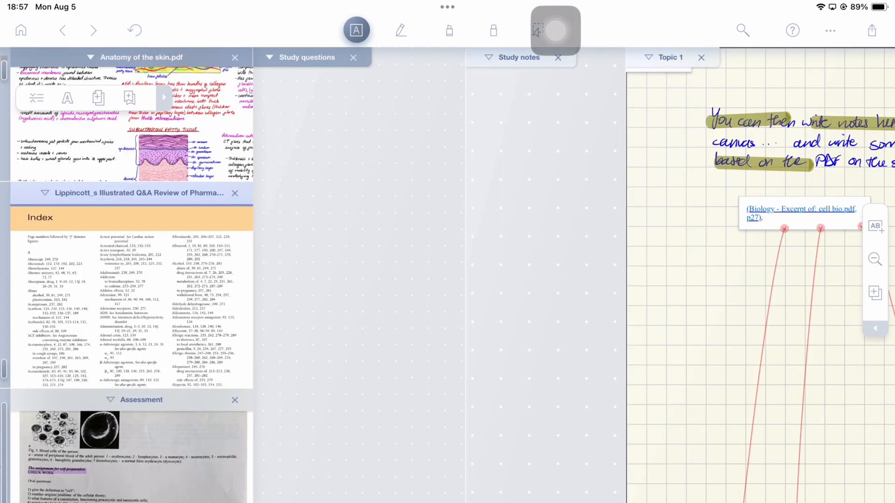
left_click(830, 29)
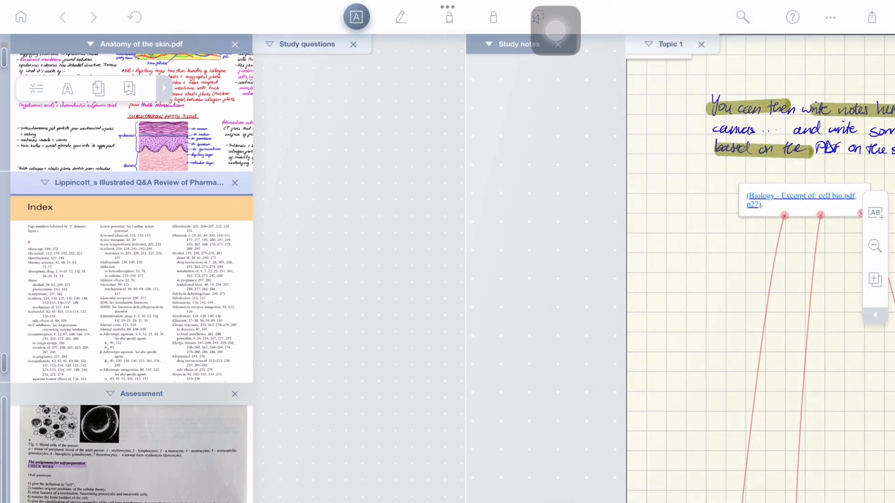
left_click(829, 17)
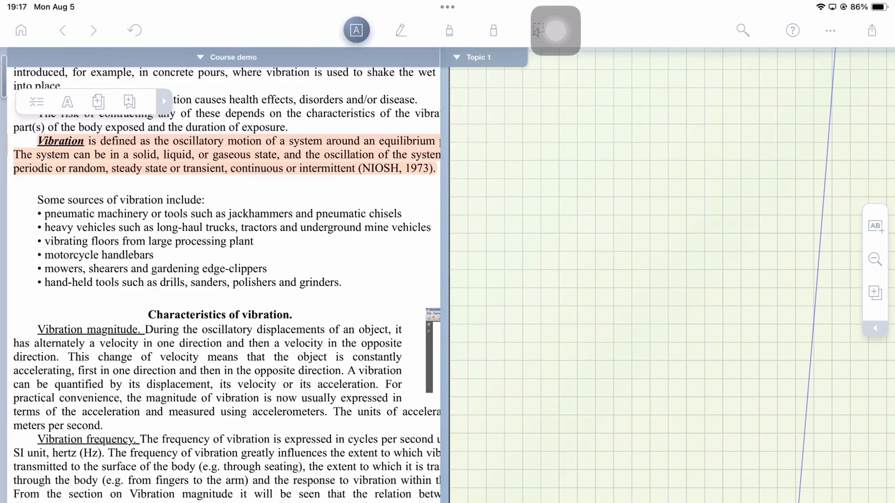
Highlight the Characteristics of vibration heading in yellow and the Vibration magnitude subheading
double_click(220, 314)
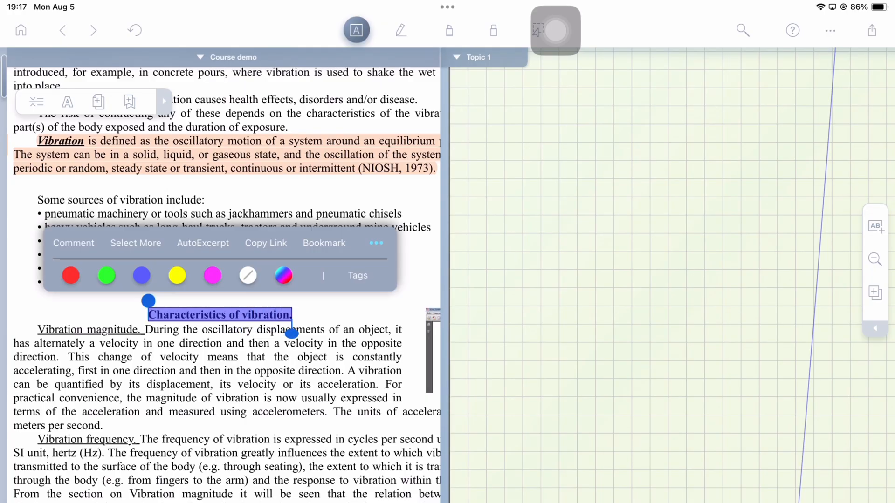
left_click(177, 276)
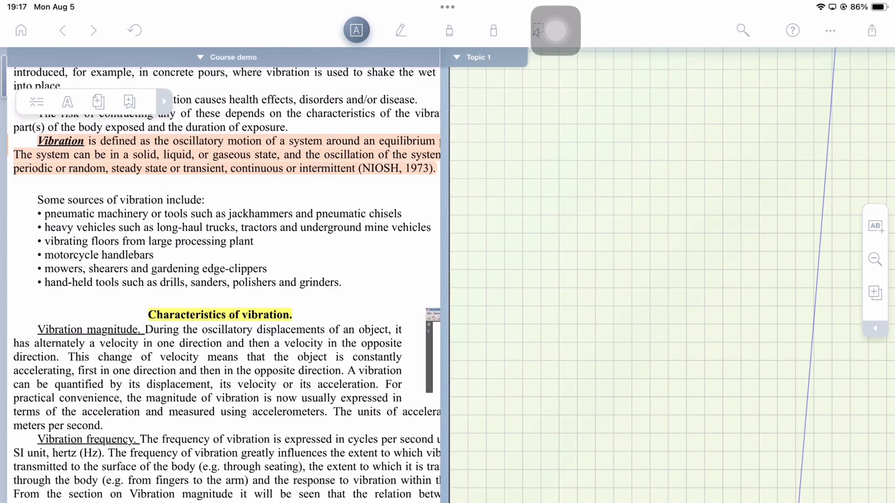
double_click(89, 329)
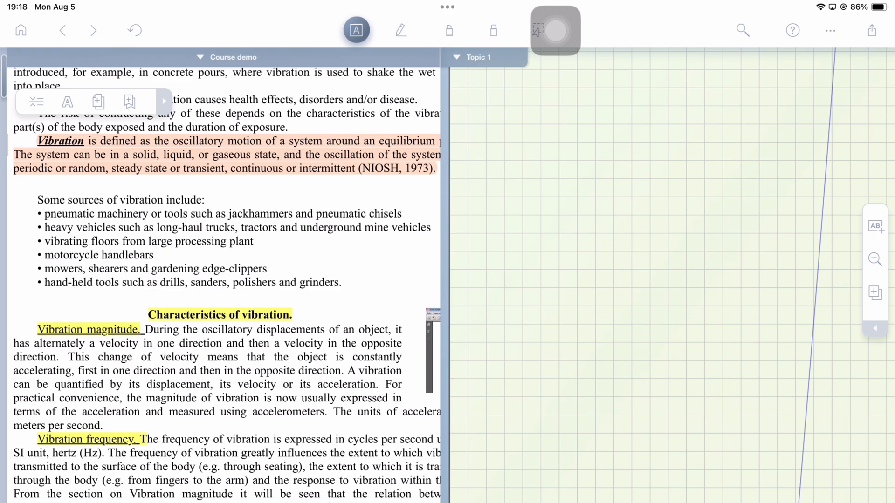
scroll("down", 3)
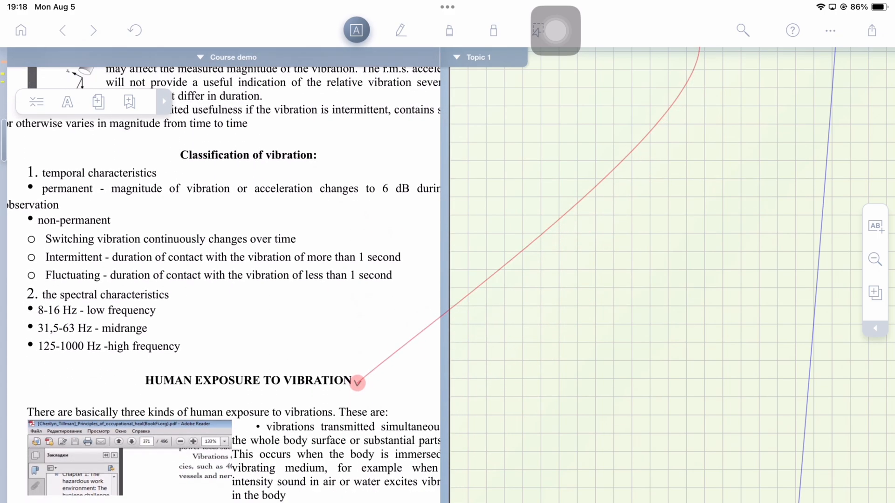
Bookmark the HUMAN EXPOSURE TO VIBRATION heading and look through the following pages
left_click(128, 103)
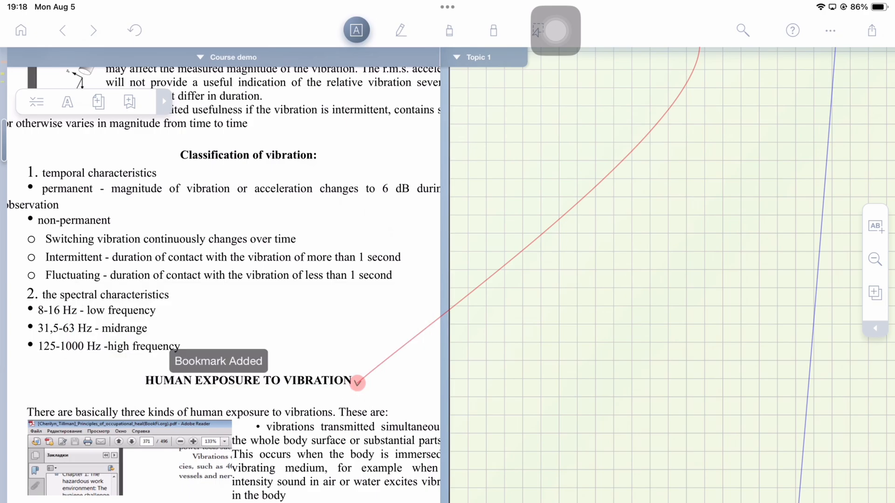
scroll("down", 3)
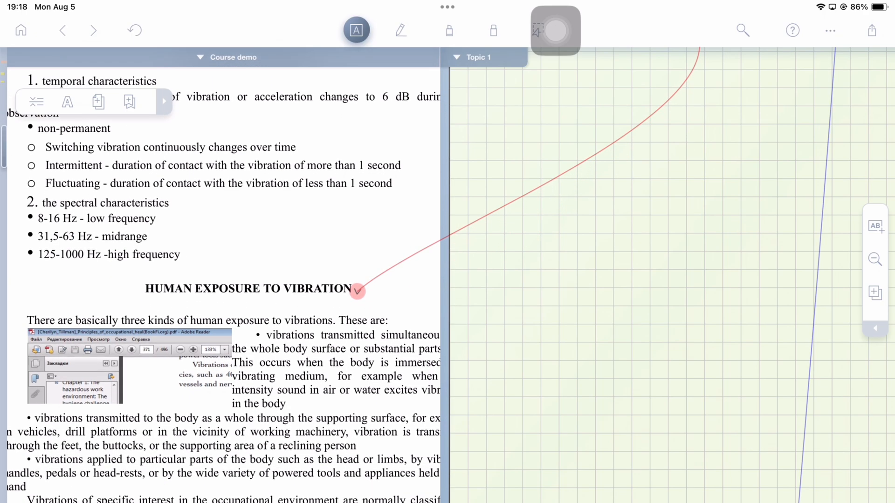
scroll("down", 3)
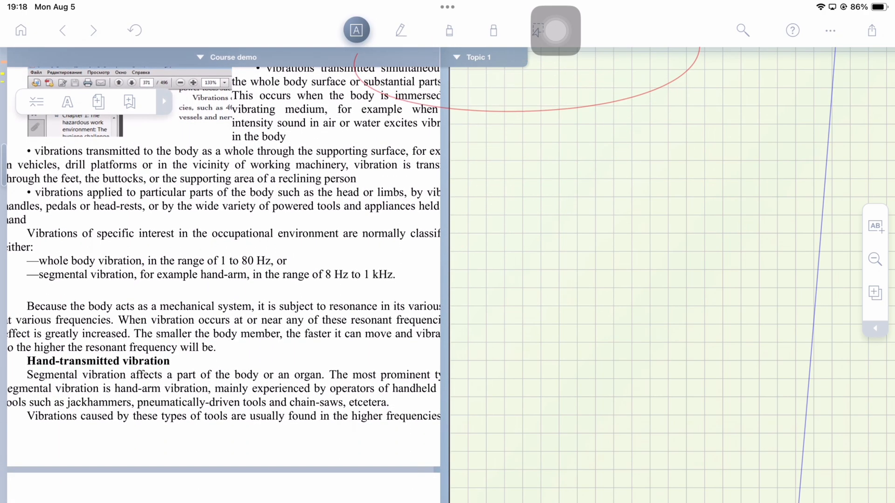
scroll("up", 3)
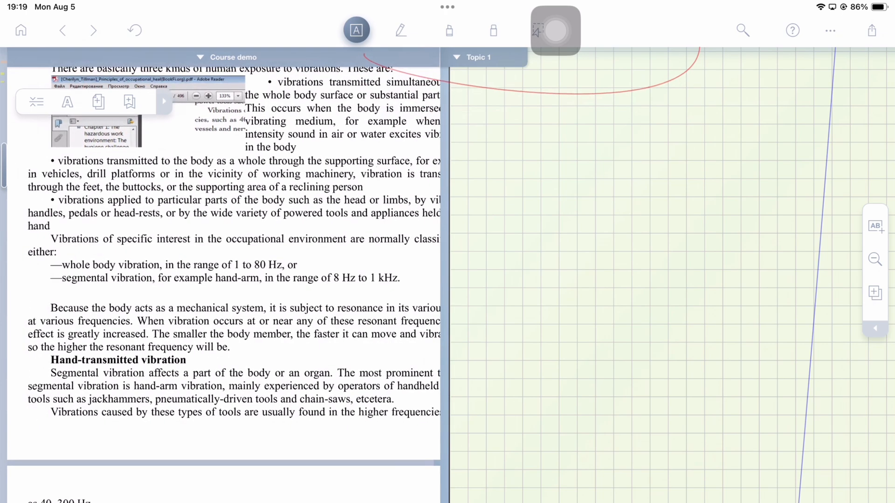
Add a canvas comment beside the text saying the information is being commented on to make it stand out
double_click(60, 360)
type("I am co")
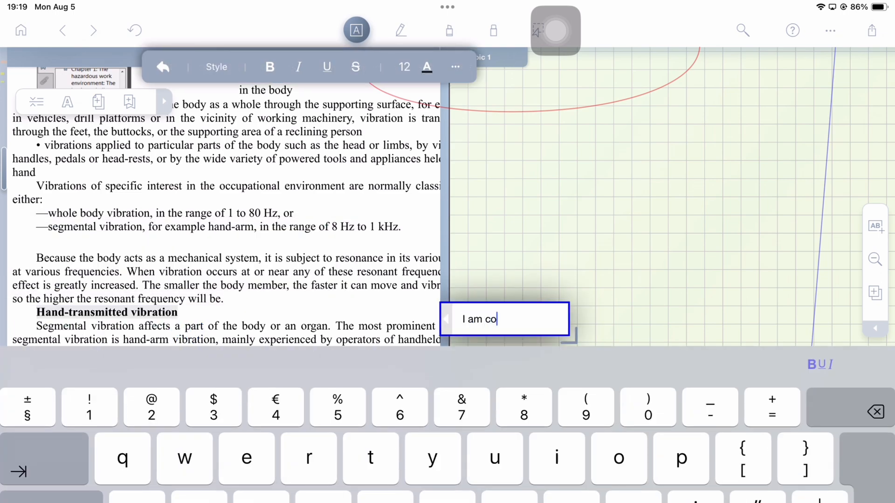
type("mmenting on this information")
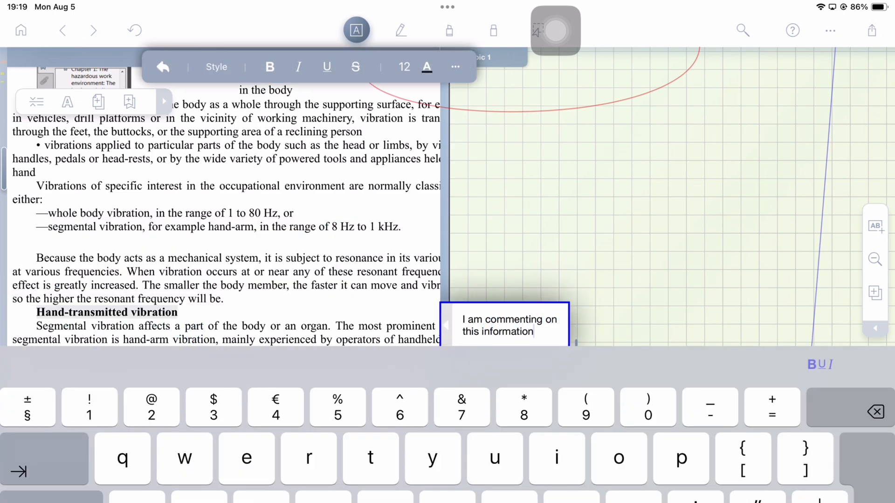
type("to make it standout")
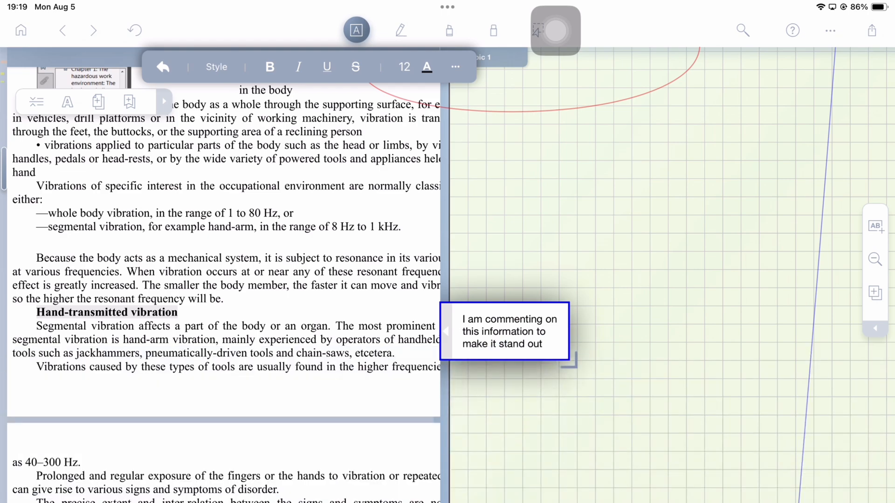
scroll("down", 3)
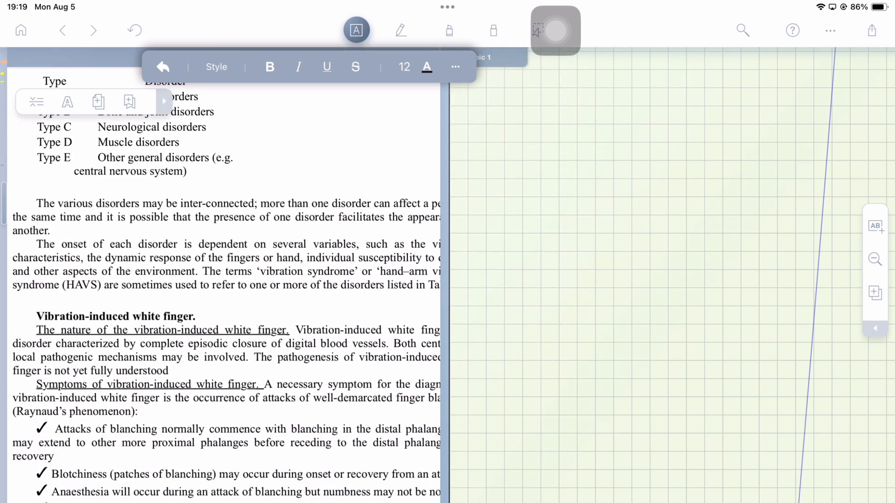
Recolour the Characteristics of vibration highlight from yellow to green
double_click(115, 316)
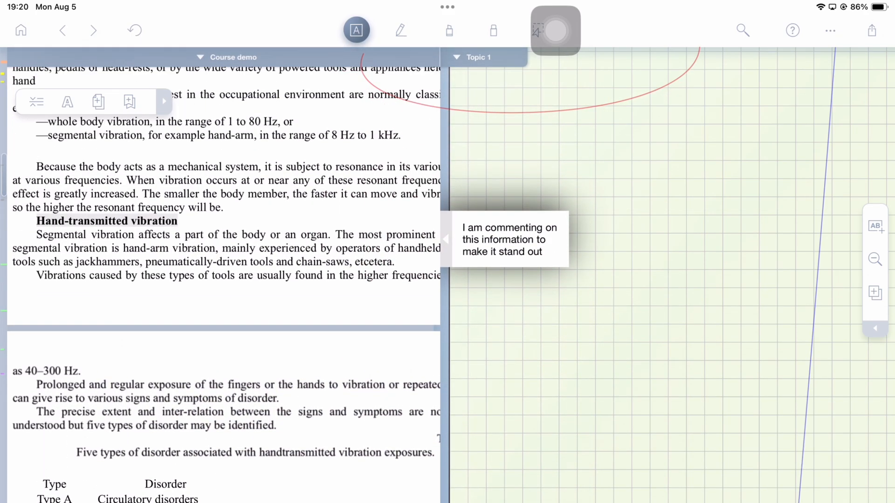
scroll("up", 3)
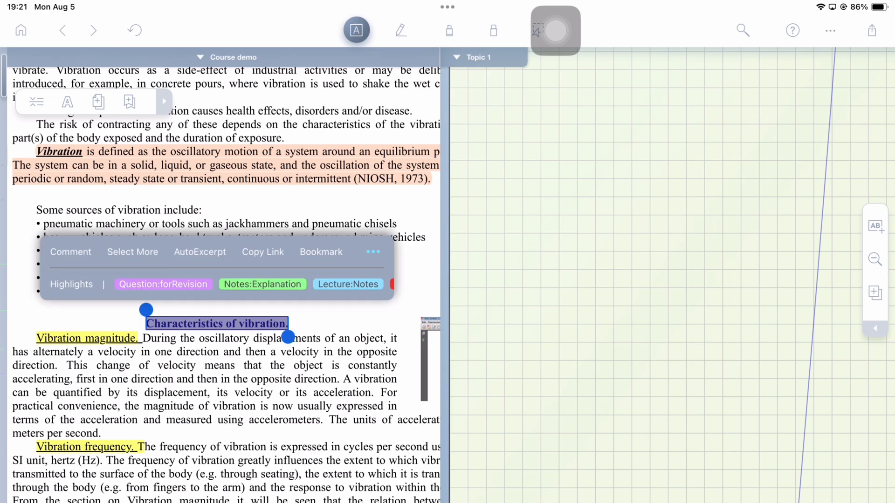
left_click(72, 284)
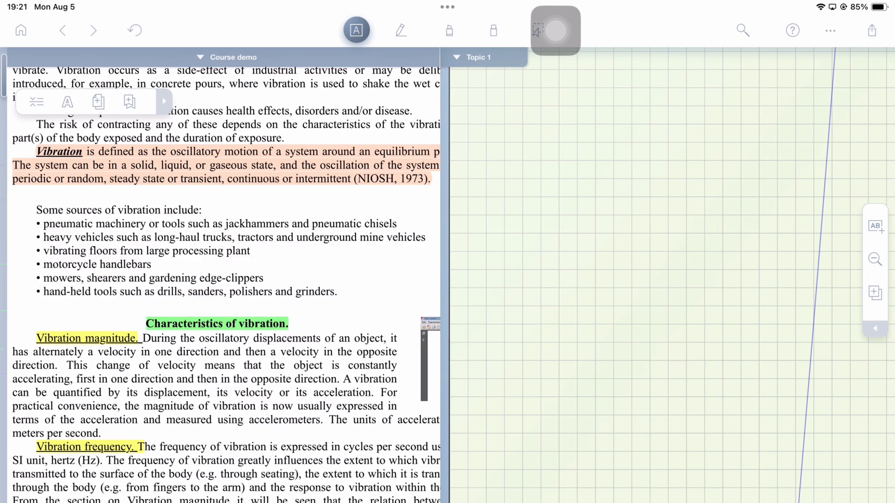
scroll("down", 3)
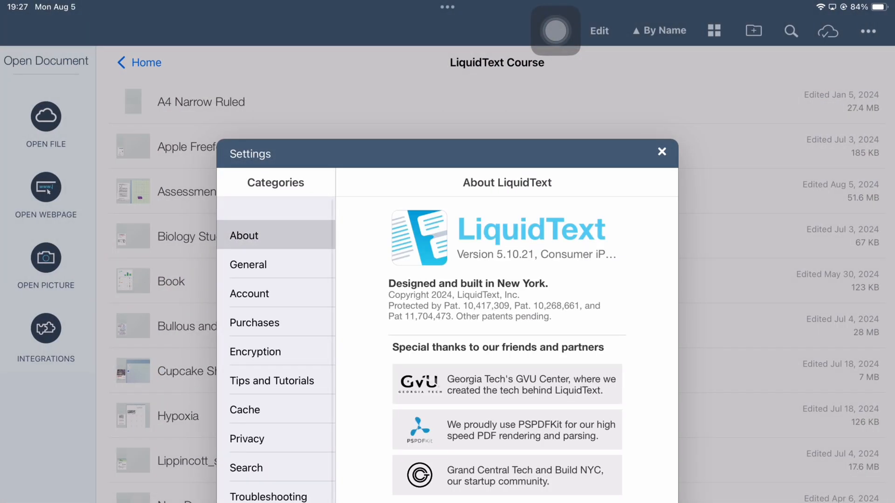
View the General settings, close Settings and return to the workspace beside the reading
left_click(248, 264)
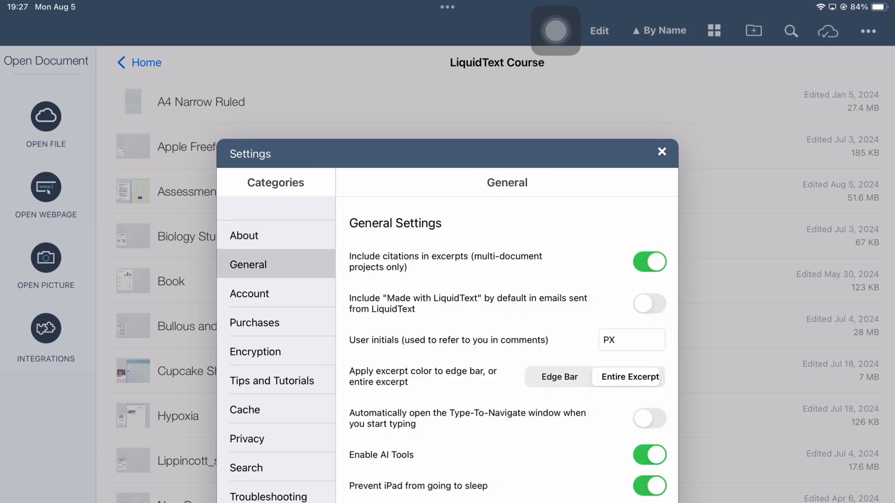
left_click(662, 151)
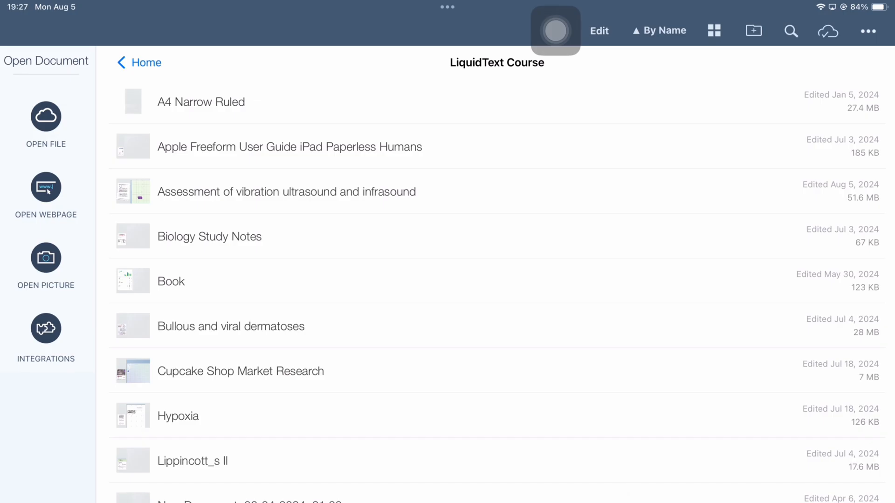
left_click(286, 192)
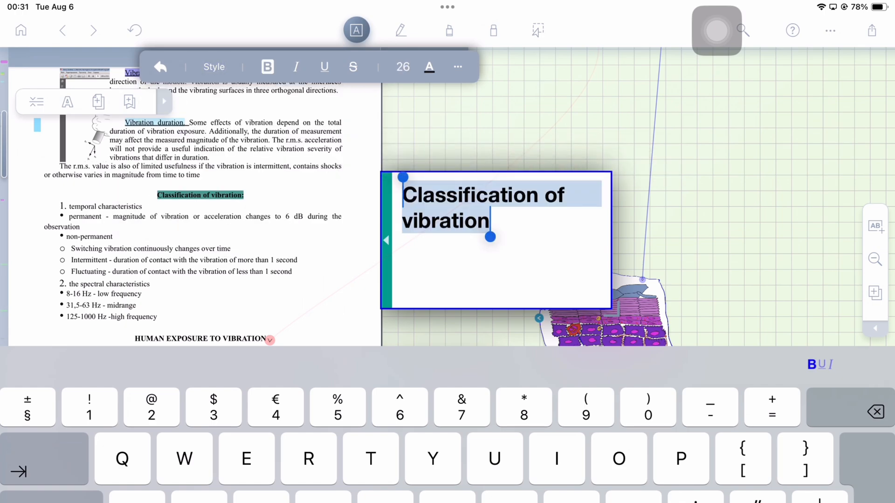
Type 'Added that heading' into the comment and give its title the Heading 1 style
type("Added that heading")
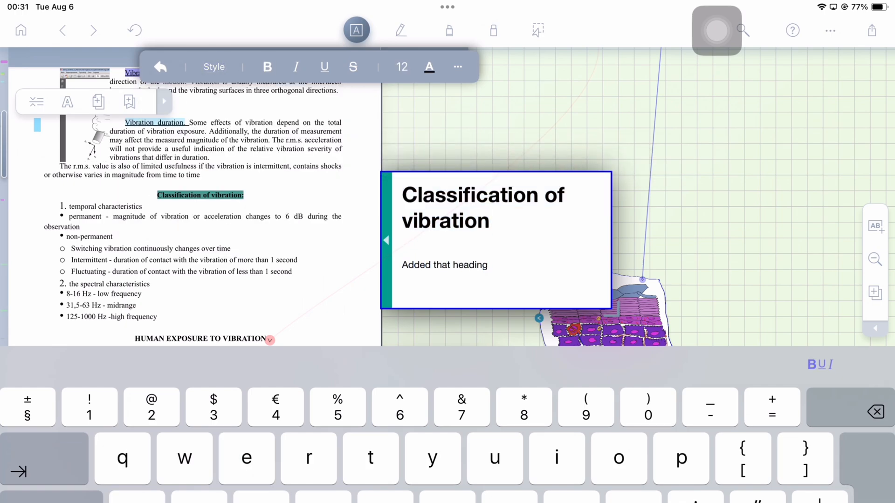
left_click(429, 67)
type("So that everything can look cooler and more sophisticated.")
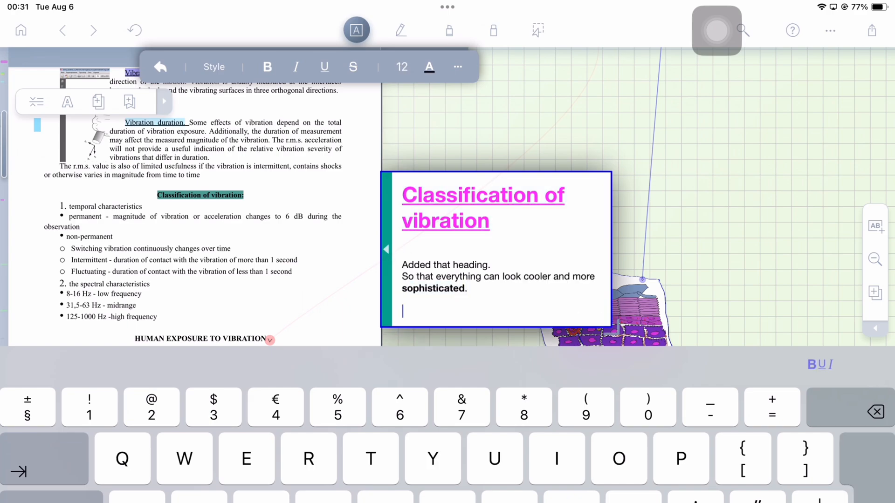
type("Heading 1")
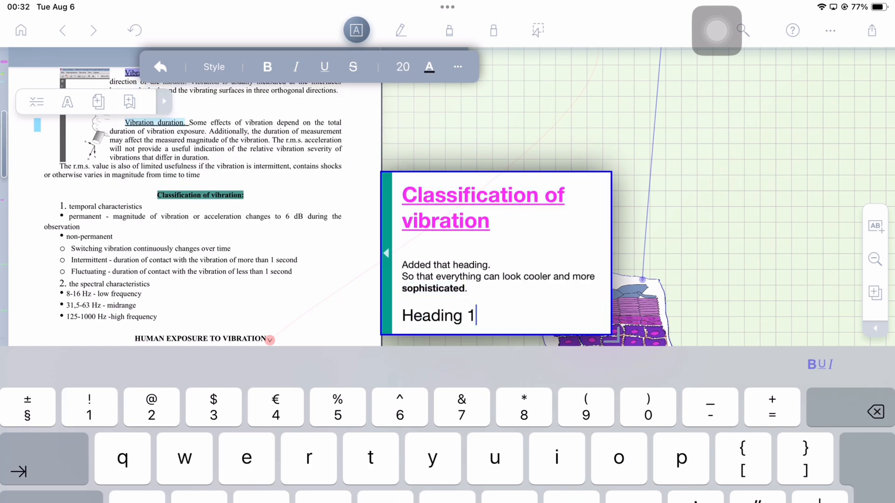
left_click(215, 67)
type("Up to three headings that differ in font size. There's not much after that, I guess. What say you?")
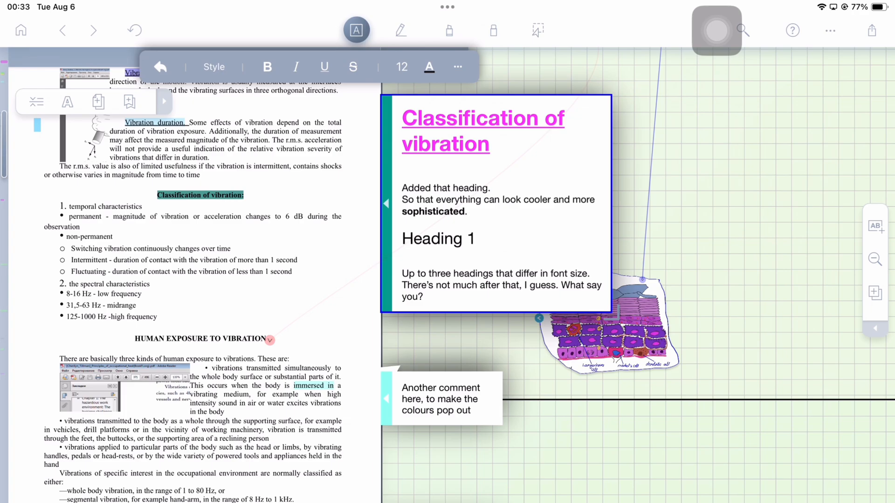
Switch the document to the condensed highlights view and scroll up through the excerpts
left_click(35, 102)
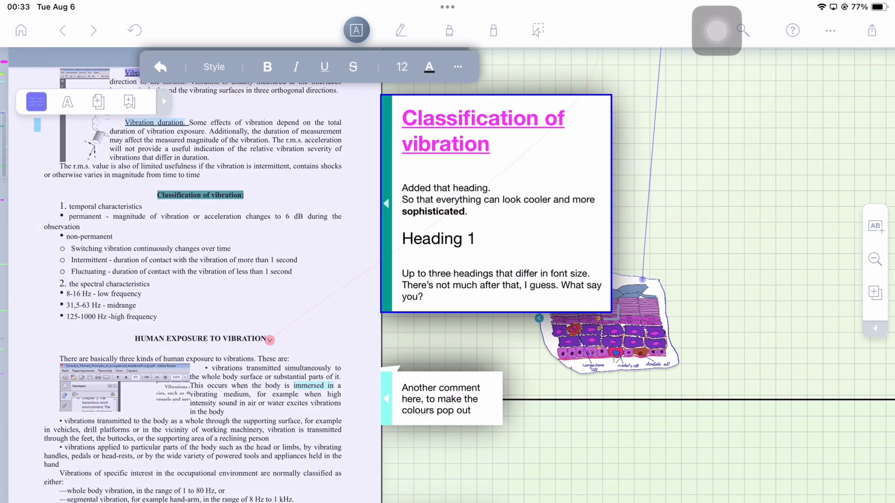
scroll("up", 3)
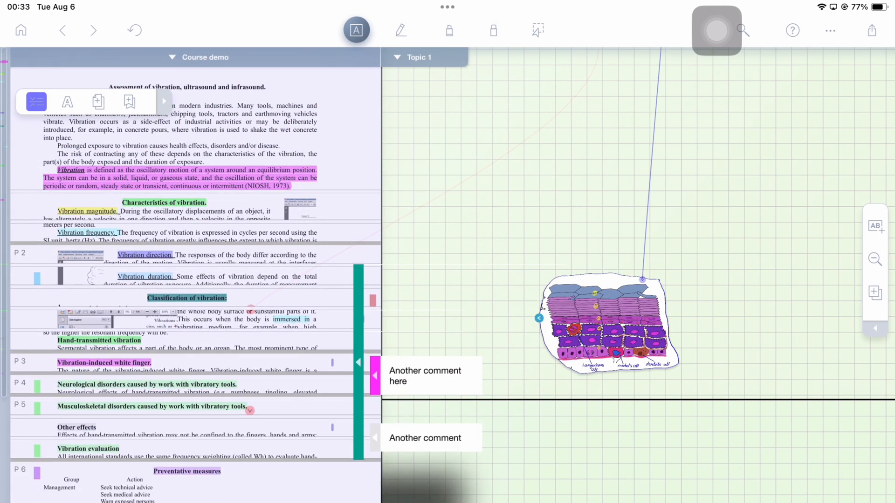
scroll("up", 3)
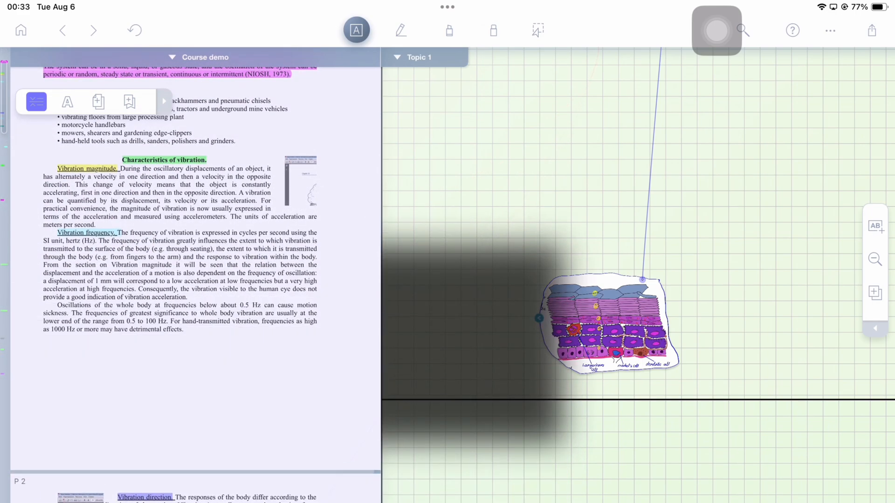
scroll("up", 3)
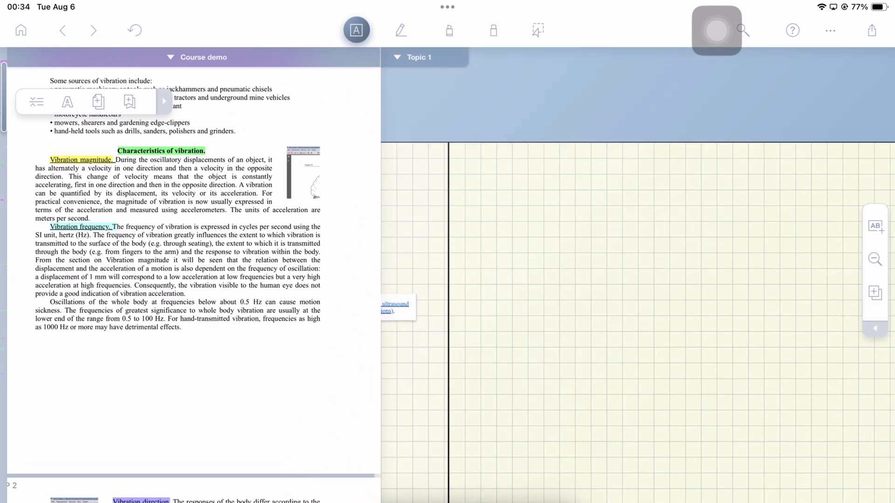
From the workspace list, pass through Topic 1 and land on the Study notes workspace with its comment excerpts
left_click(401, 30)
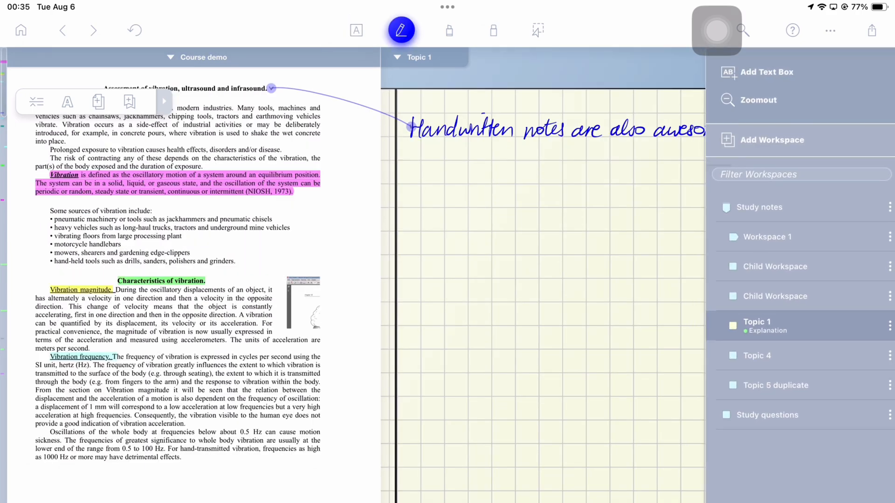
left_click(768, 237)
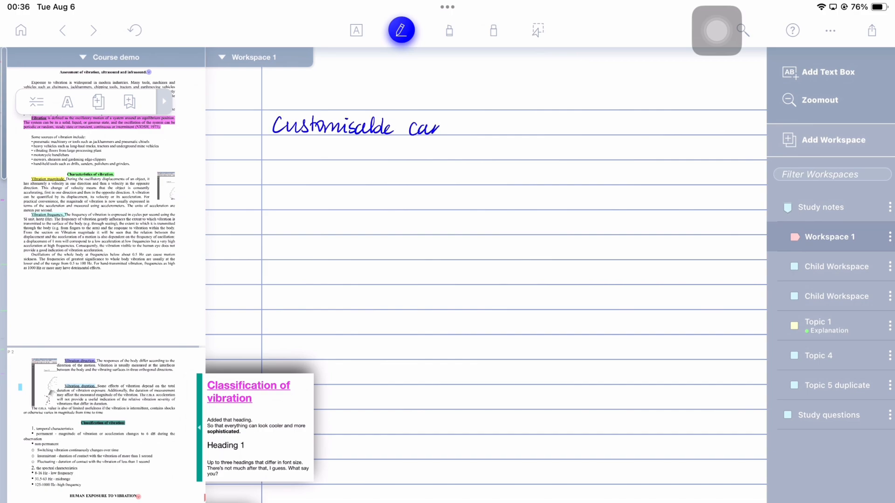
left_click(817, 322)
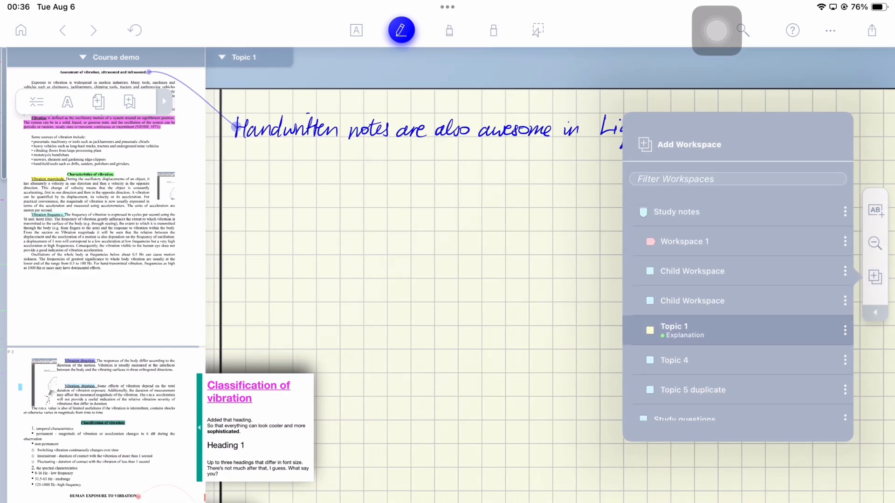
left_click(676, 212)
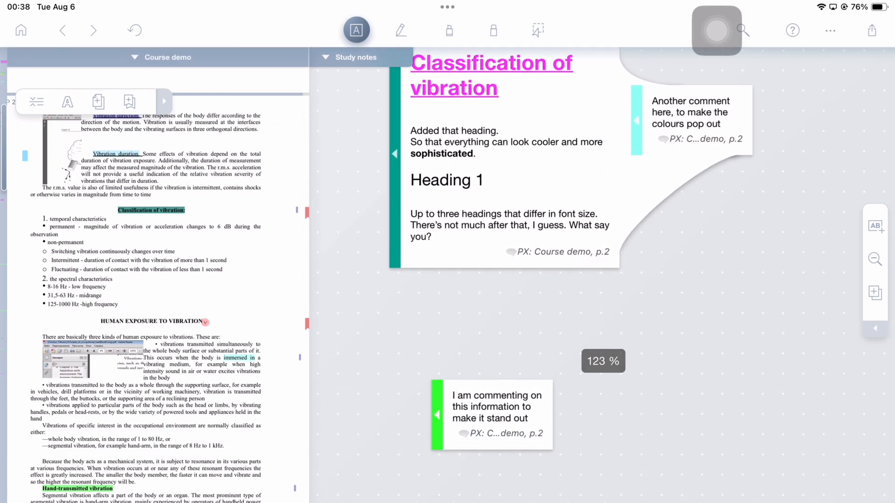
left_click(400, 30)
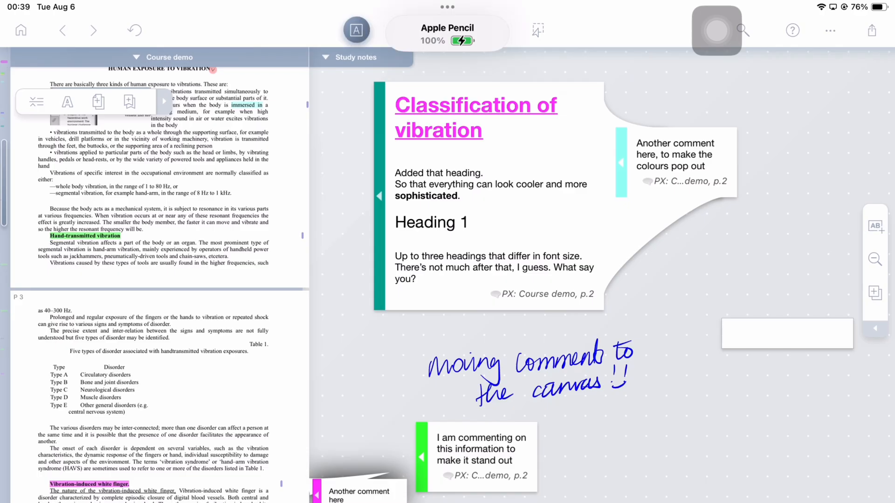
Add a canvas text box with a Title-style heading 'Text box on the canvas' and a notes line beneath
left_click(785, 334)
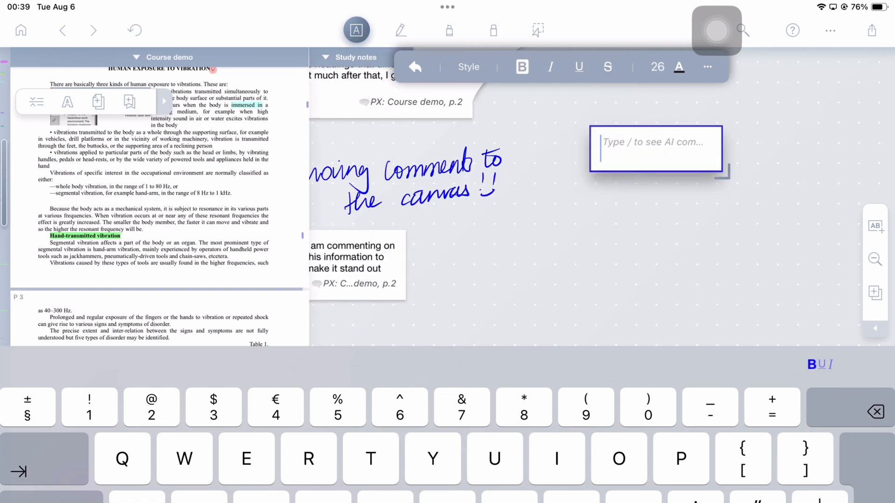
left_click(469, 67)
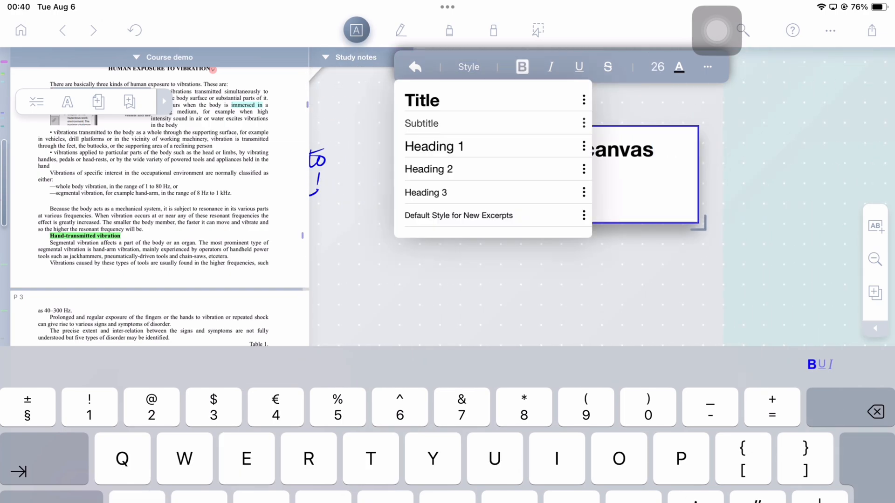
left_click(459, 215)
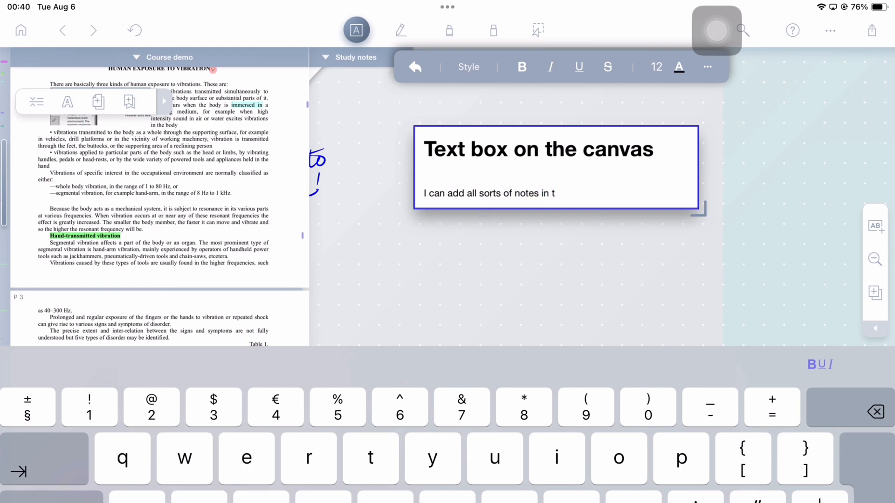
type("his text box, and that means I")
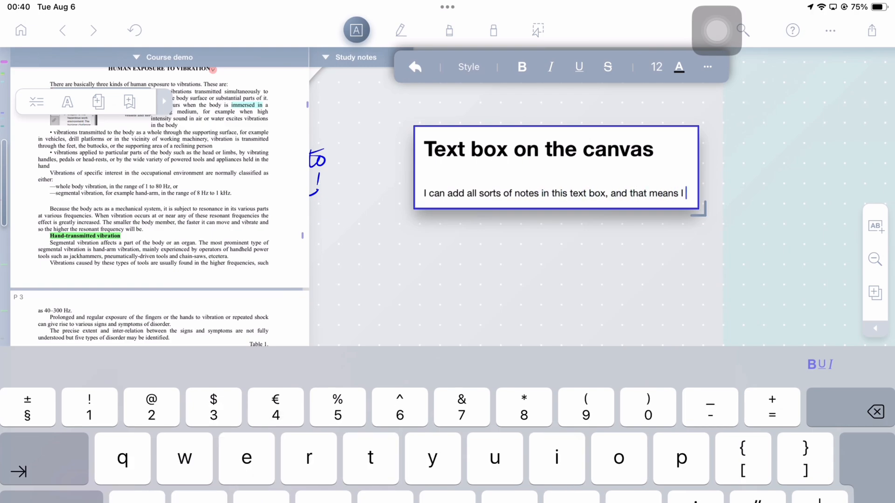
double_click(492, 193)
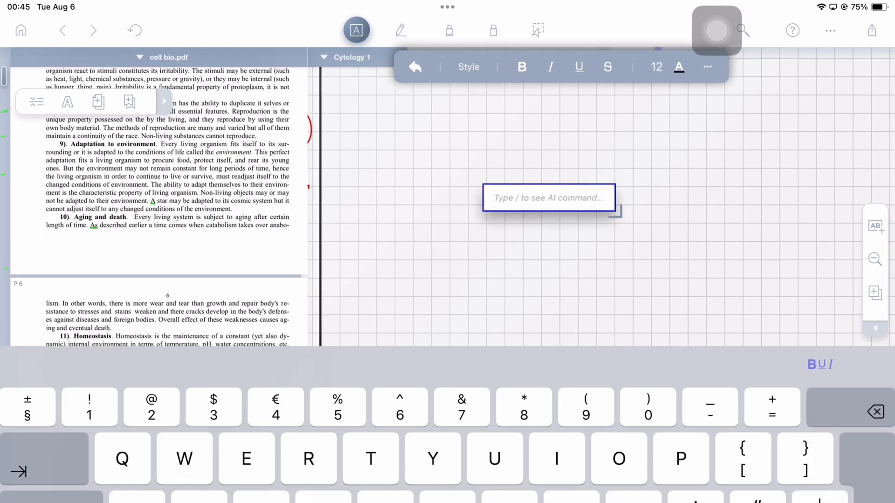
Ask the AI via /AI what this document is about and let it index cell bio.pdf
type("/AI")
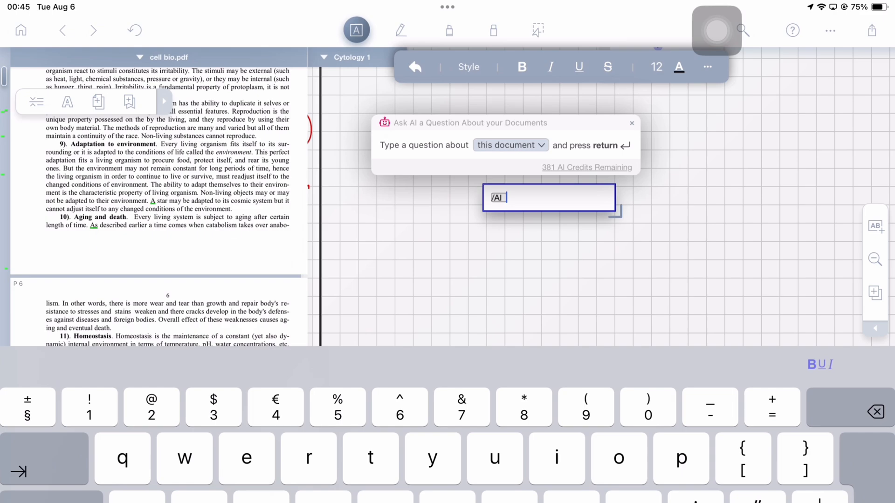
type("What is this docu")
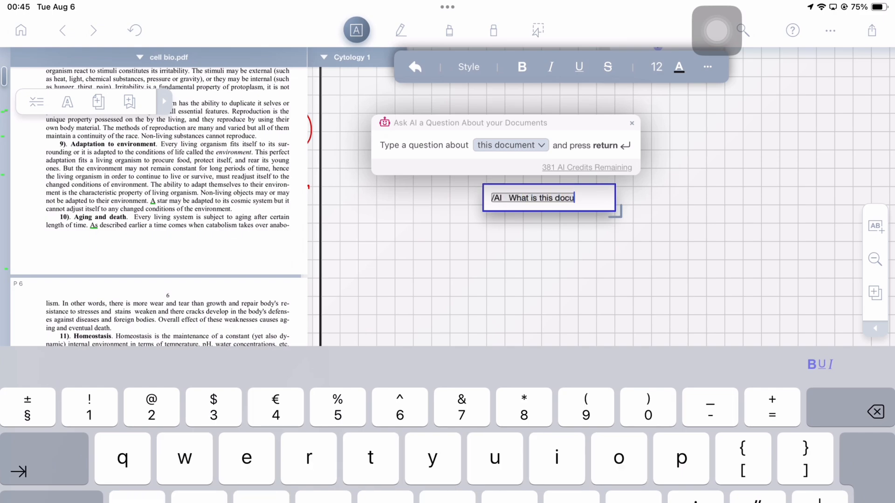
key("return")
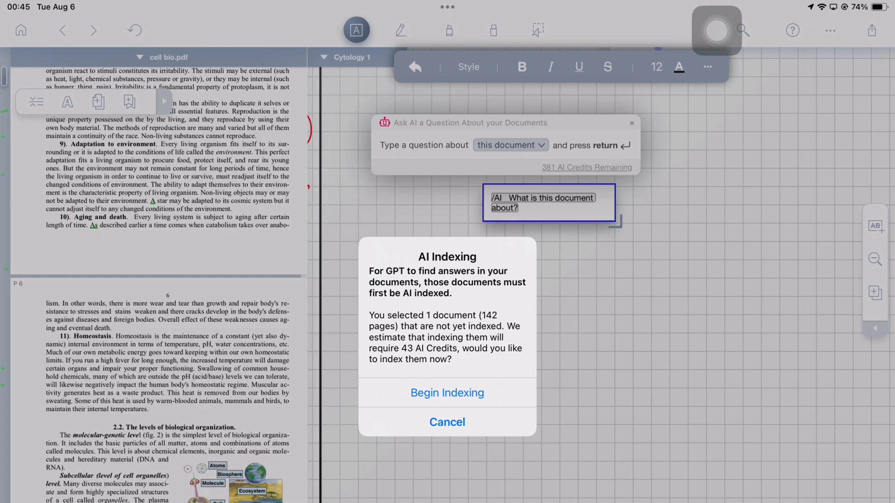
left_click(446, 393)
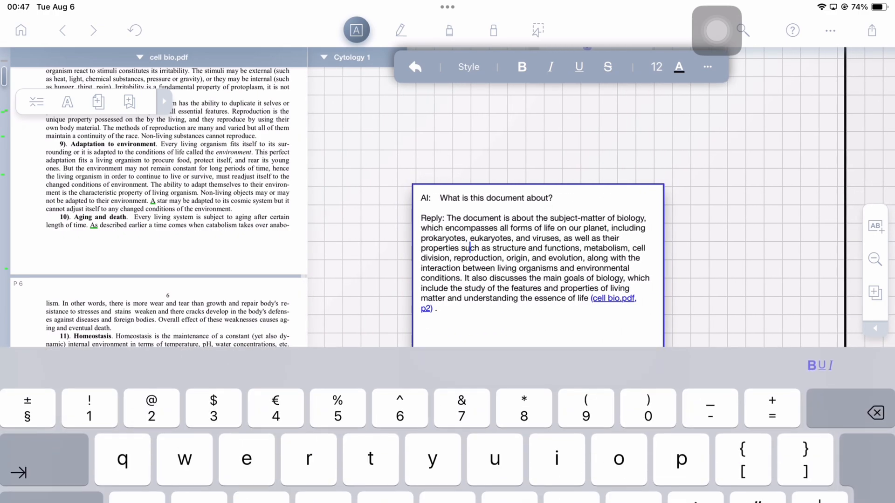
Ask the AI the main goals of biology across two documents and review its page-cited reply
left_click(678, 68)
type("/")
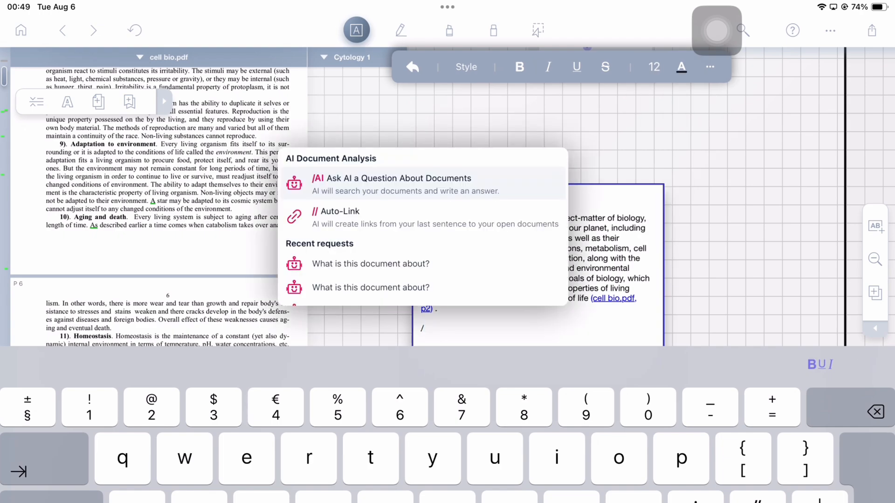
left_click(392, 178)
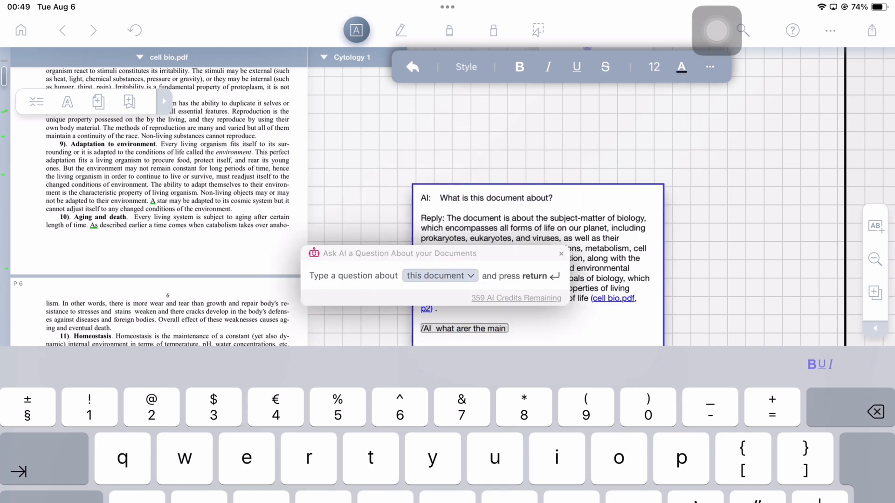
type("goals of biology?")
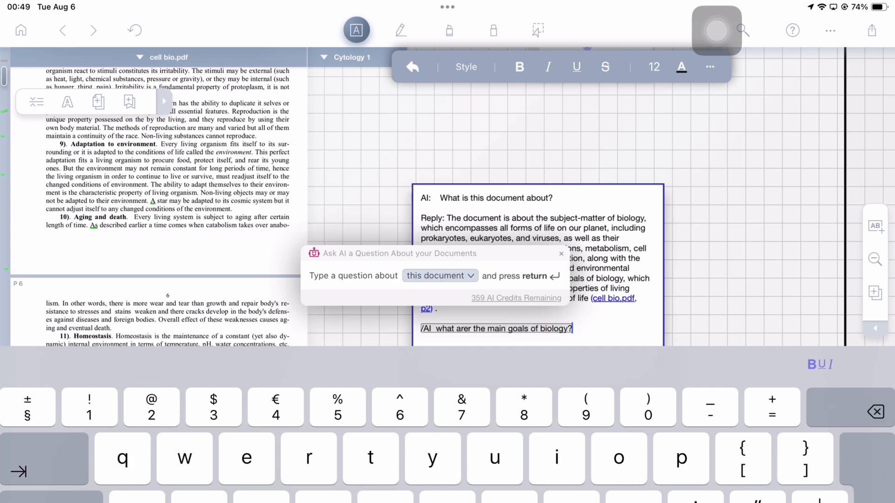
left_click(439, 276)
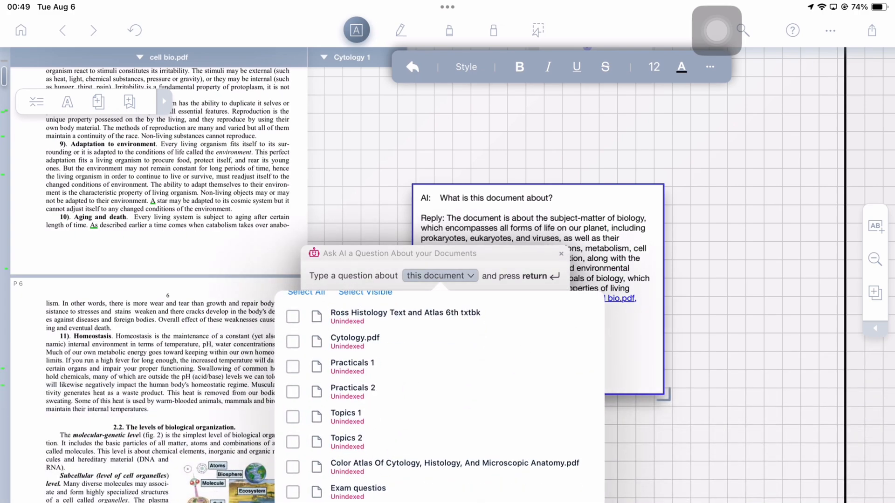
left_click(292, 341)
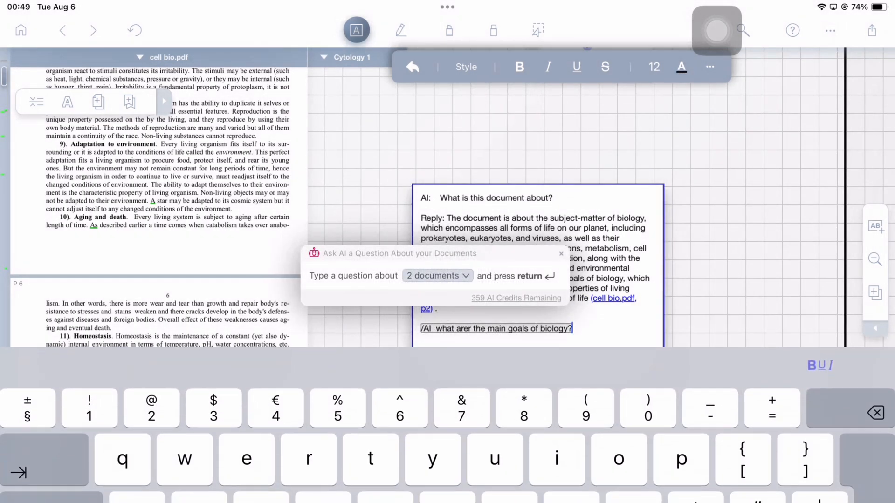
key("return")
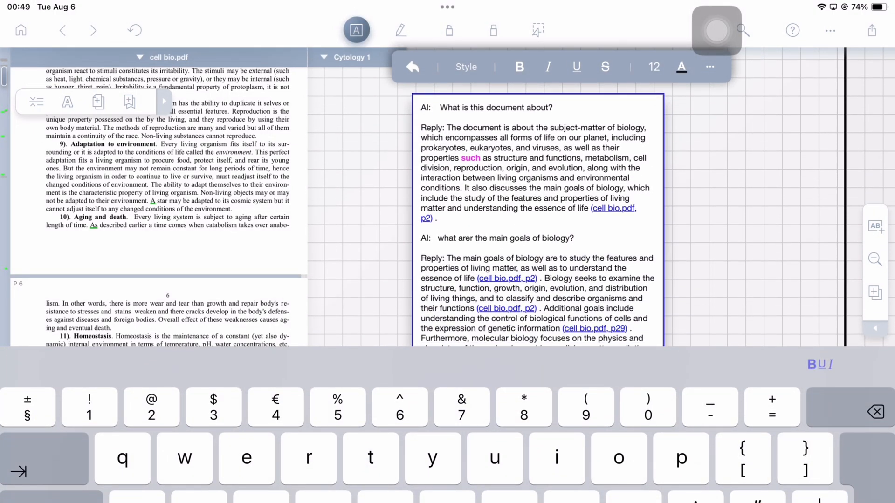
scroll("down", 3)
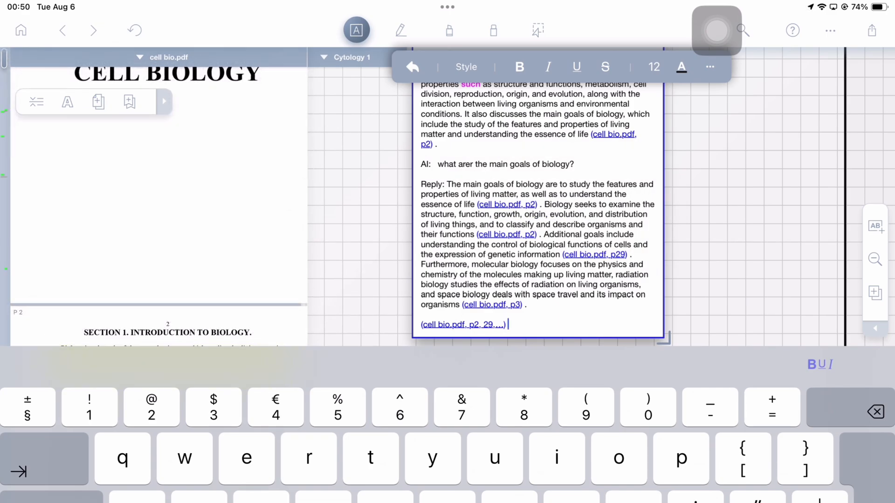
scroll("down", 3)
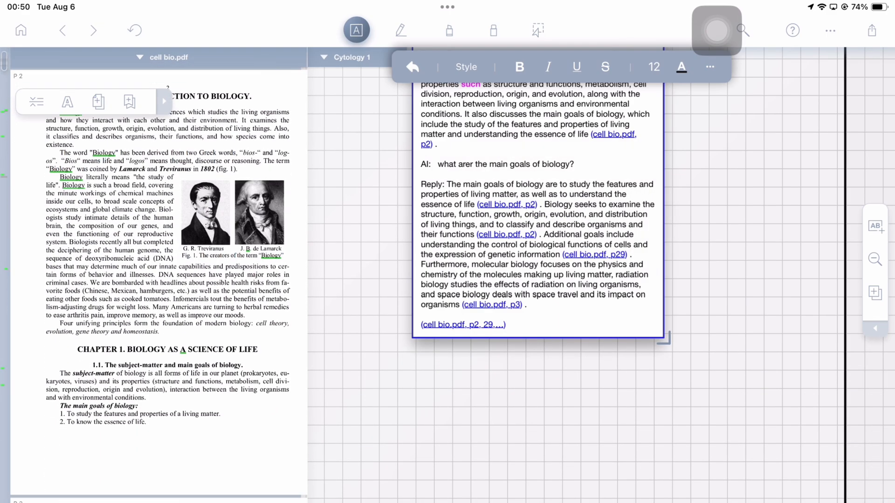
scroll("up", 3)
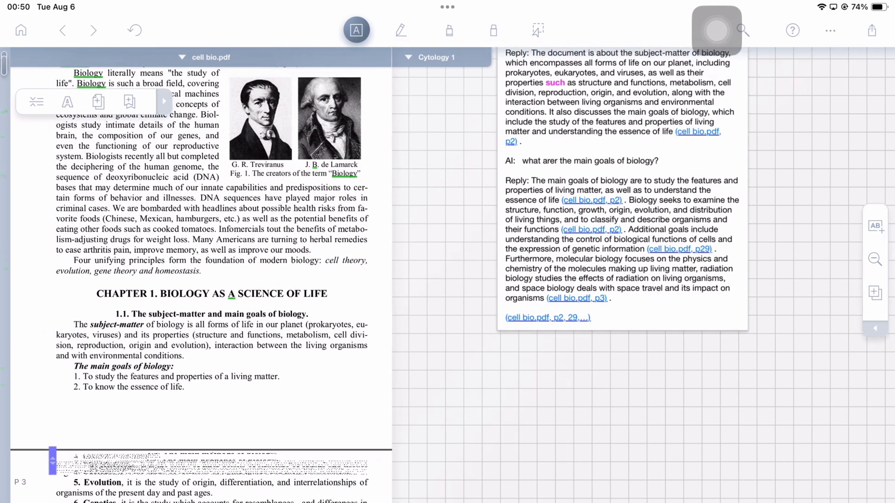
scroll("down", 3)
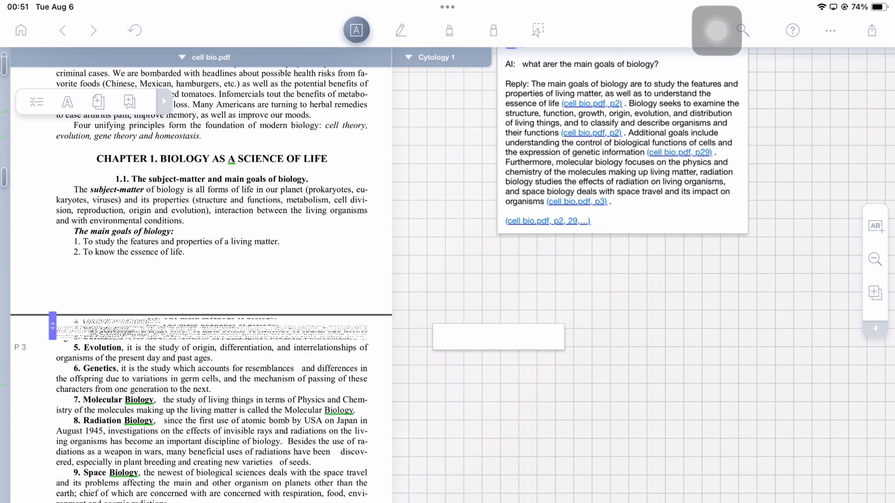
Add an 'Evolution' text box with an auto-link citation to page 3 of cell bio.pdf, dismissing the AI credits panel
left_click(498, 302)
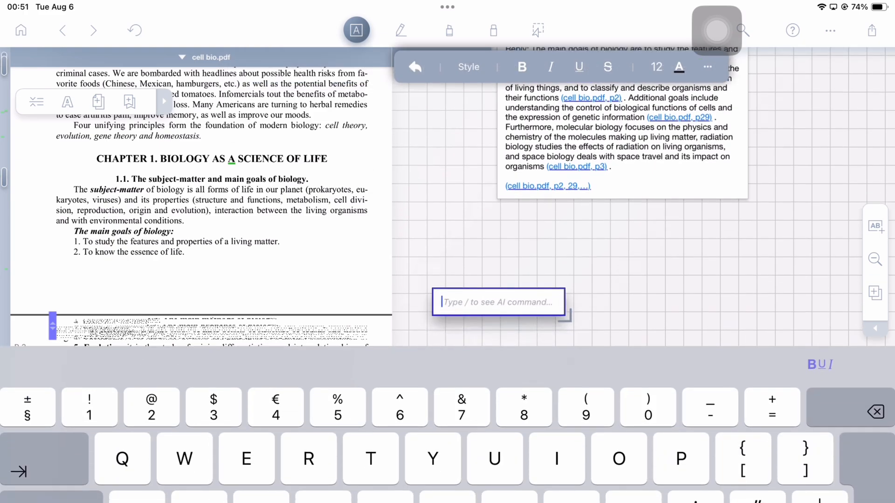
type("Evolution")
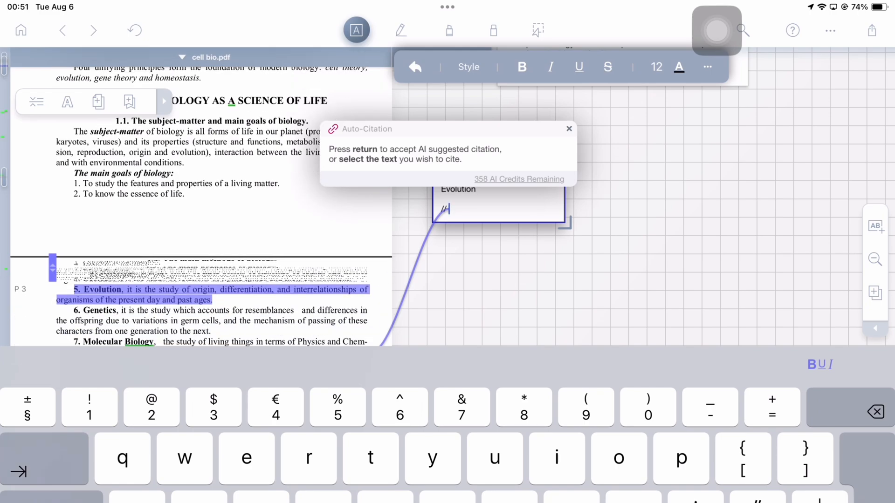
key("return")
type("/")
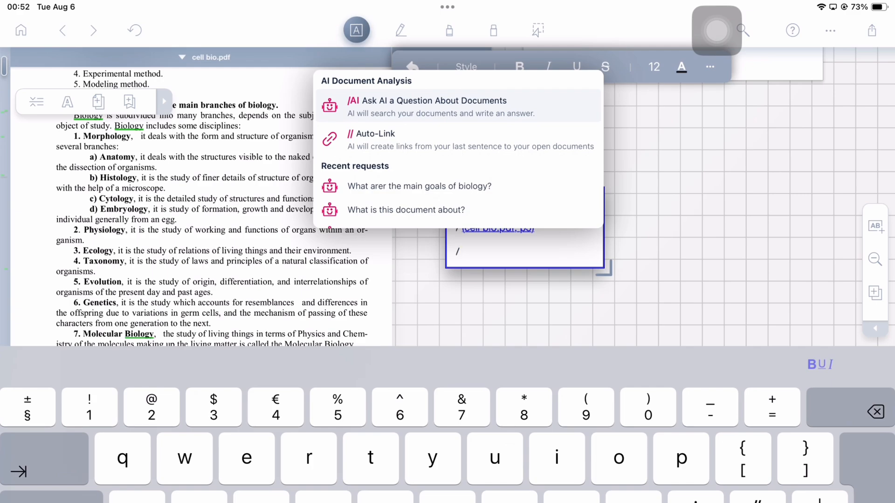
left_click(418, 186)
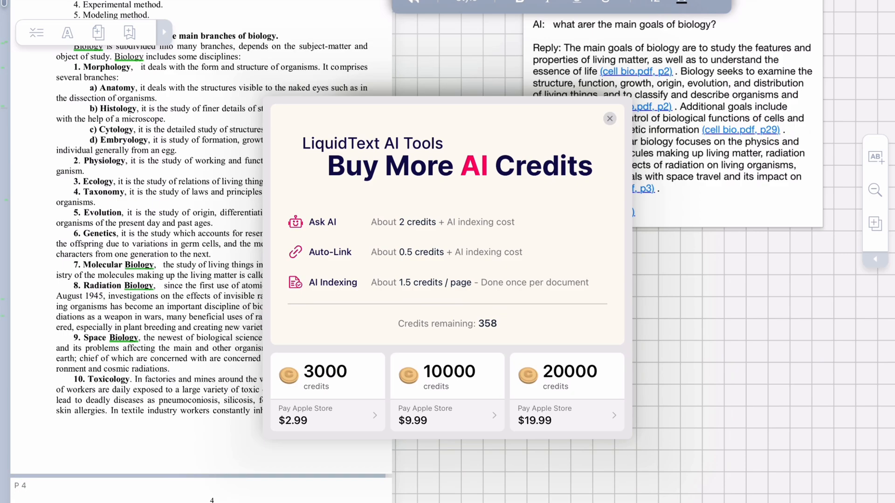
left_click(609, 119)
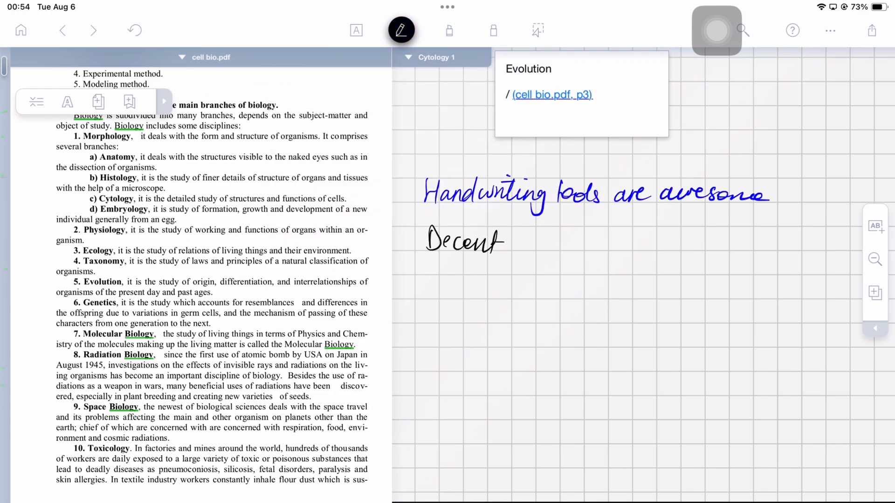
Switch the pen ink colour to red for handwritten lines on the workspace
type("colour options. I always use blu")
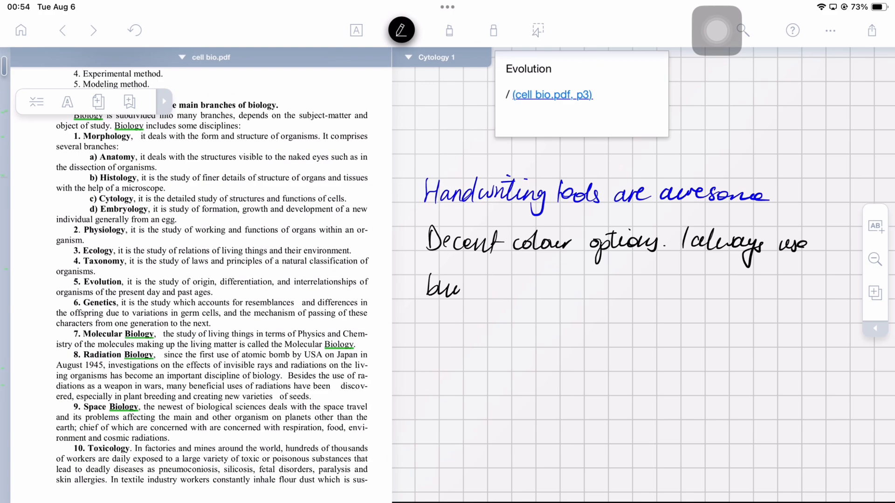
left_click(401, 30)
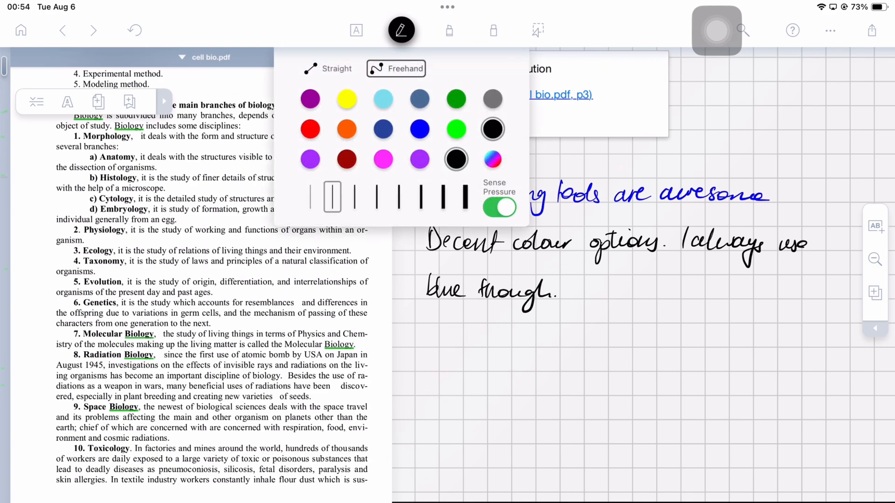
left_click(310, 129)
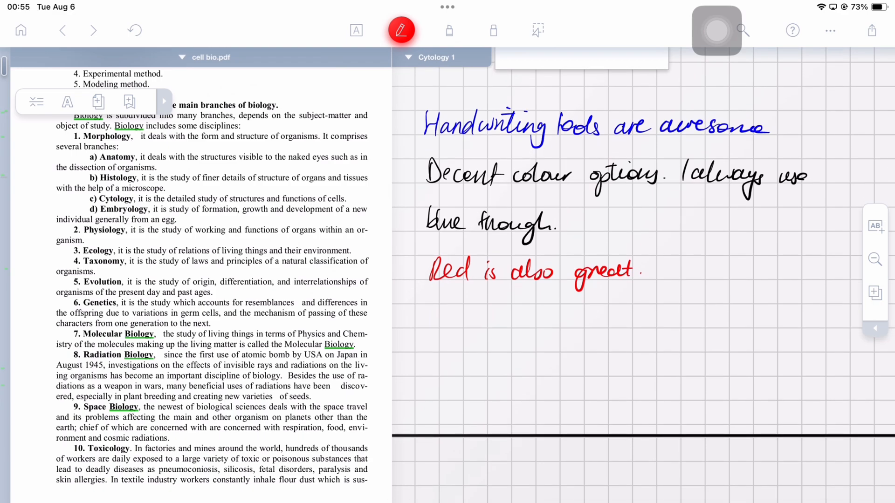
left_click(400, 30)
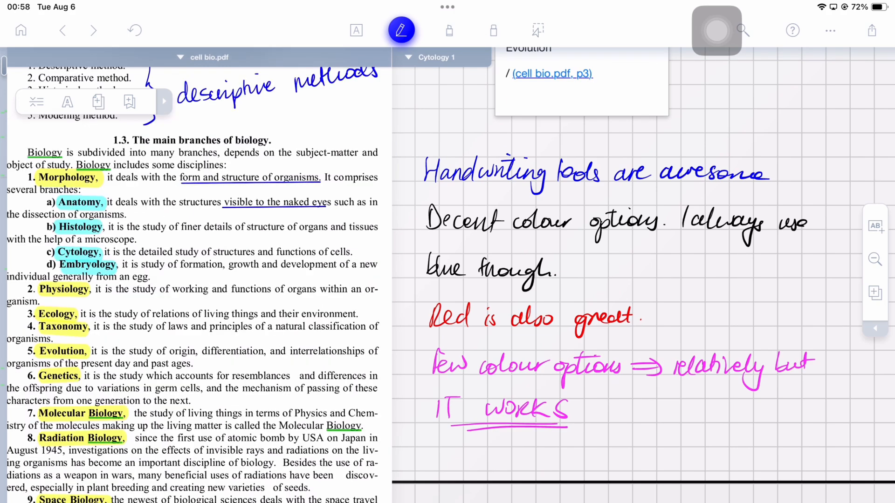
Highlight Morphology and Anatomy yellow in the branches-of-biology list of cell bio.pdf
scroll("up", 3)
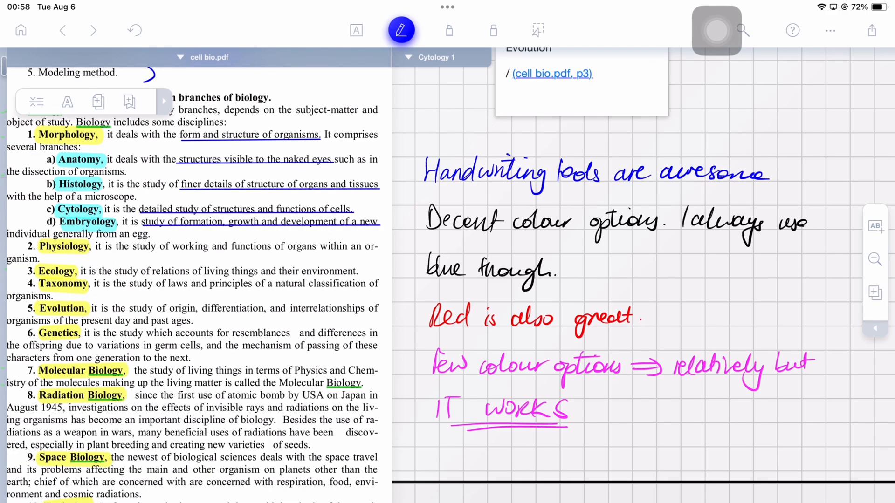
scroll("down", 3)
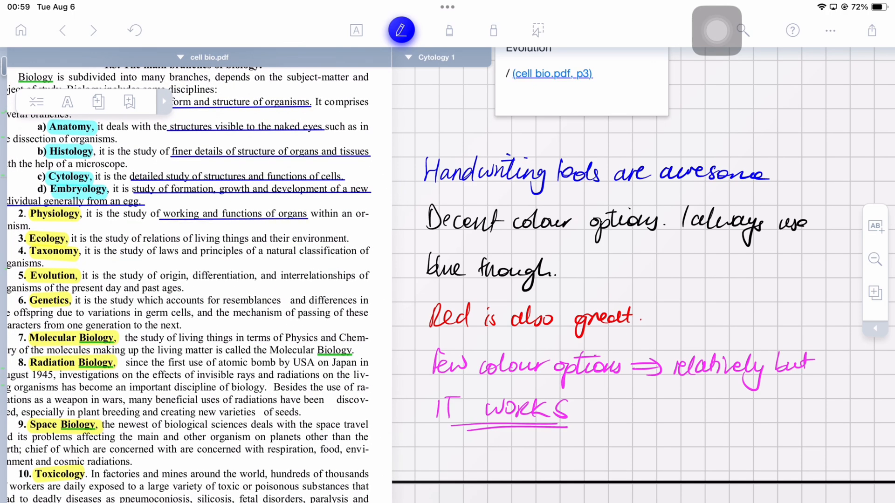
left_click(449, 30)
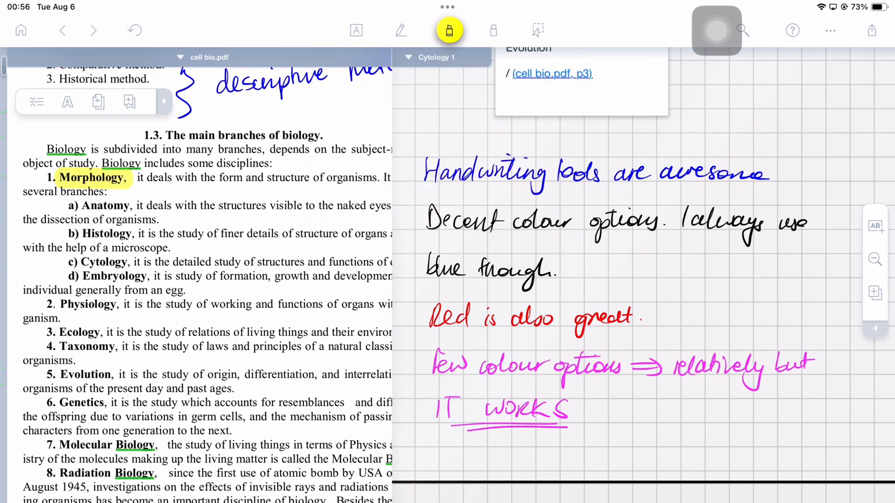
left_click(449, 30)
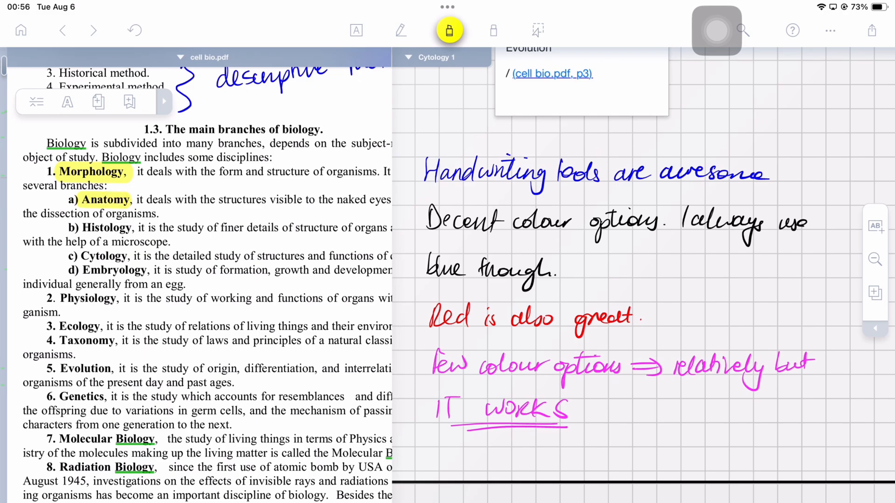
scroll("down", 3)
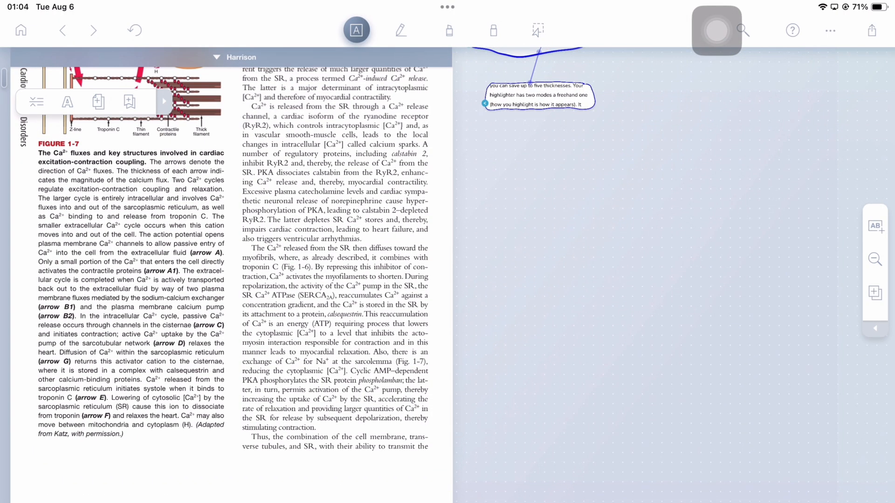
Excerpt the larger-cycle passage, set the Harrison excerpt text to size 14 and bold intracellular
scroll("up", 3)
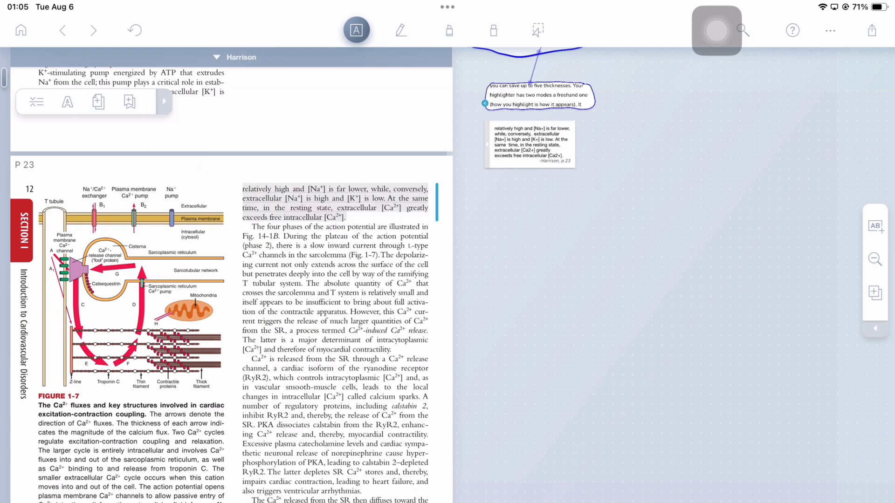
left_click(530, 143)
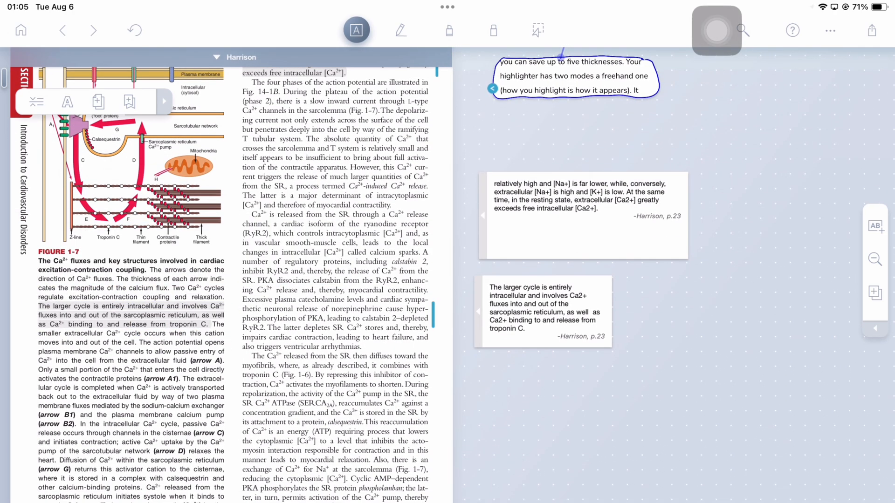
left_click(582, 214)
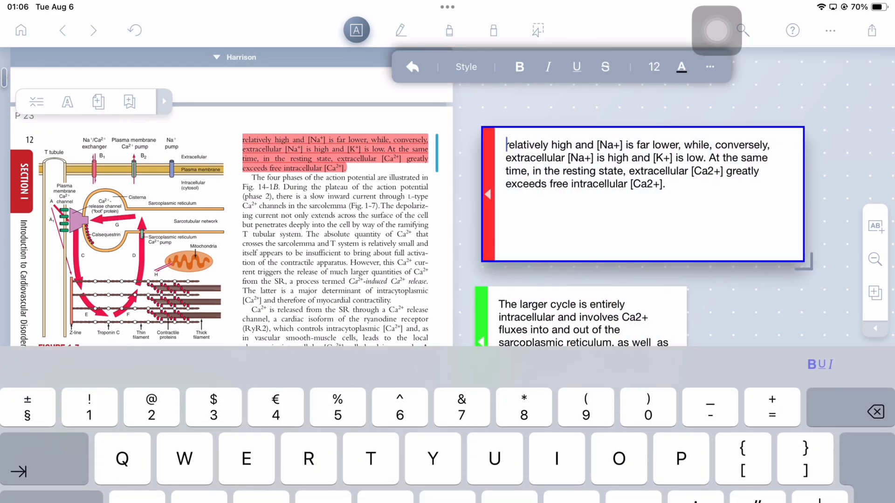
left_click(654, 67)
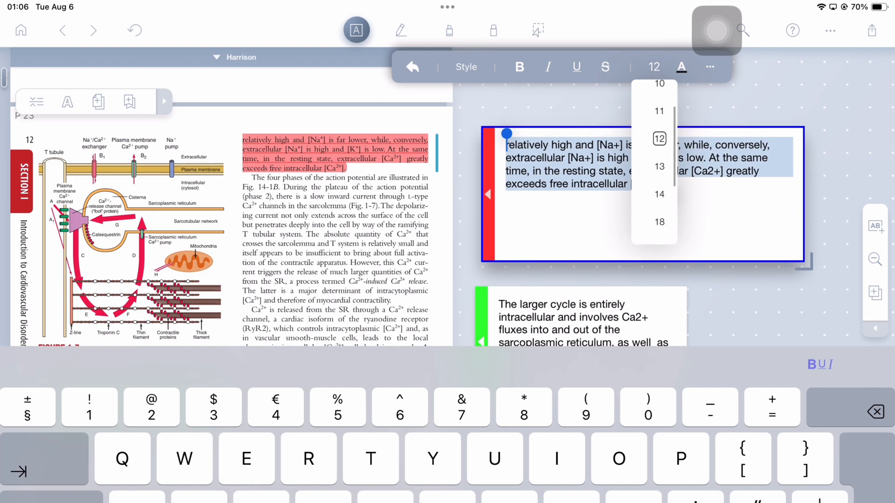
left_click(659, 194)
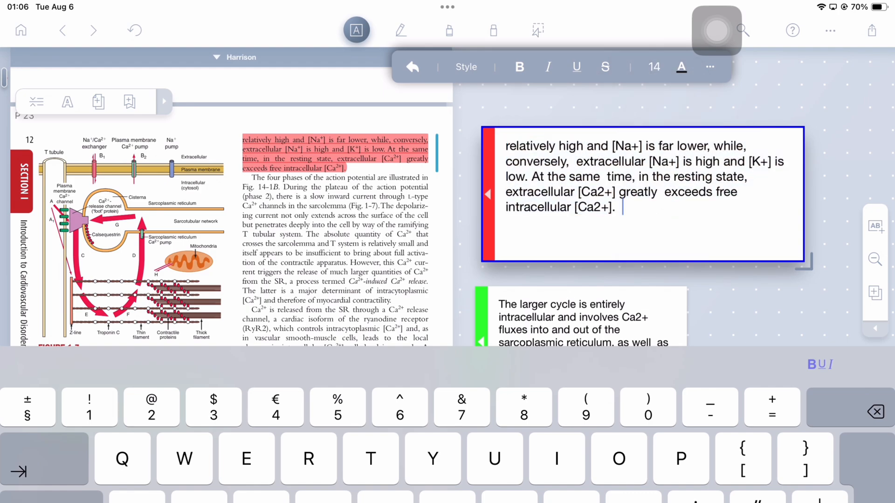
double_click(618, 161)
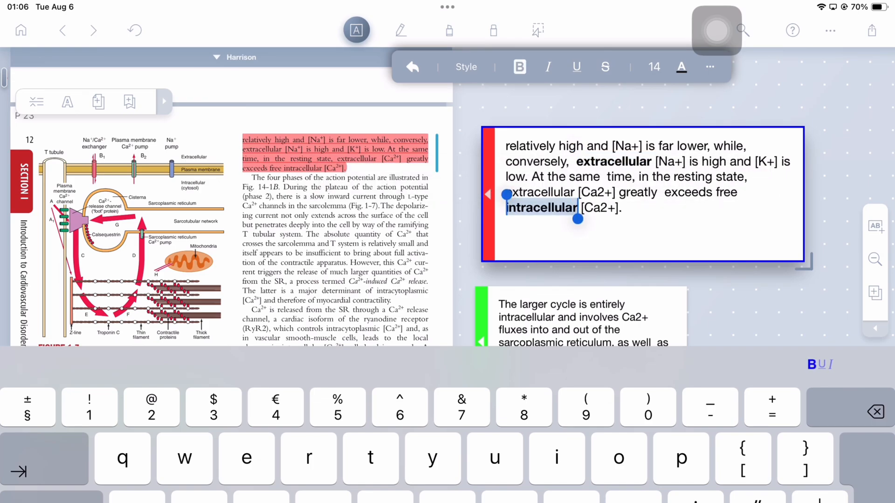
left_click(400, 30)
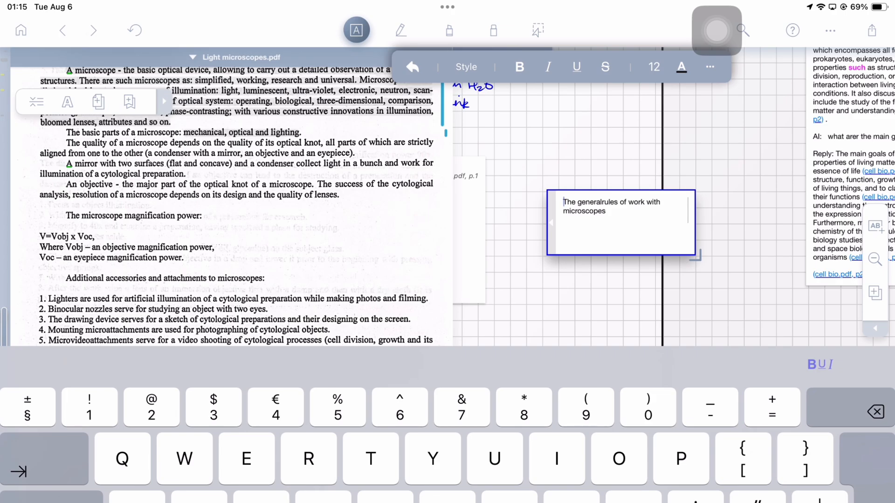
Enlarge the microscope-rules excerpt to size 18 and add the remark 'From a scan! How fantastic is t…'
left_click(654, 67)
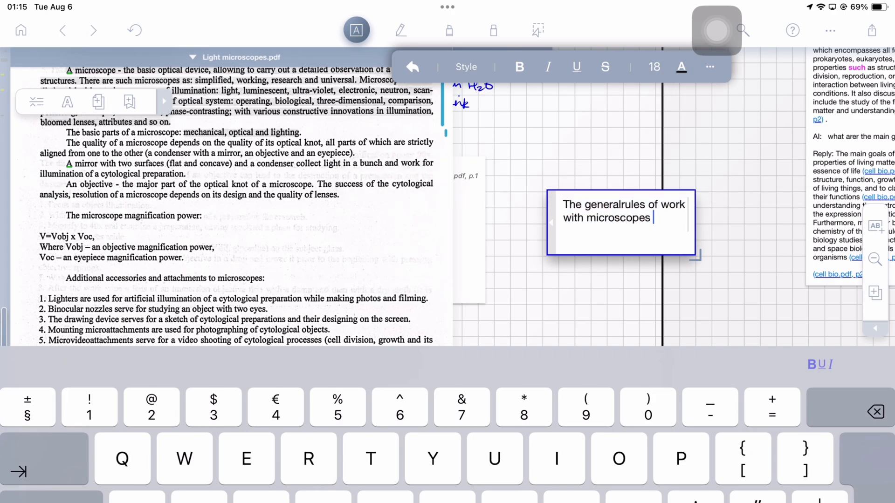
type("From a scan! How fantastic is this?!")
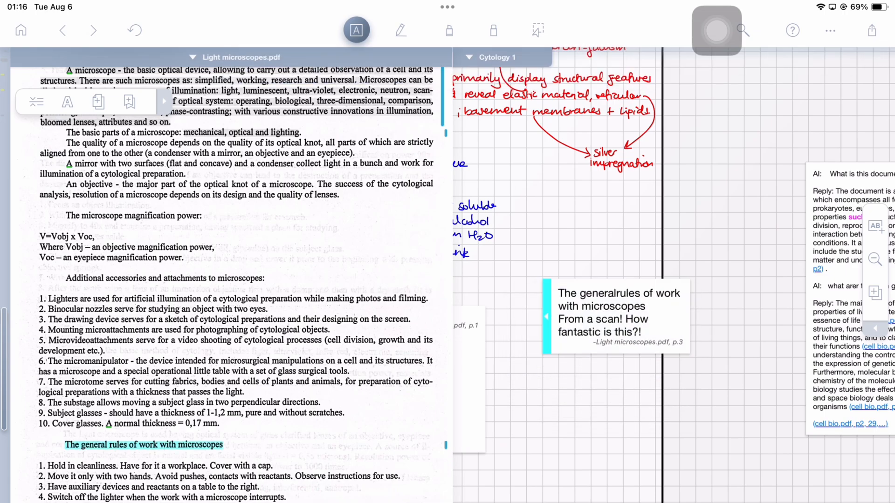
scroll("up", 3)
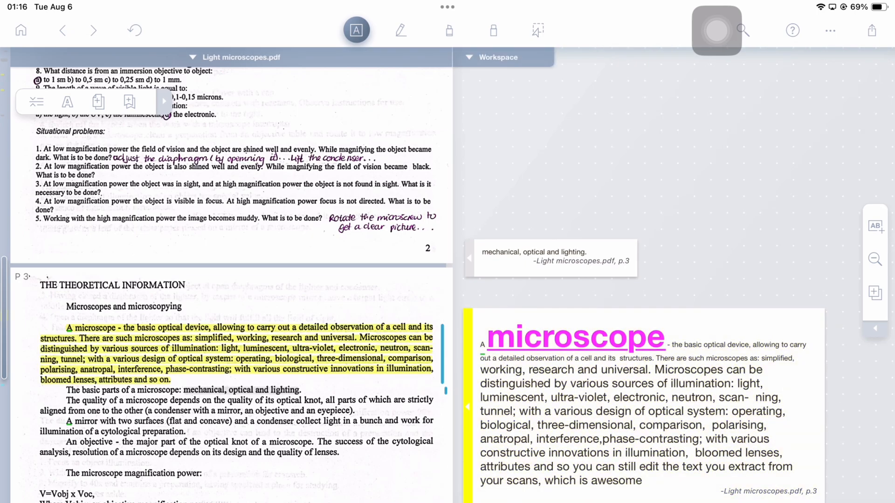
scroll("up", 3)
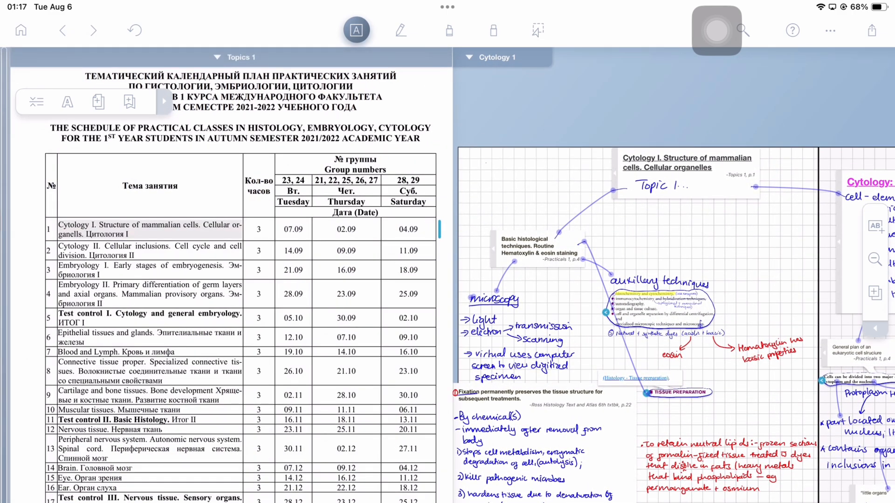
Go to the Proteins workspace and follow its note link to Chemical composition of a cell
left_click(401, 30)
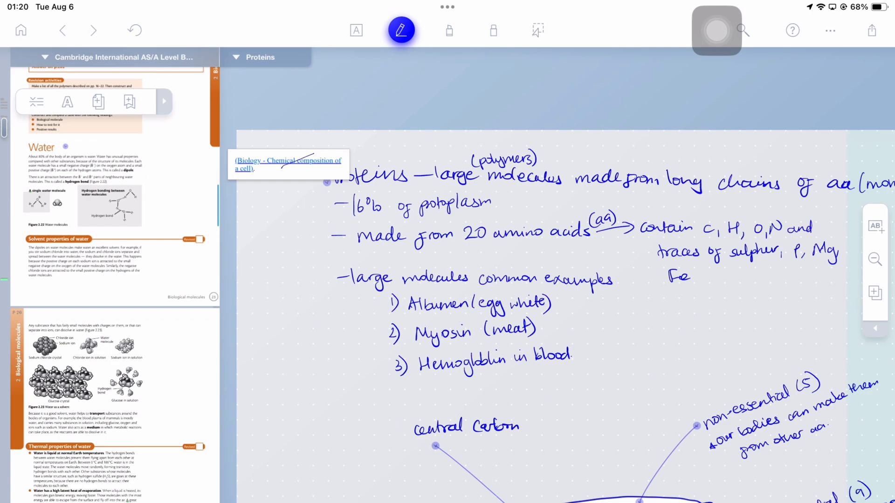
left_click(288, 164)
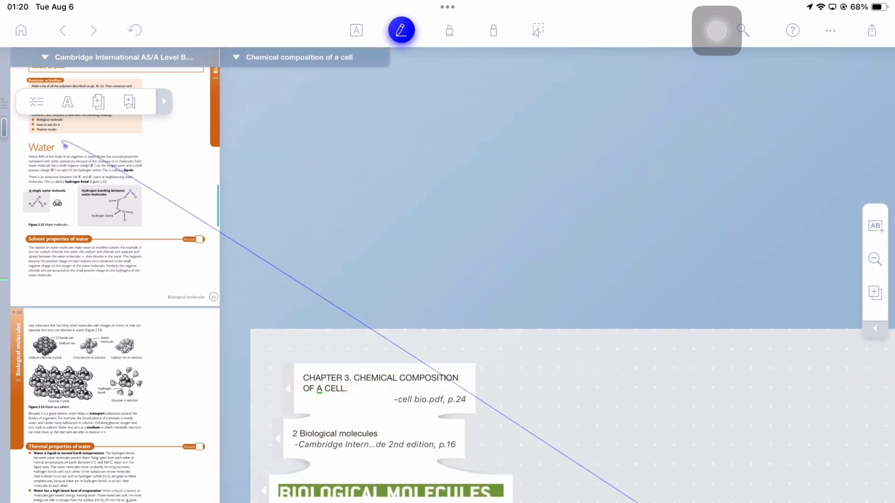
scroll("down", 3)
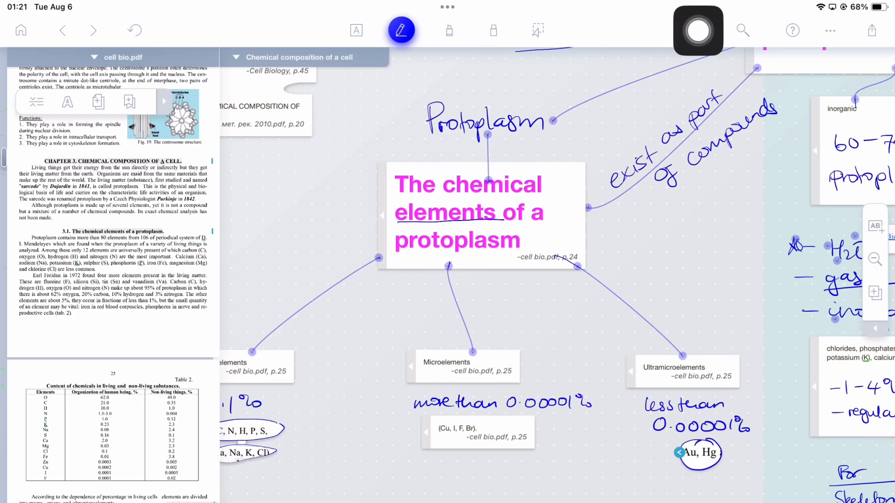
Search cell bio.pdf for 'Cell' and step through its matches
left_click(741, 30)
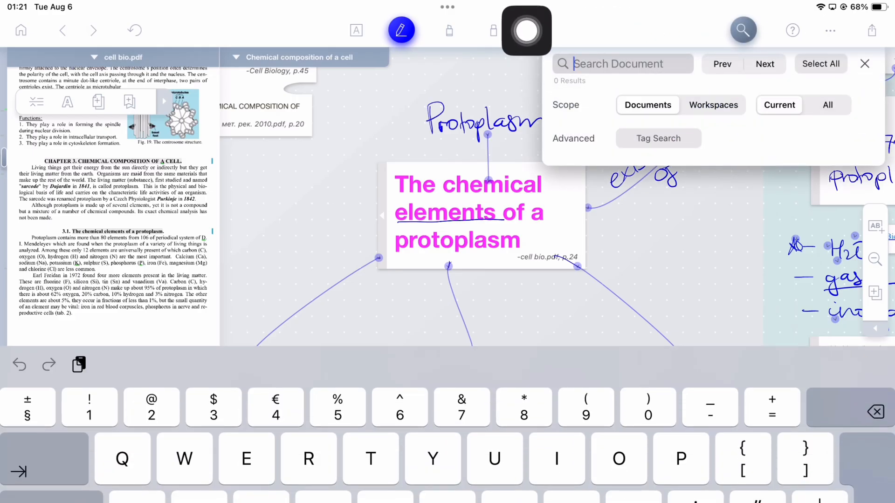
type("Cell")
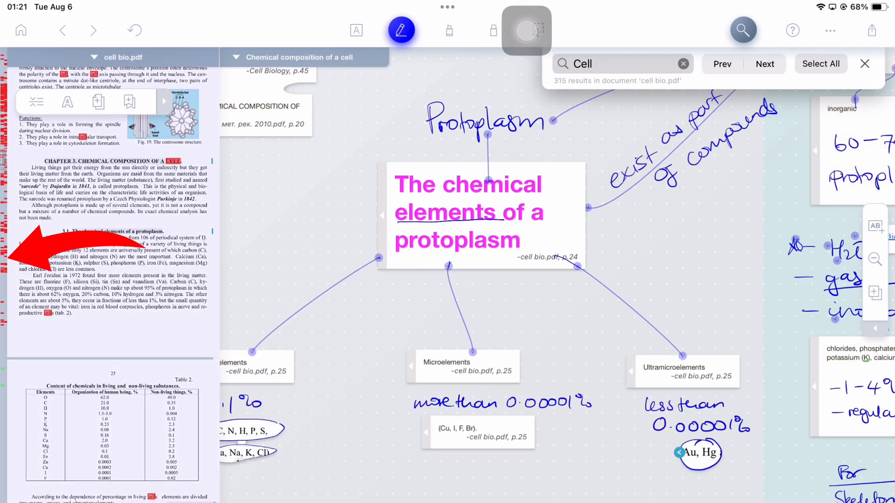
left_click(820, 64)
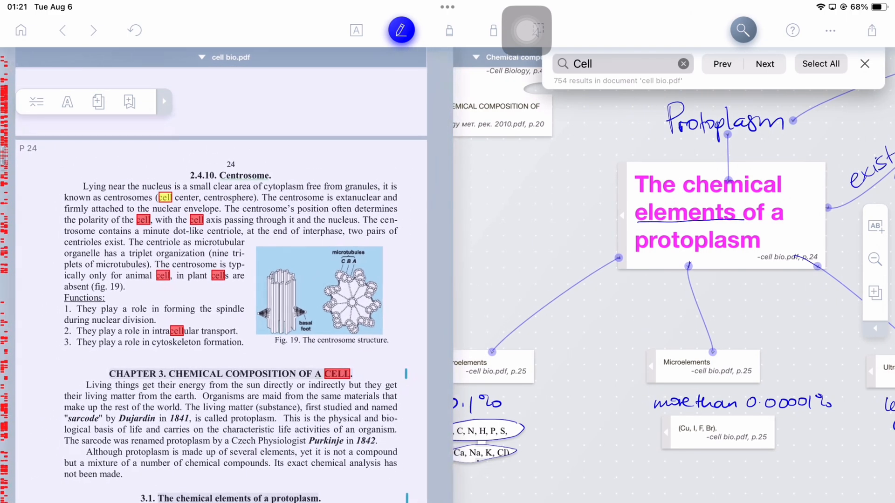
scroll("down", 3)
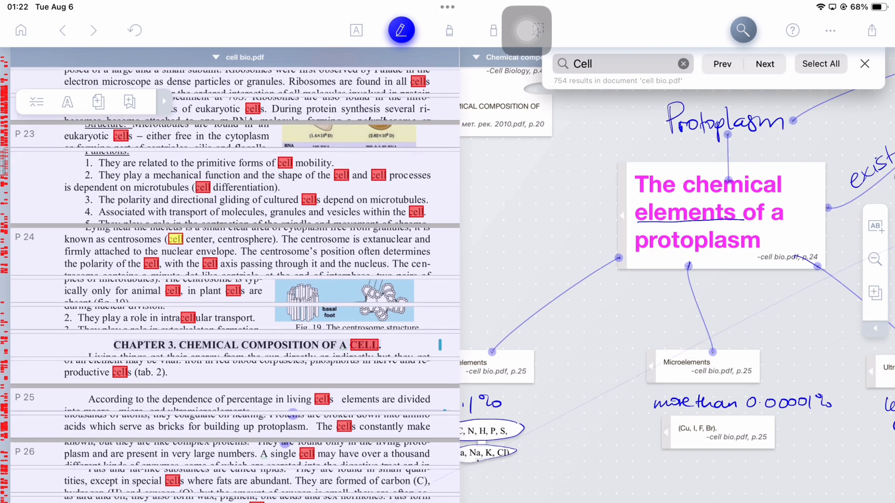
scroll("down", 3)
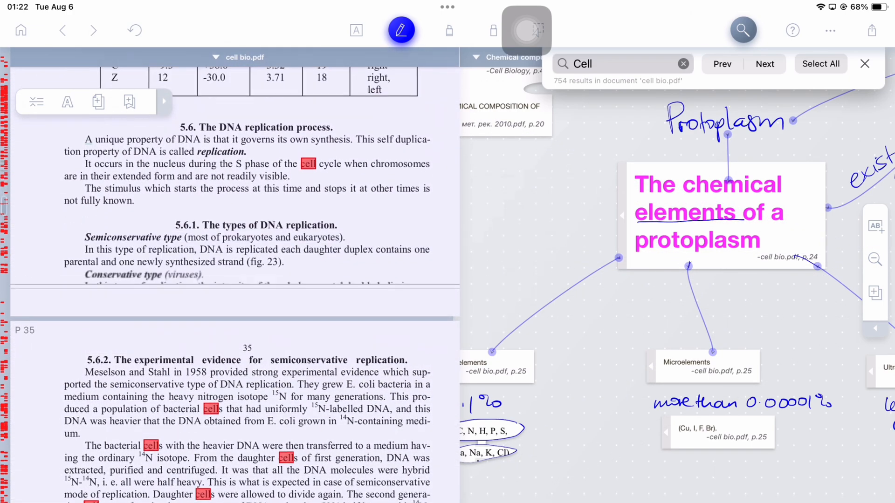
scroll("up", 3)
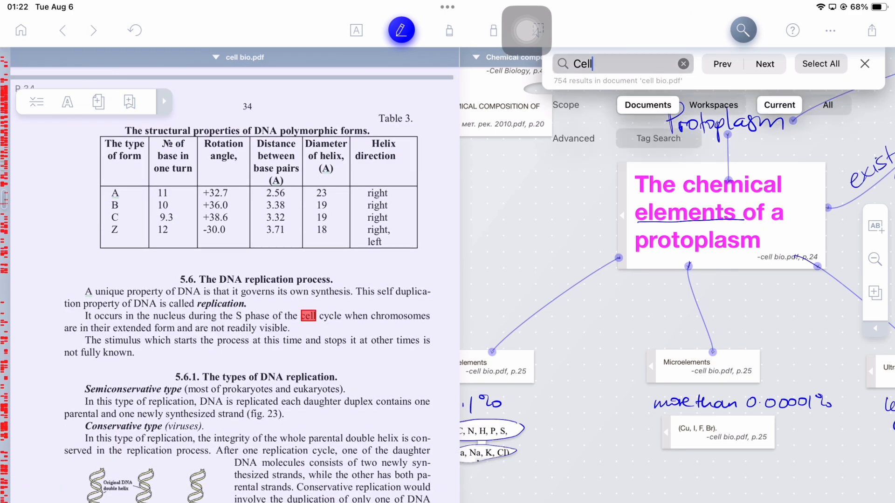
Search 'Cell' in this workspace then all workspaces, visit the Proteins match, try Tag Search and open Course demo
left_click(713, 105)
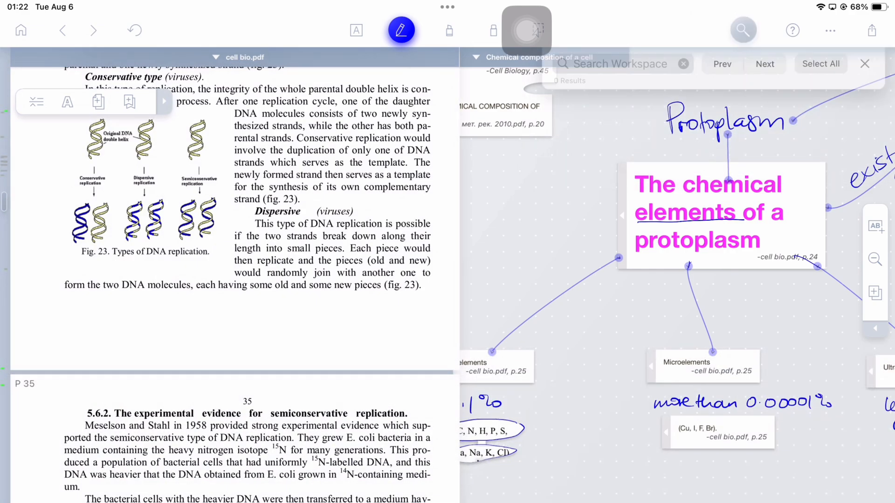
type("Ce")
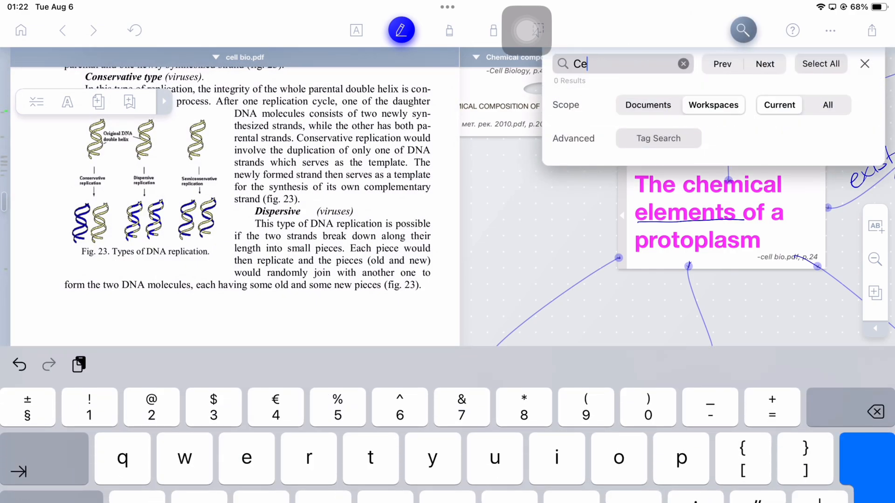
type("ll")
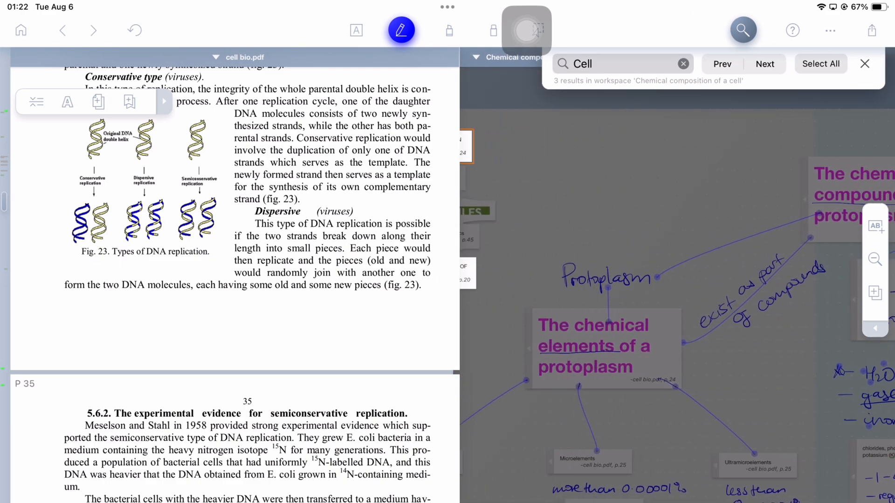
left_click(622, 64)
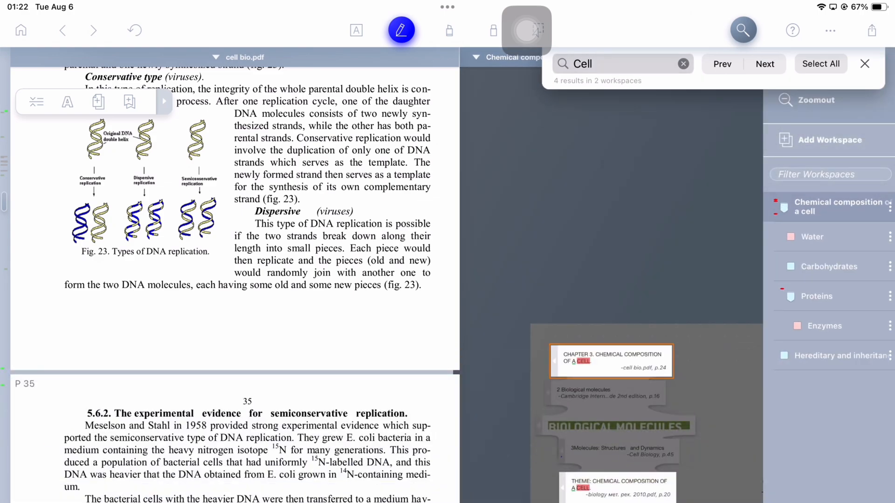
left_click(817, 295)
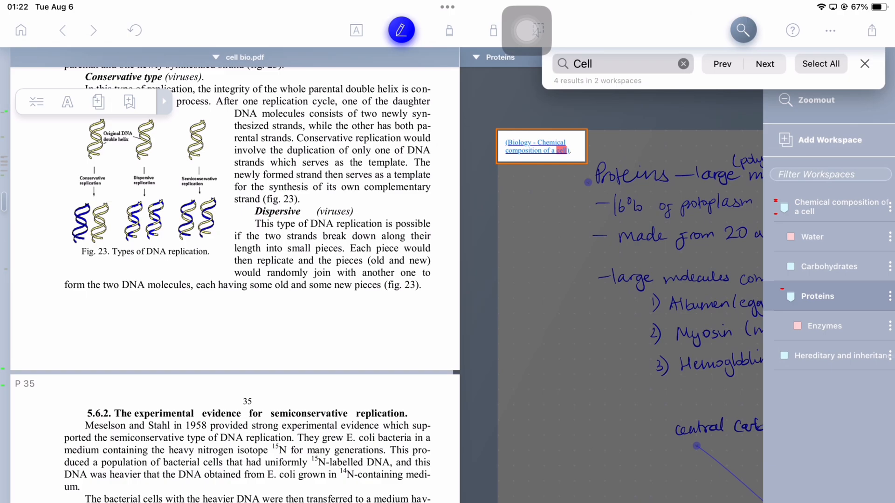
left_click(839, 207)
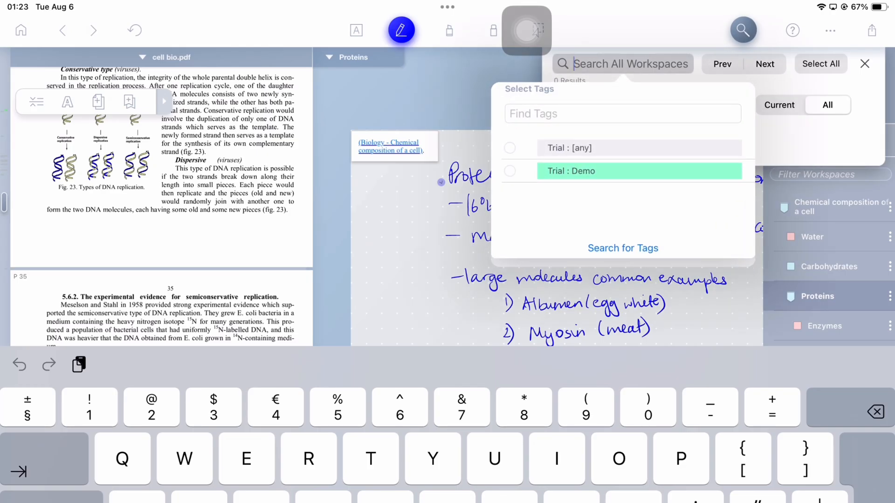
left_click(639, 170)
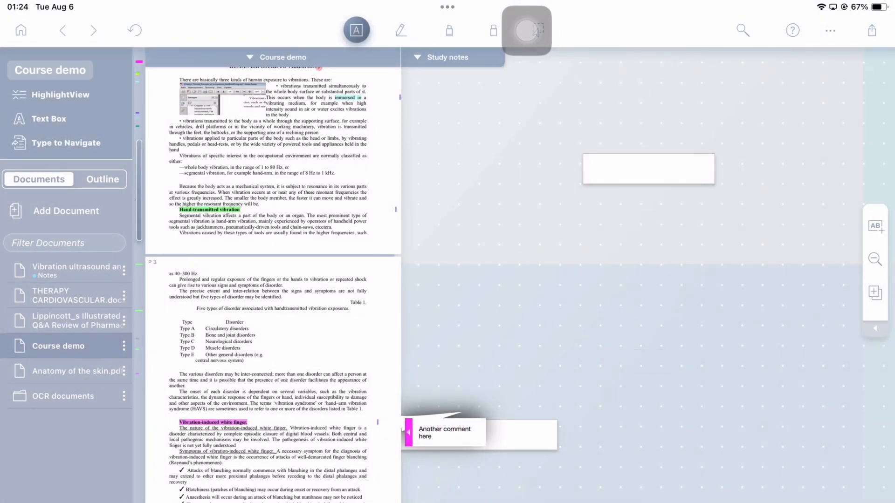
Select a word on the Harrison page and start adding a new tag to it
left_click(743, 30)
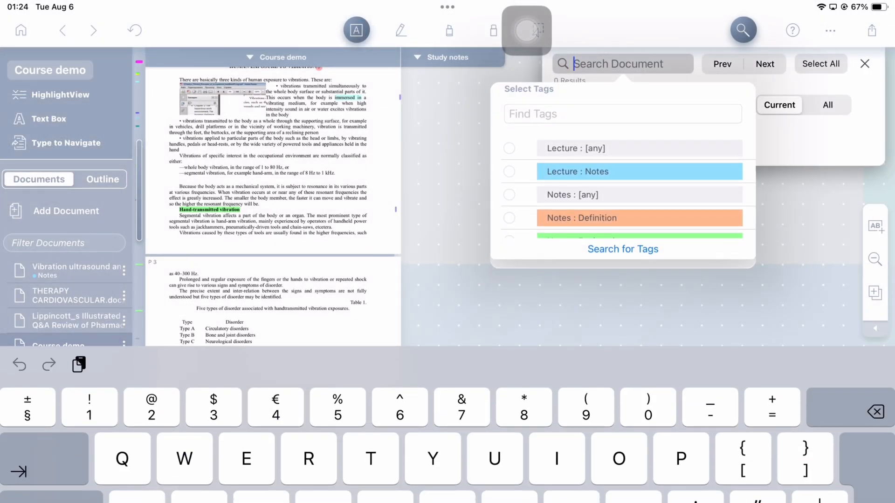
left_click(638, 182)
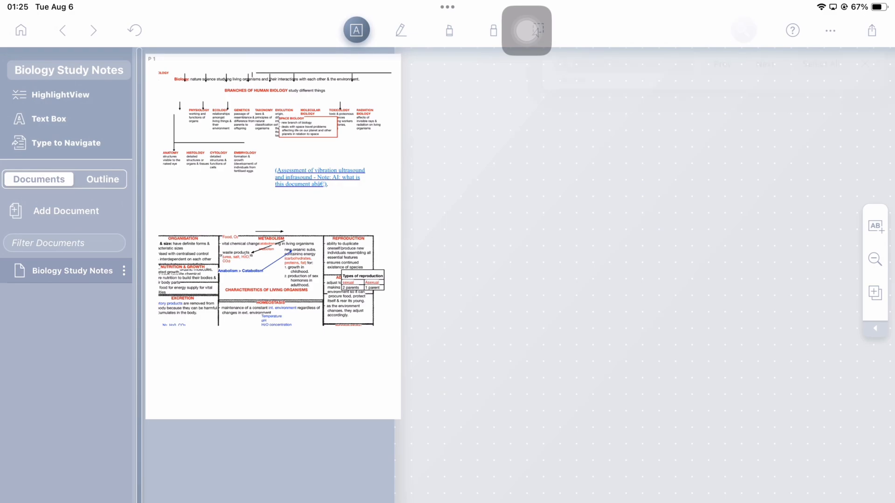
left_click(743, 30)
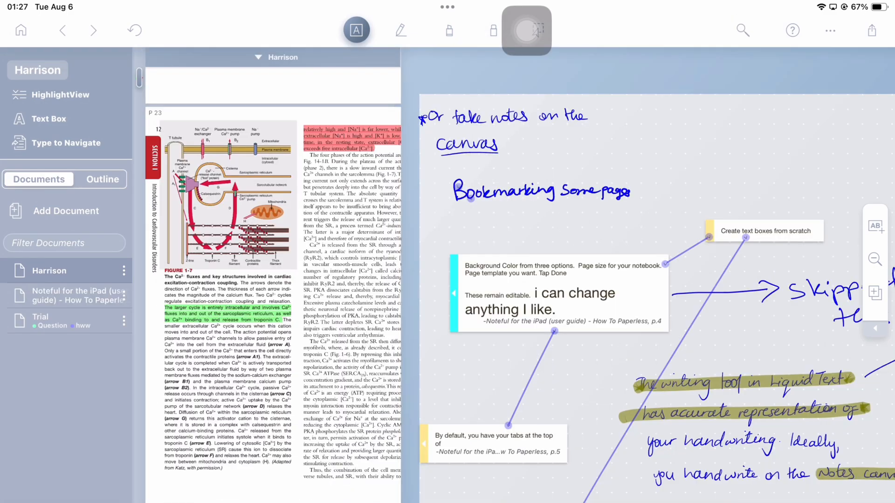
double_click(197, 438)
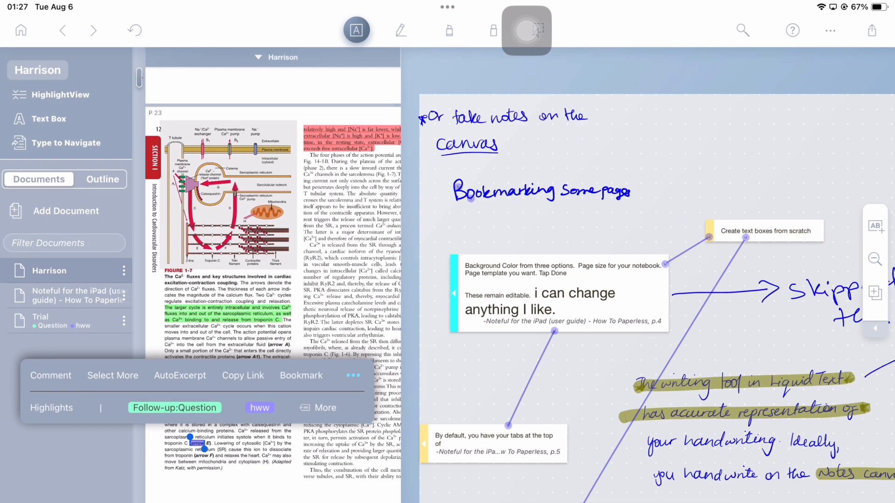
left_click(259, 407)
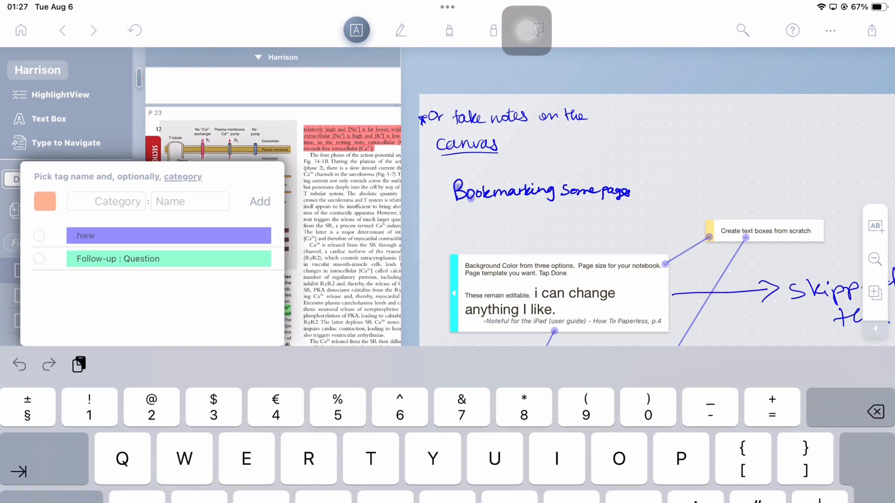
Give the new tag a category name and a colour
left_click(114, 202)
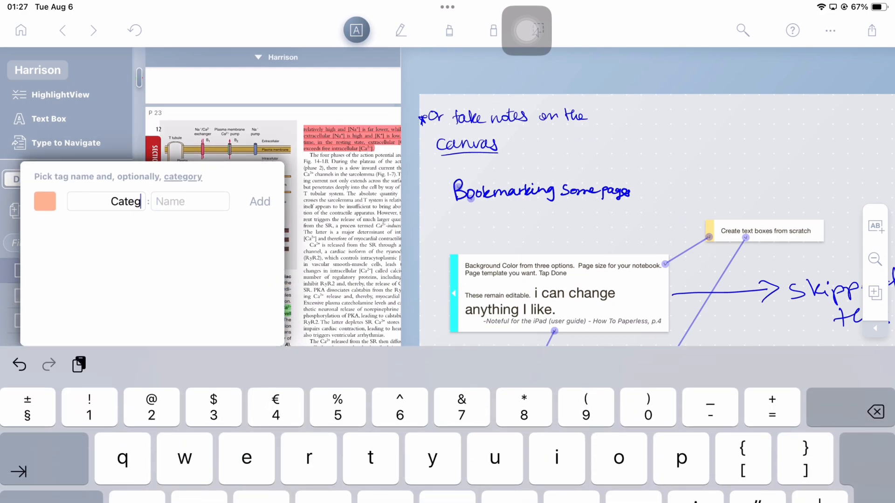
type("ory of")
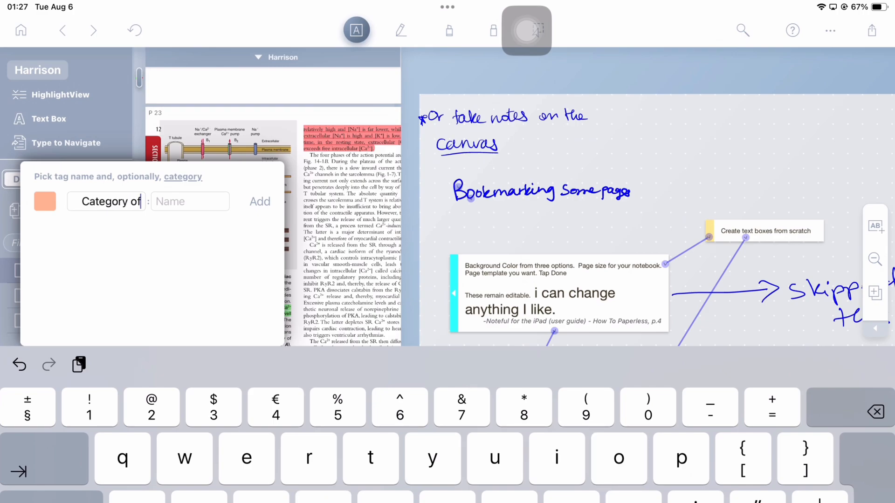
left_click(45, 201)
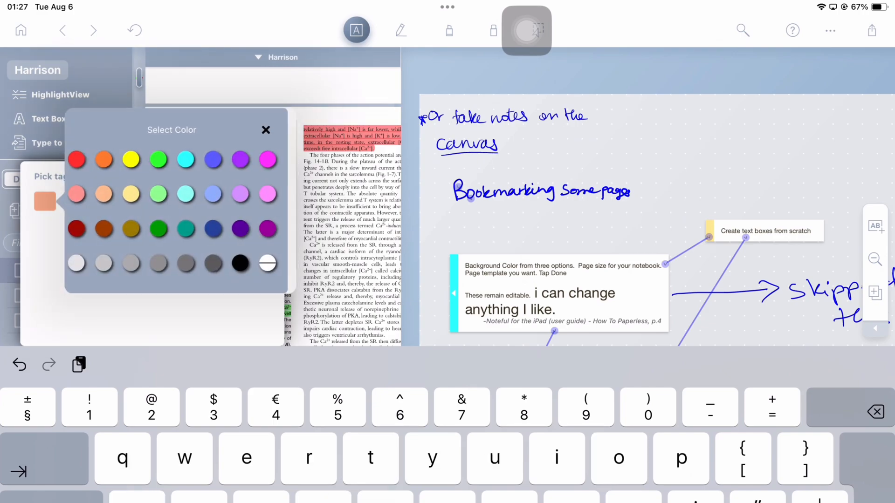
left_click(266, 129)
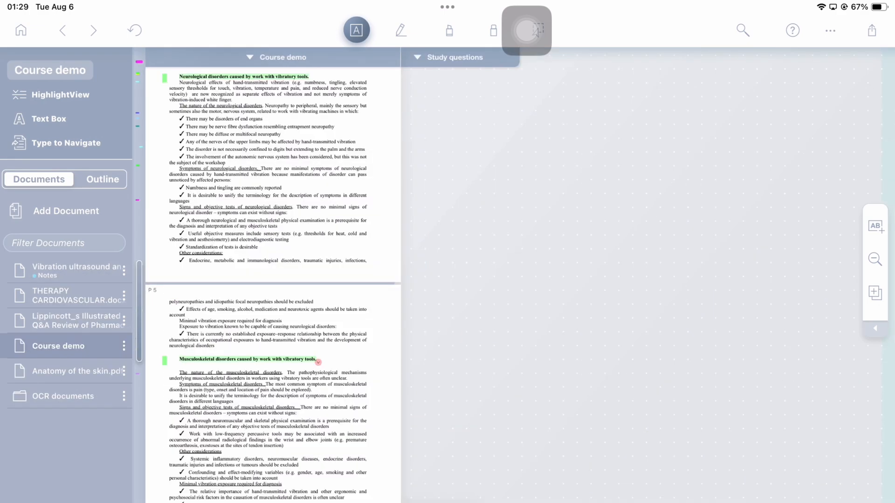
In THERAPY CARDIOVASCULAR.docx delete the duplicate Page 10 bookmark and bookmark page 13
left_click(63, 396)
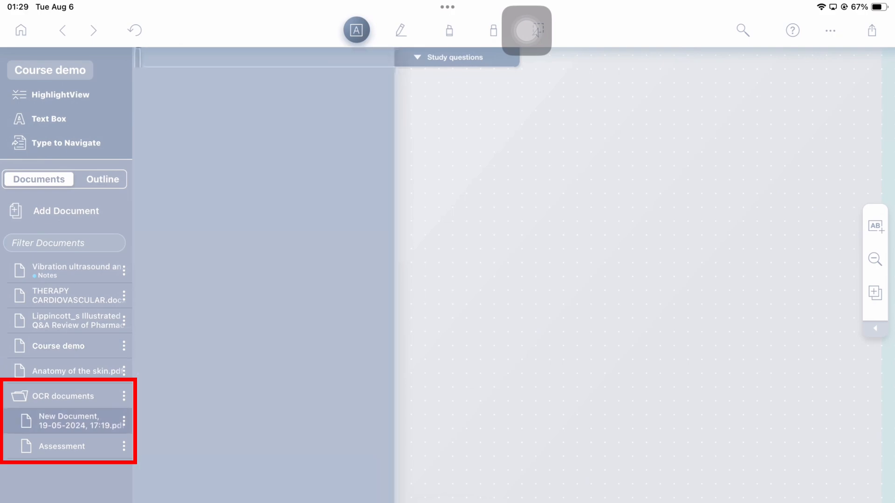
left_click(62, 446)
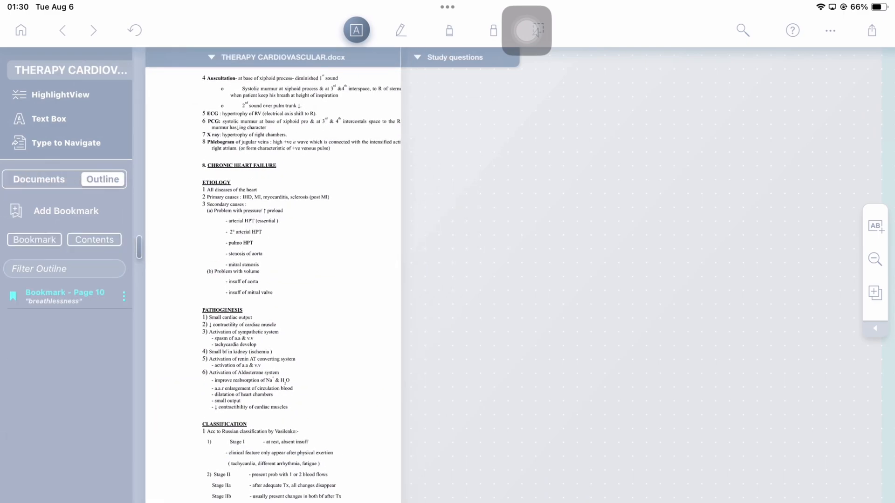
left_click(64, 211)
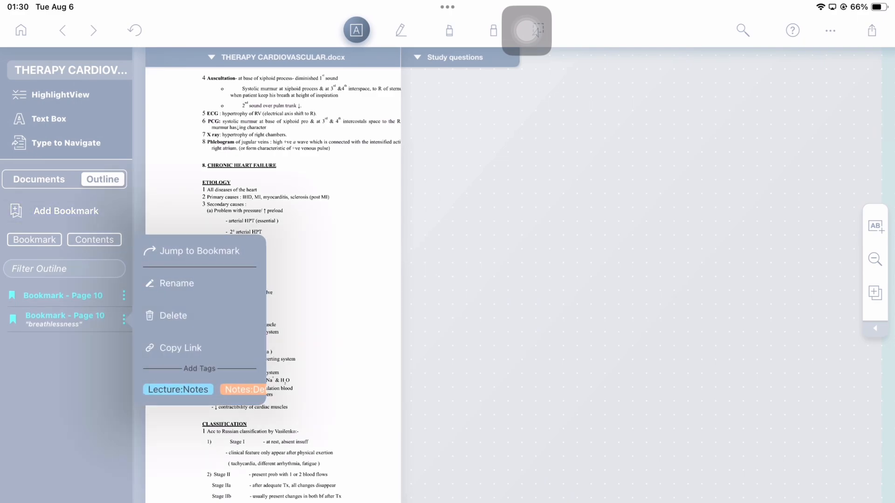
left_click(173, 316)
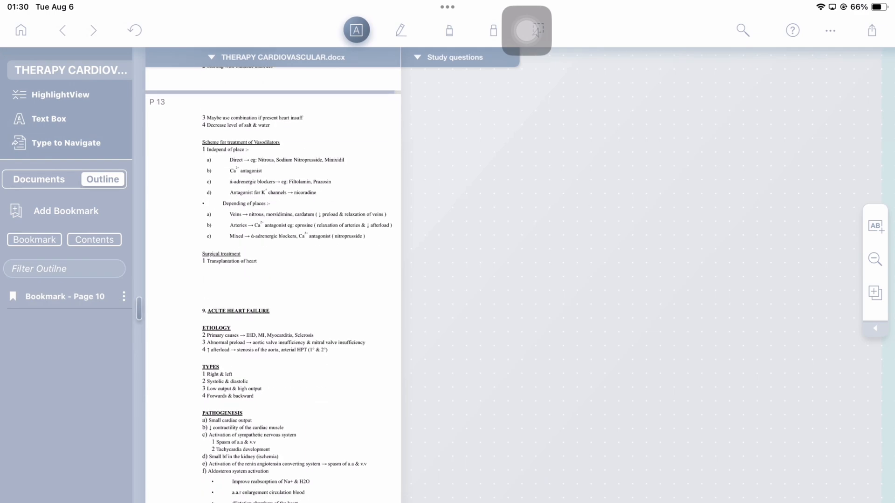
left_click(64, 211)
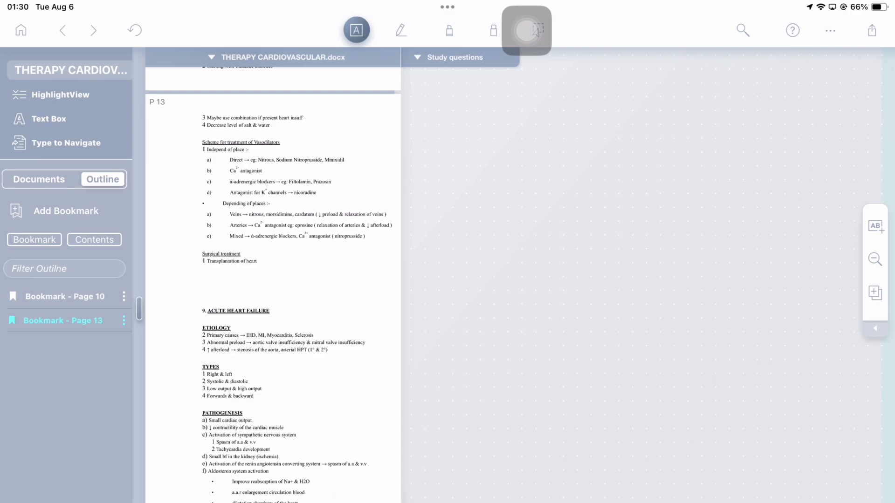
left_click(38, 179)
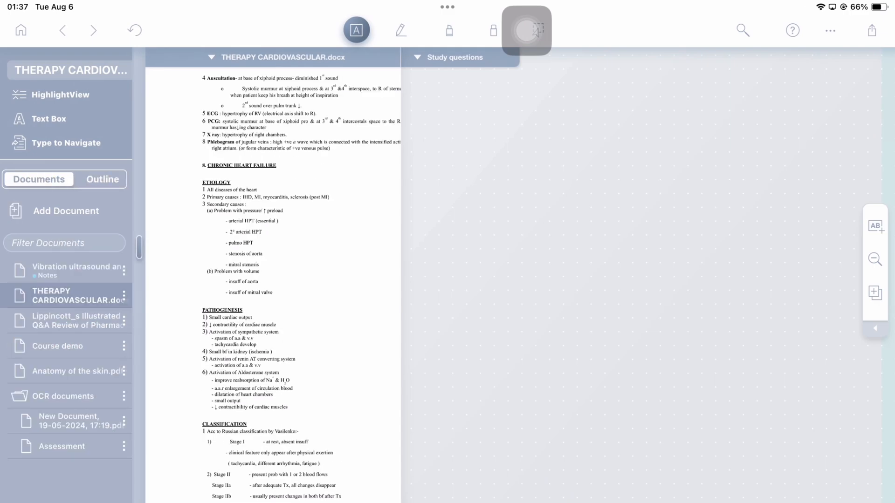
Replace Course demo with a file from On My iPad and run the page-matching analysis
left_click(57, 346)
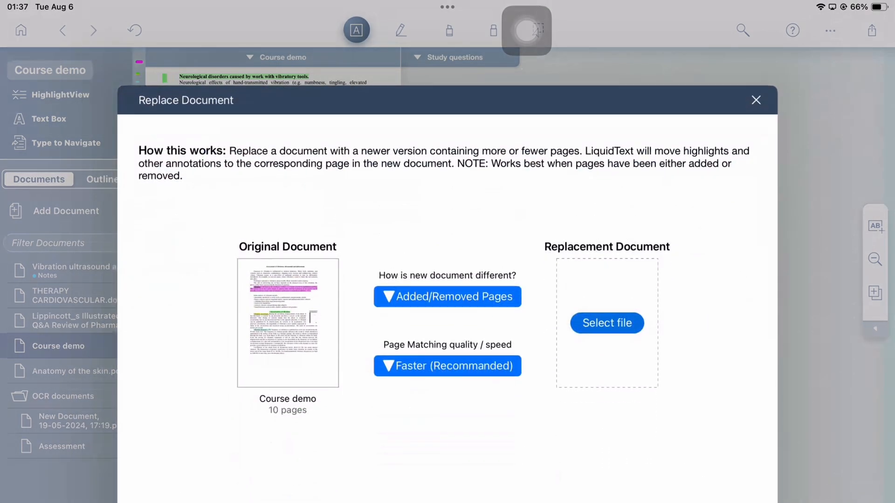
left_click(606, 323)
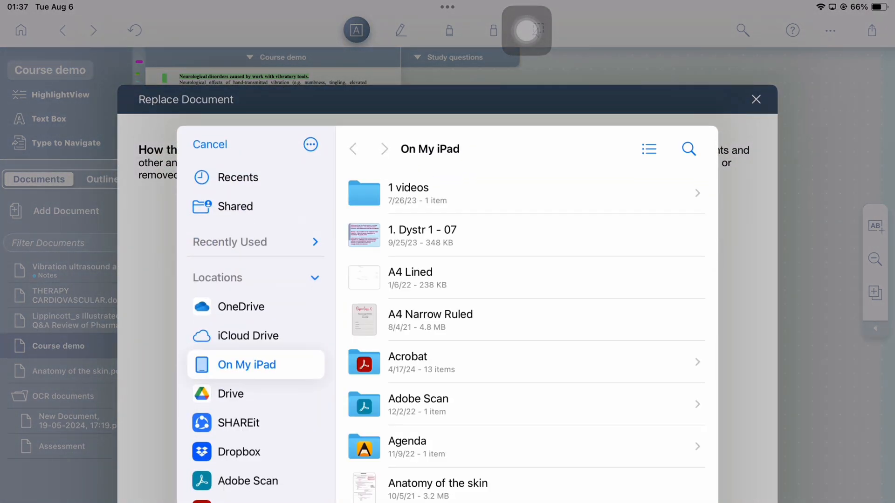
left_click(209, 145)
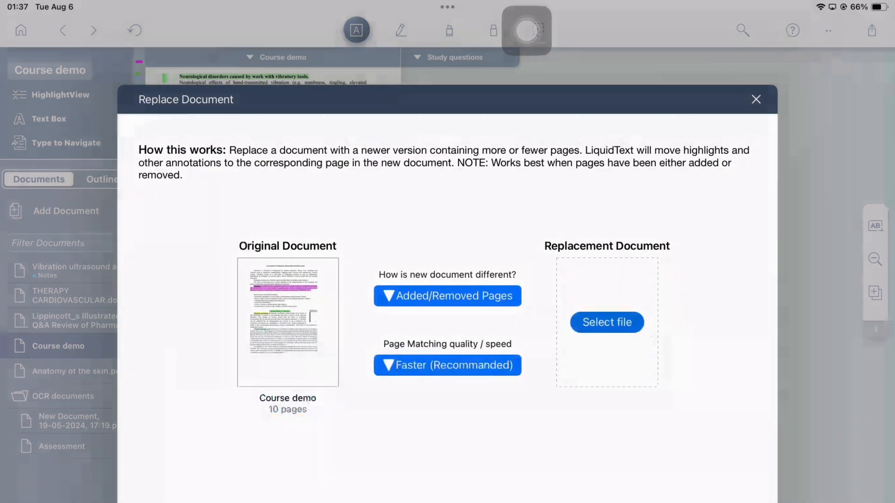
left_click(607, 321)
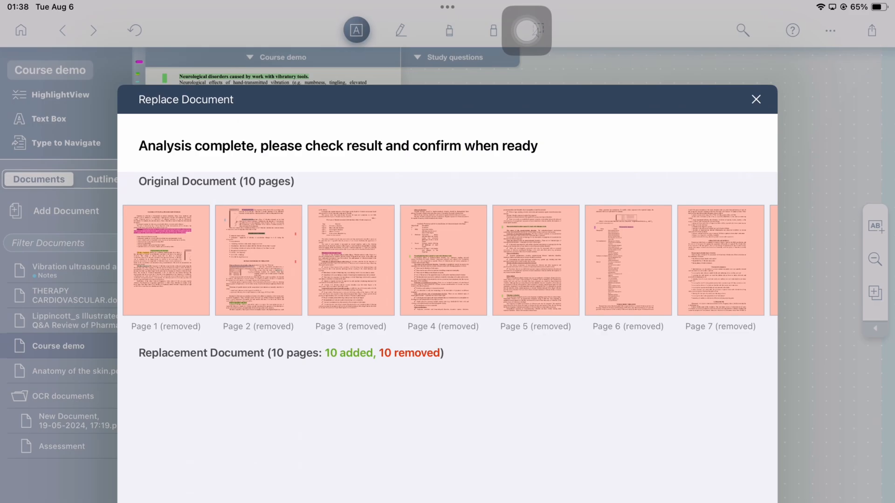
left_click(755, 99)
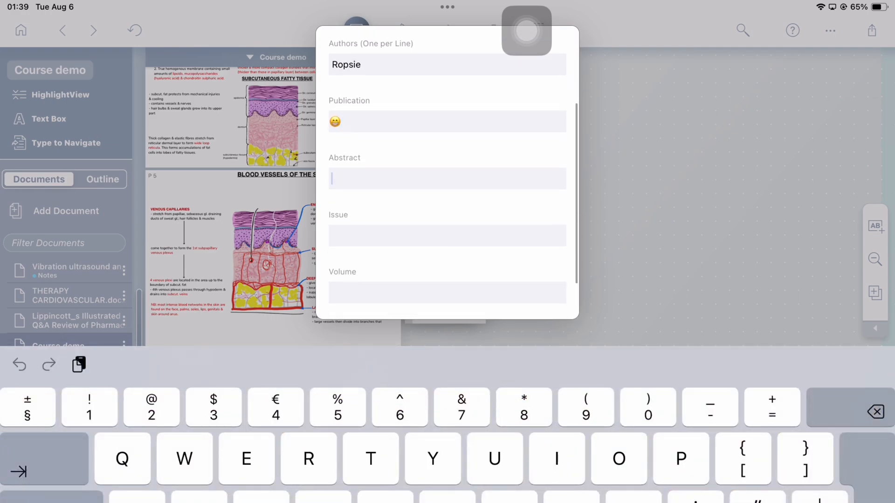
Enter the abstract 'My first attempt at these notes didn't go very well.'
type("My first attempt at these")
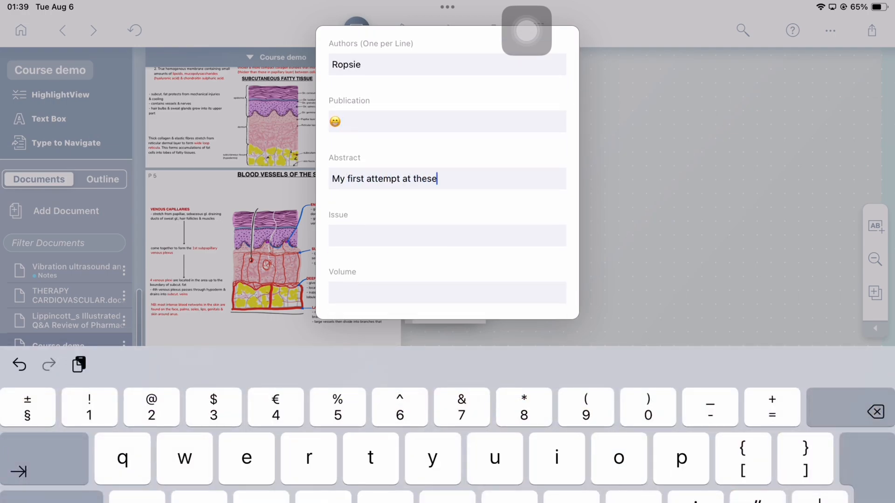
type("notes didn't go very well.")
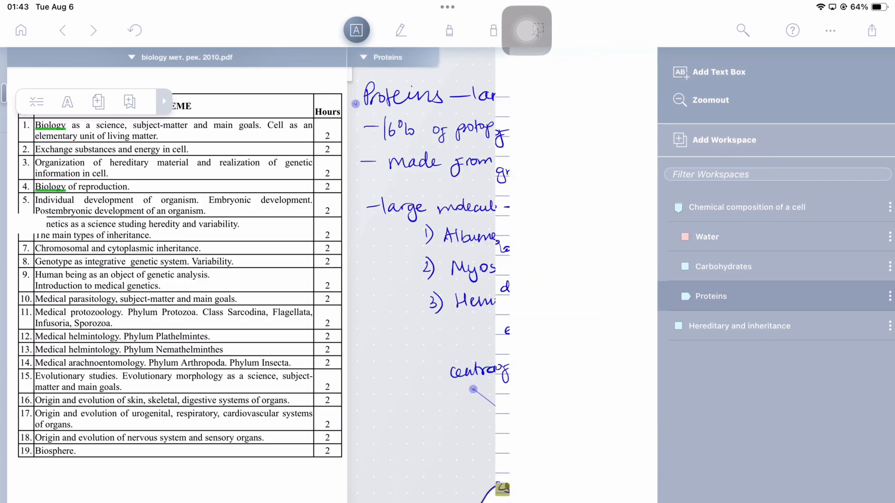
Show the workspace list with Water, Carbohydrates and Proteins nested under Chemical composition of a cell
left_click(720, 326)
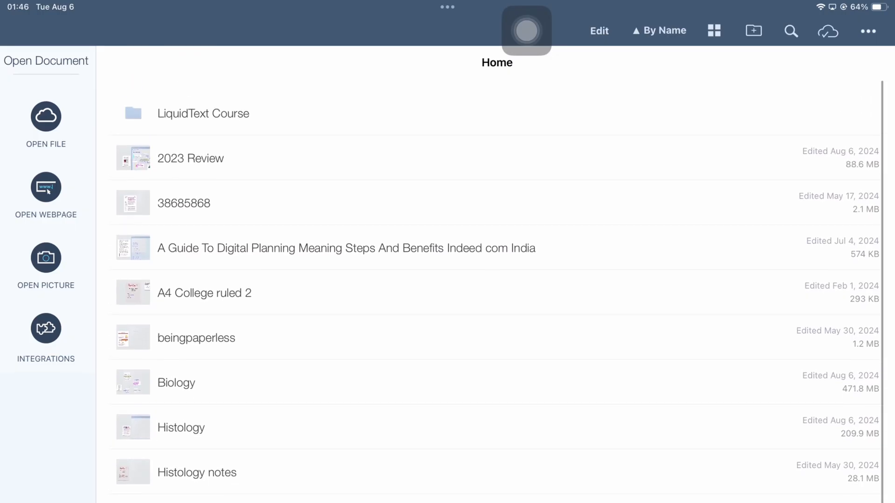
Create a new folder on Home named 'Demo folder' inside the LiquidText Course area
left_click(180, 428)
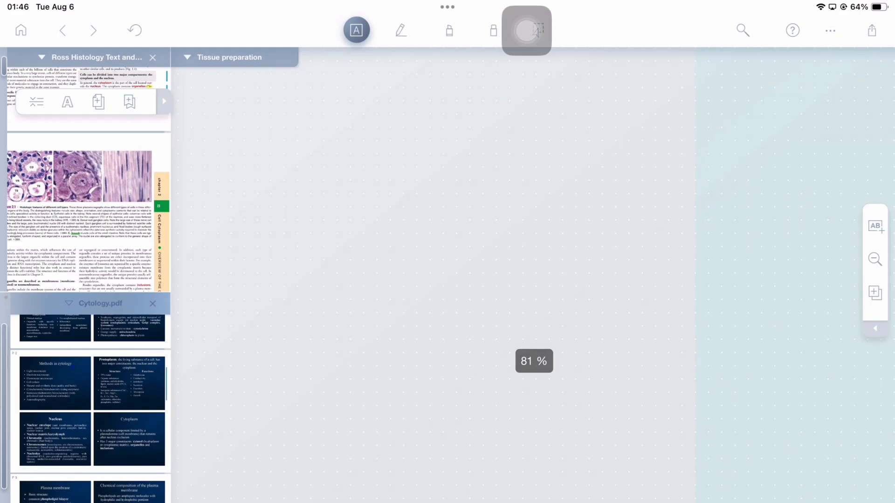
left_click(20, 30)
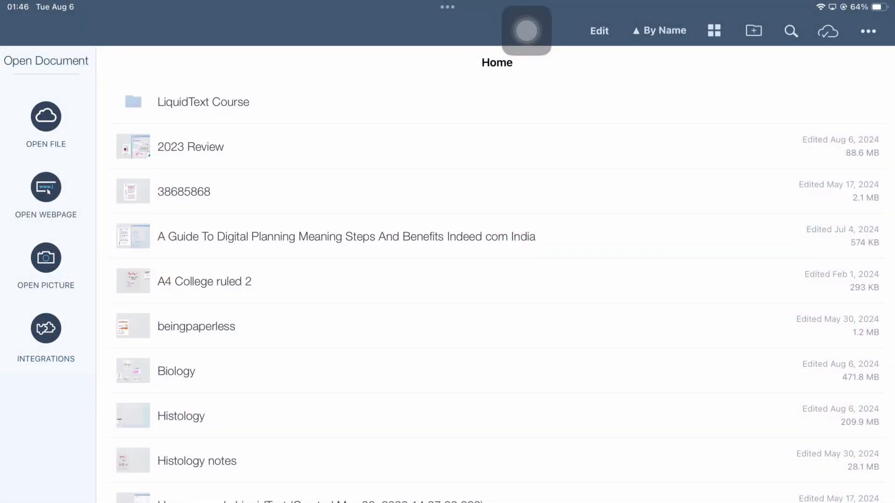
left_click(203, 102)
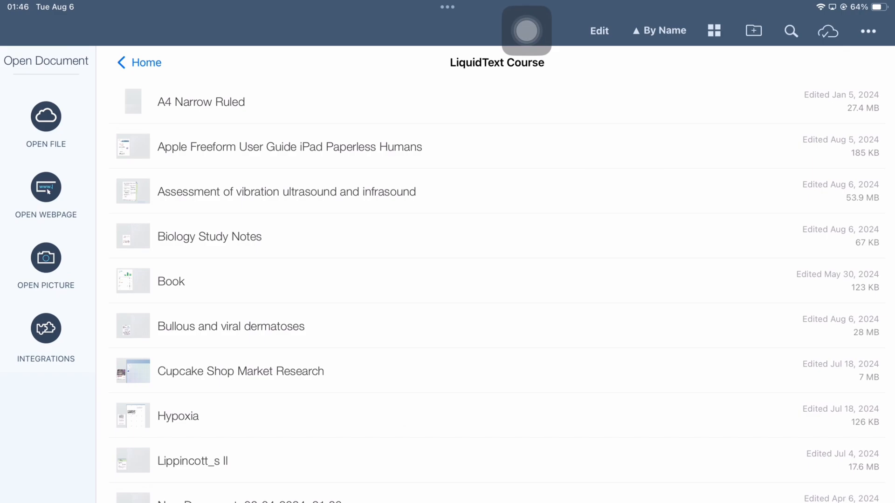
left_click(138, 63)
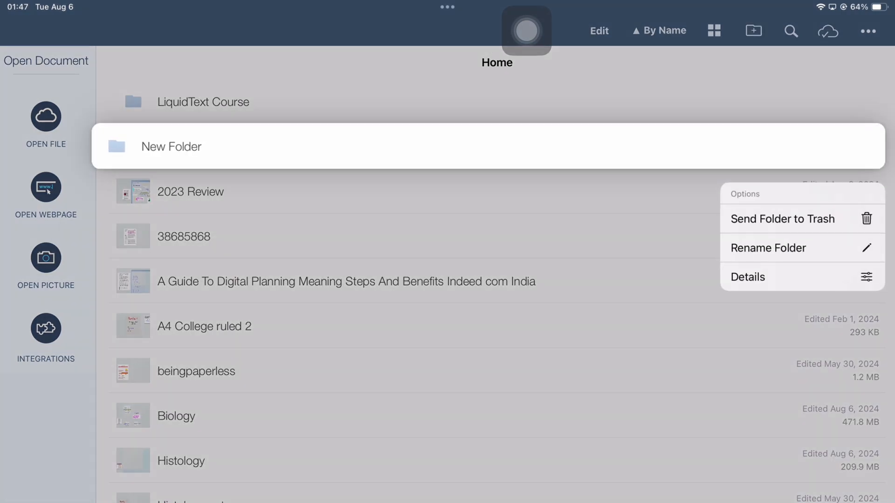
left_click(768, 248)
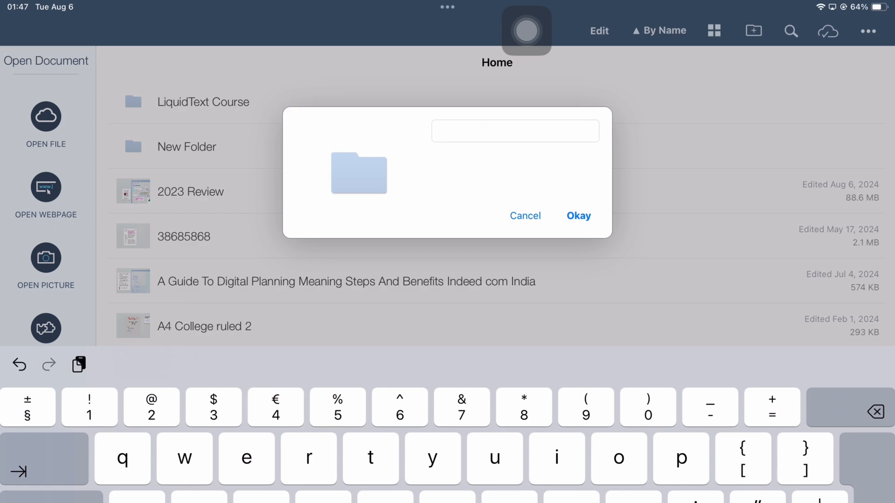
type("Demo folder")
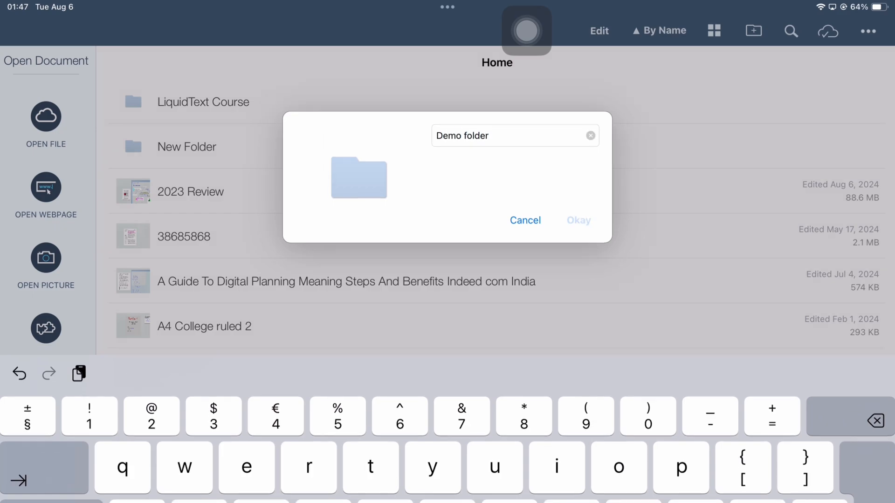
left_click(578, 220)
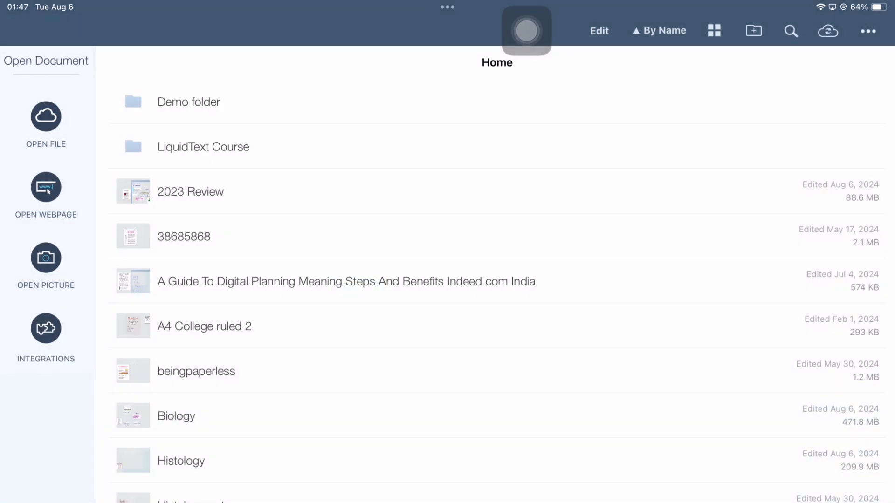
Visit the Demo folder and the empty trash bin, then return to the Home project list
left_click(188, 101)
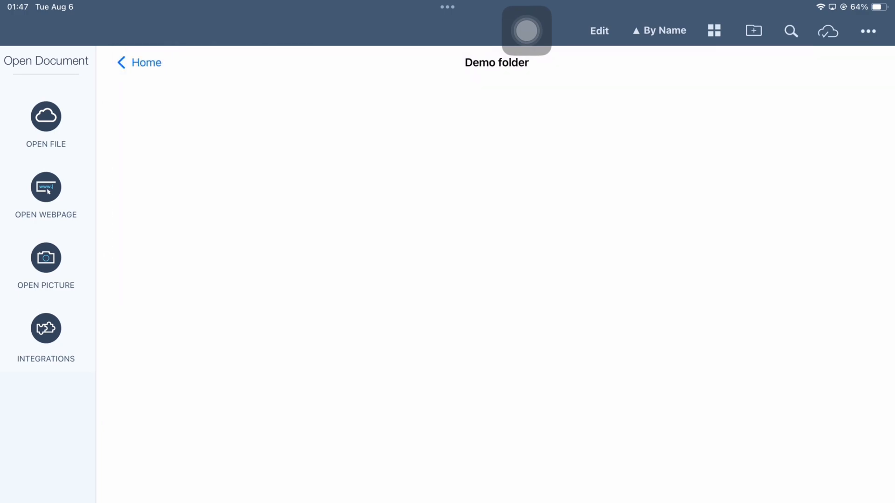
left_click(139, 63)
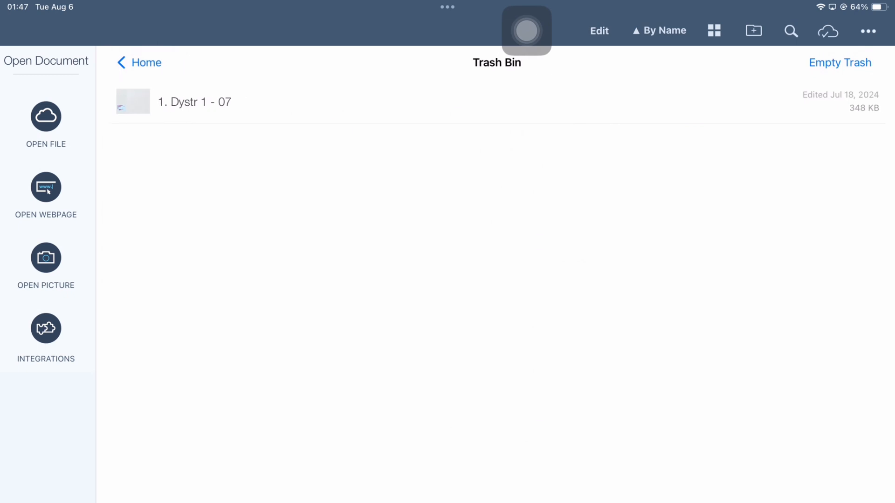
left_click(840, 63)
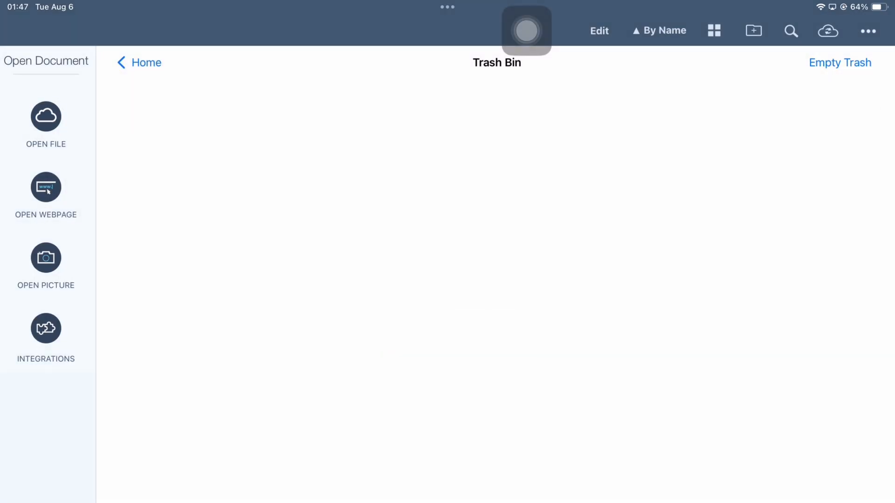
left_click(145, 63)
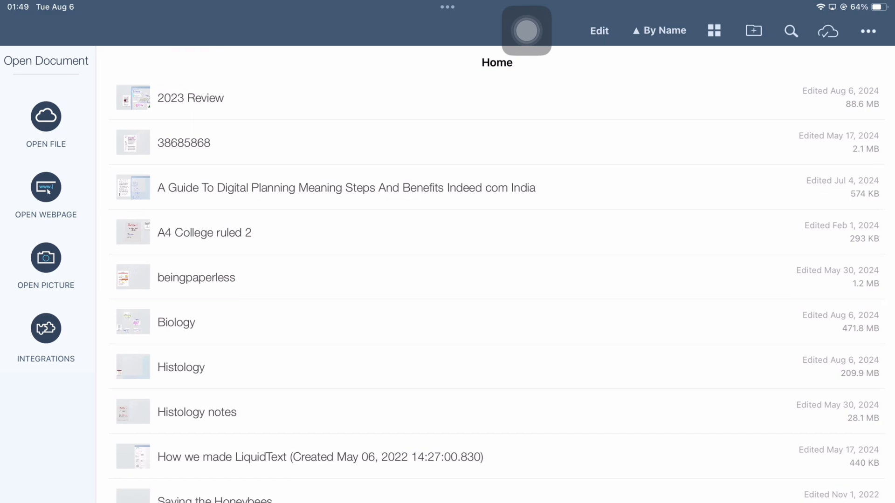
Choose PDF export for the Biology project with each workspace fitted to a single page
left_click(176, 322)
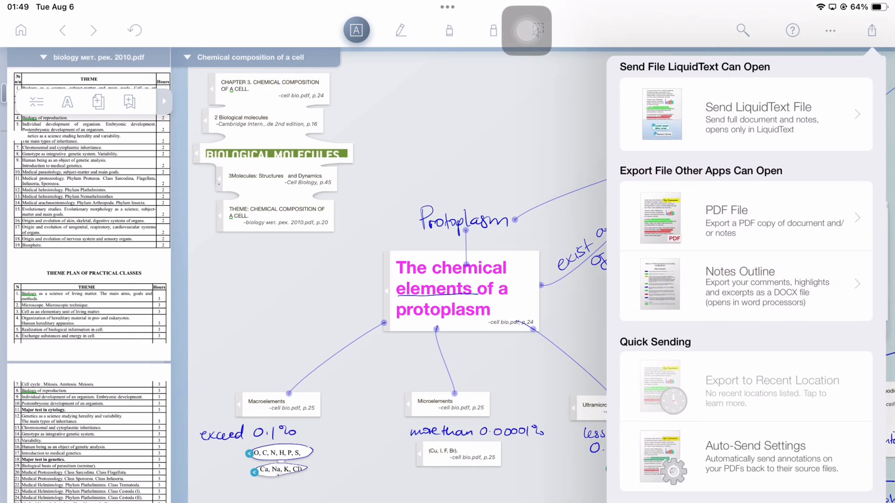
left_click(726, 210)
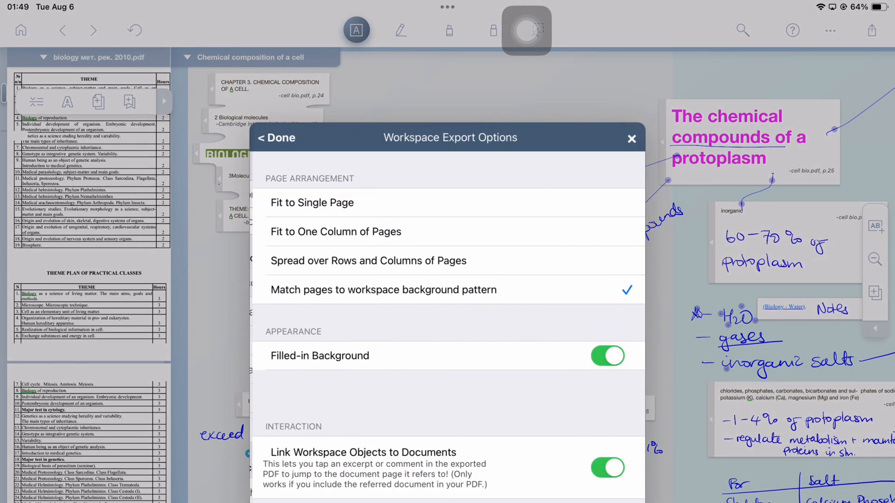
left_click(312, 202)
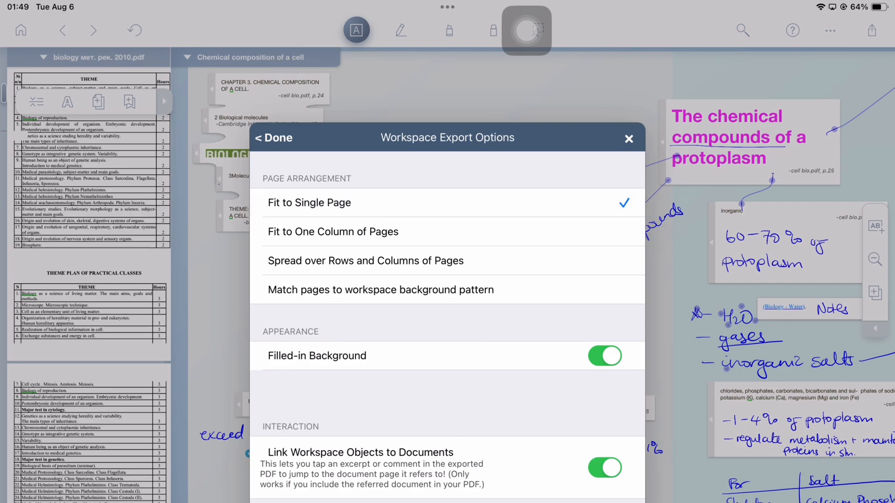
left_click(274, 138)
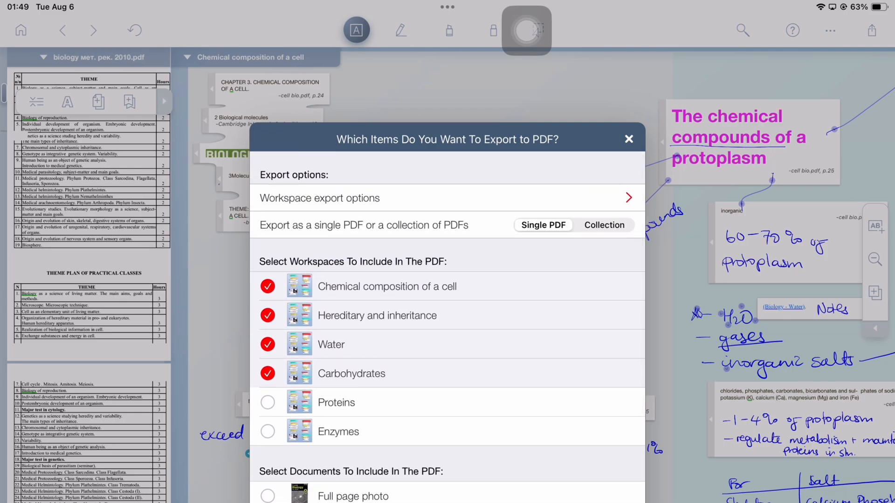
Export the selected items to PDF and send it to another app via Markup preview
scroll("down", 3)
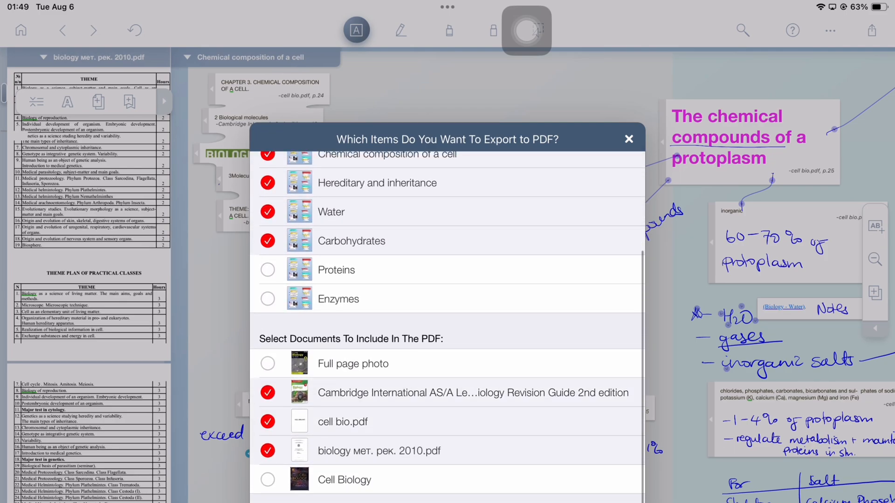
left_click(267, 364)
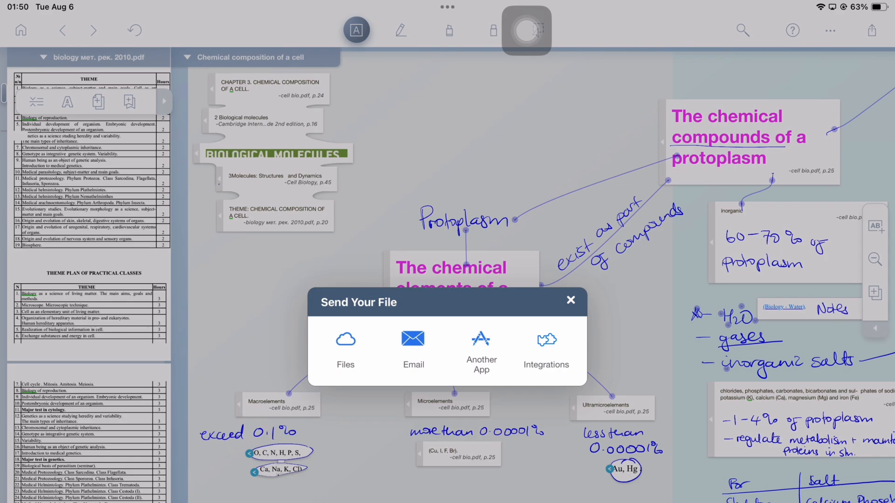
left_click(481, 347)
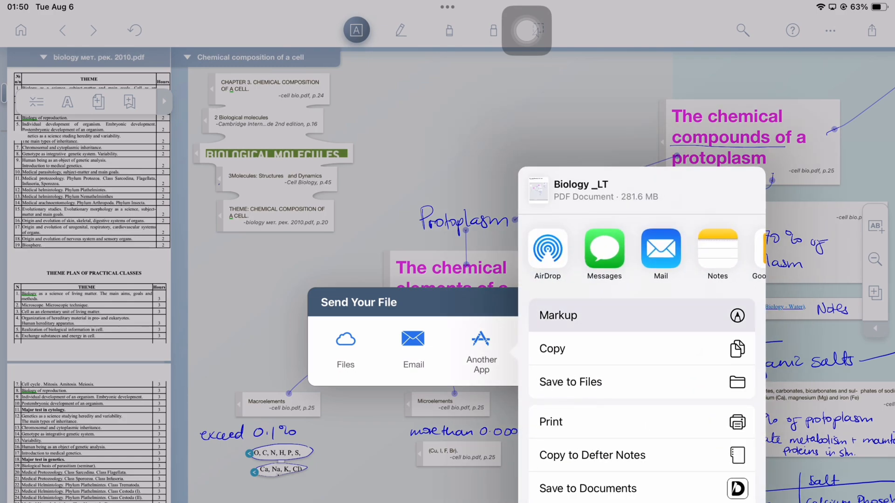
left_click(558, 315)
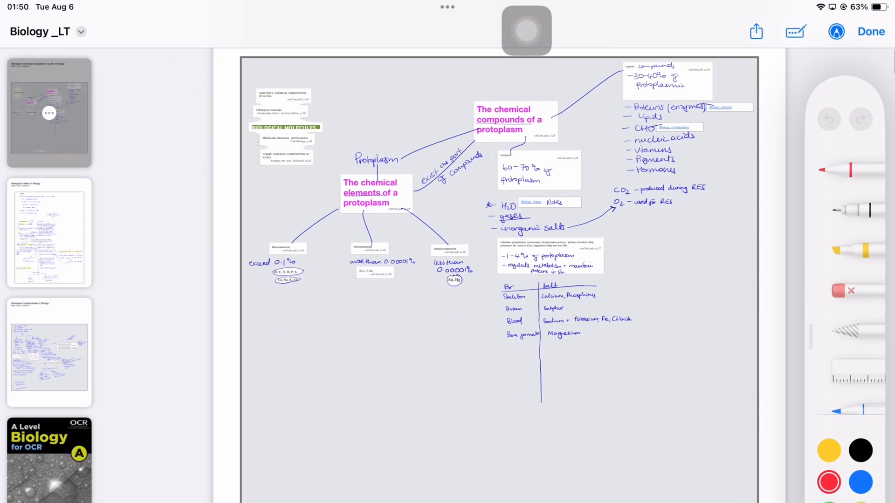
Browse the Biology _LT PDF's workspace and source pages in Markup, then close the preview
scroll("down", 3)
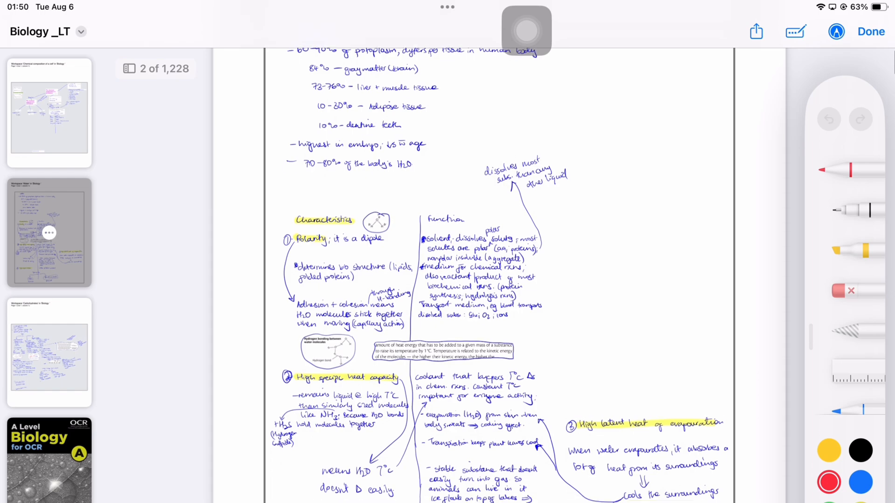
scroll("down", 3)
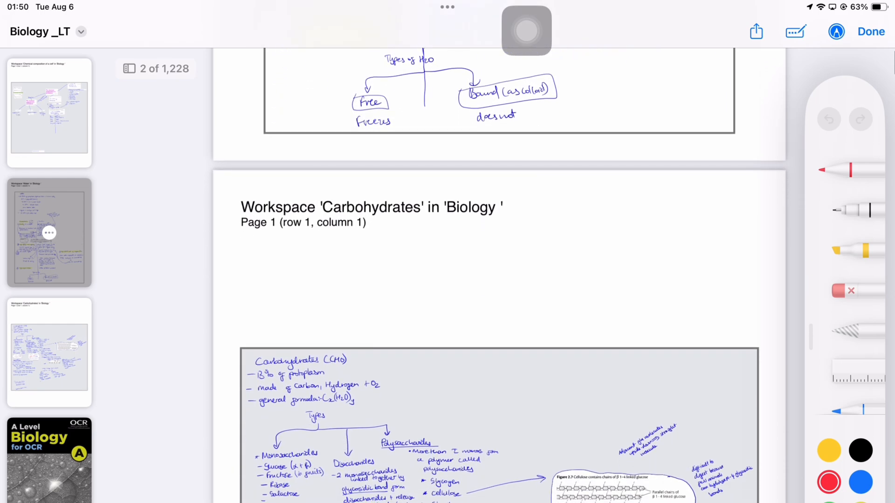
scroll("down", 3)
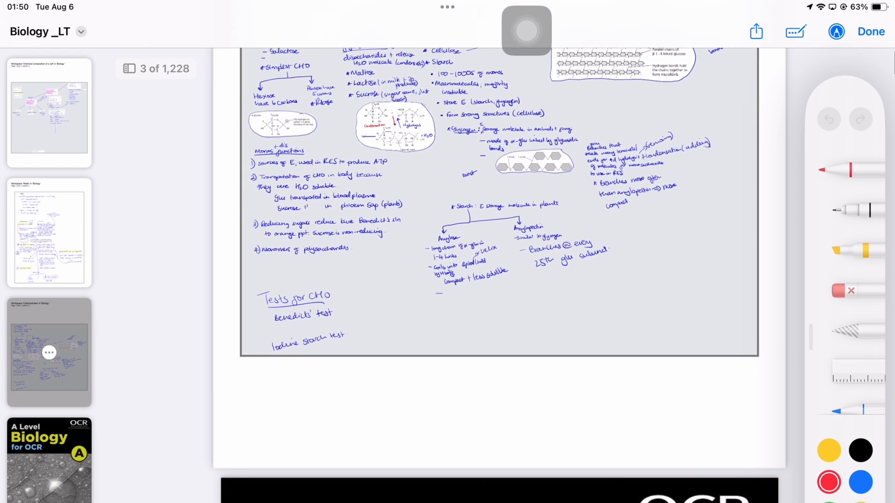
scroll("up", 3)
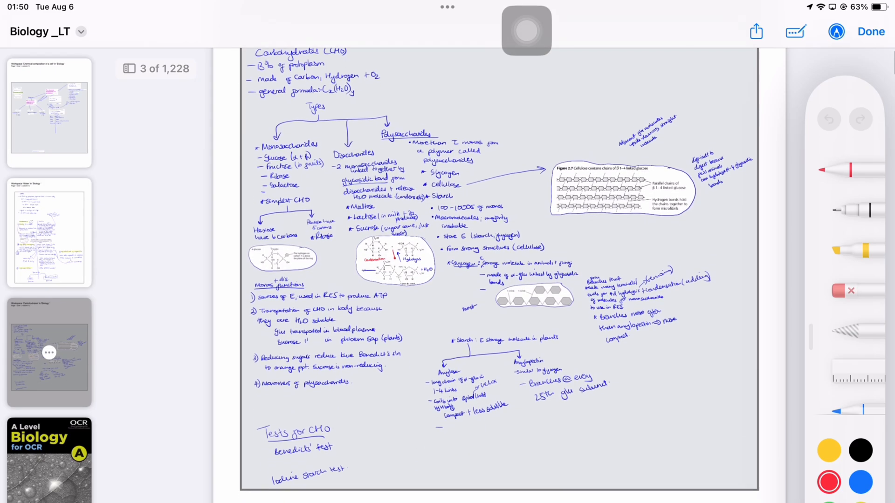
scroll("down", 3)
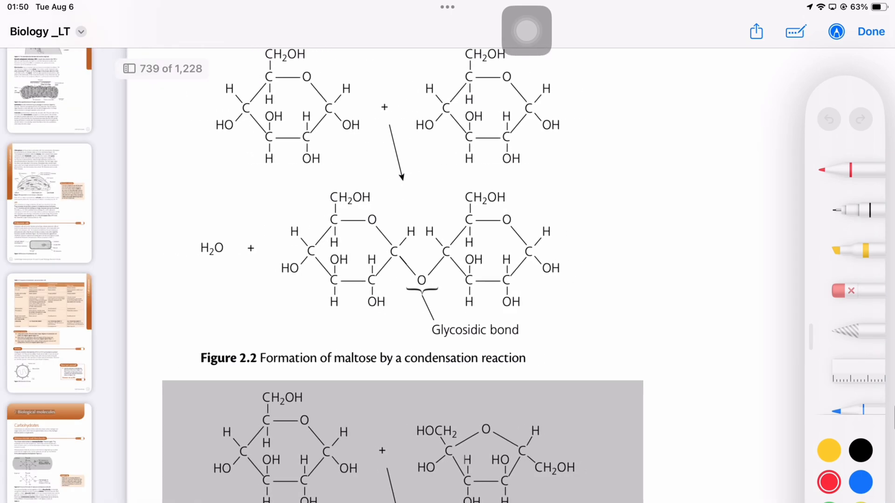
scroll("down", 3)
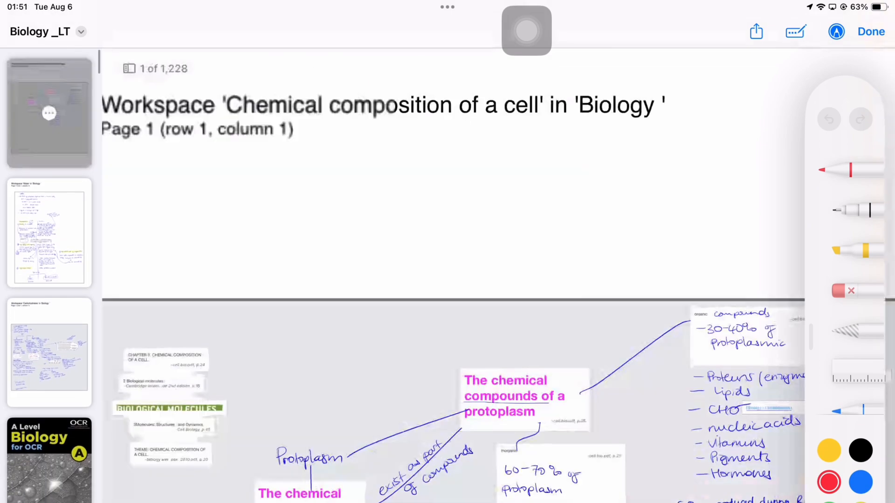
scroll("up", 3)
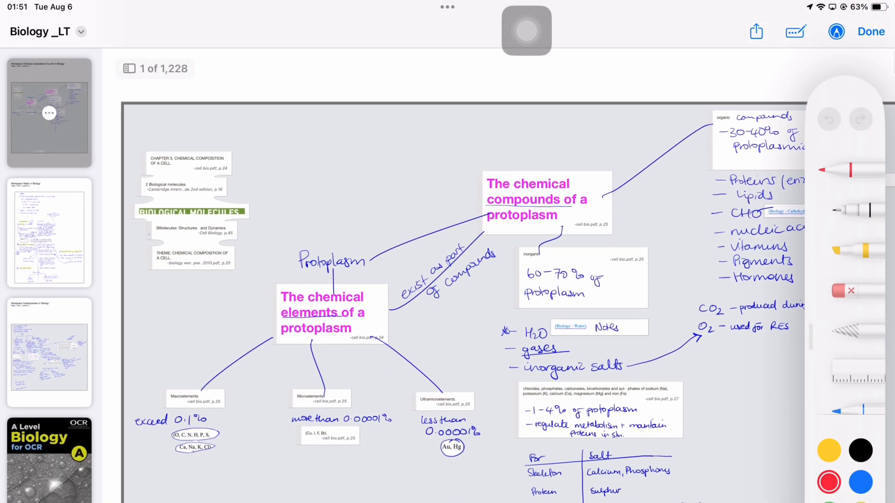
scroll("down", 3)
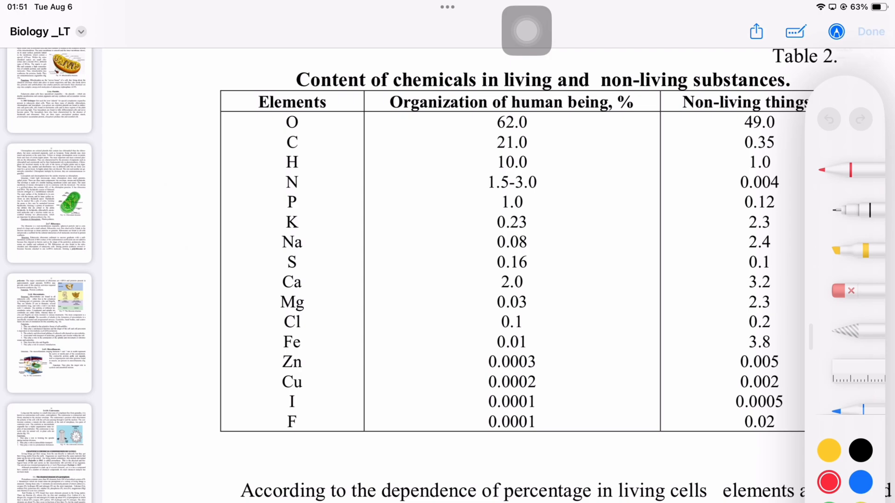
left_click(756, 32)
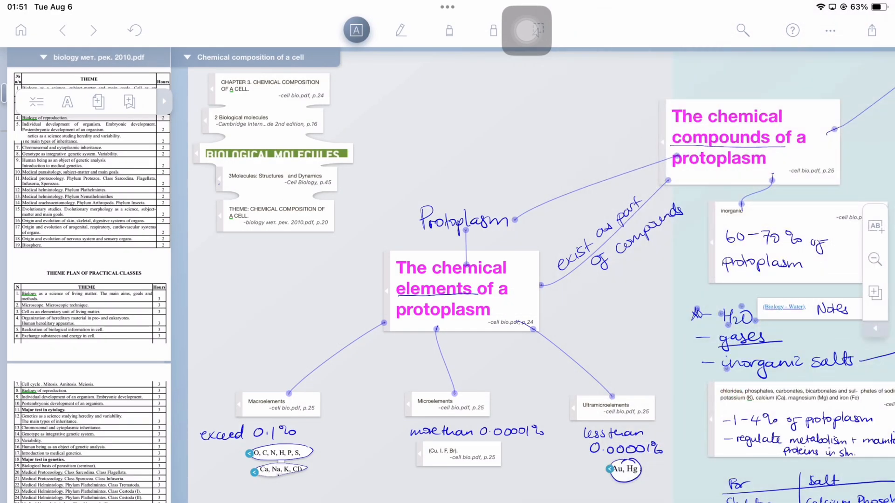
Save the exported Biology PDF to Files and return to the Home project list
left_click(871, 30)
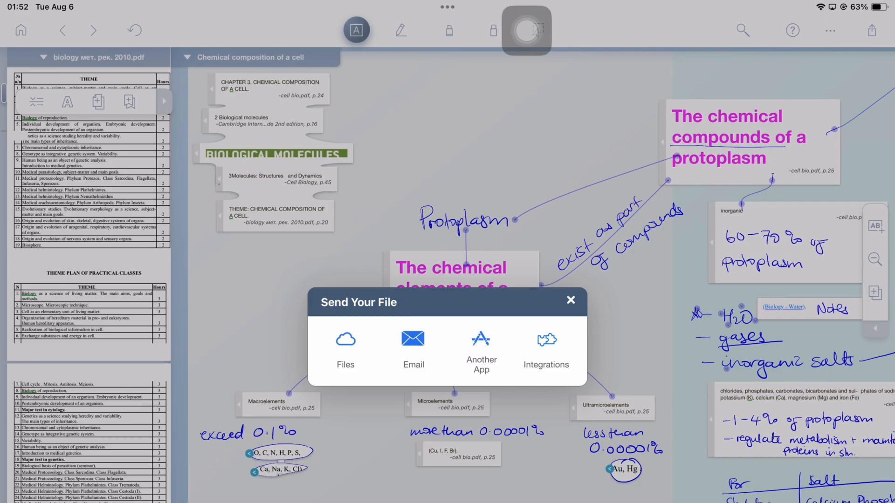
left_click(344, 348)
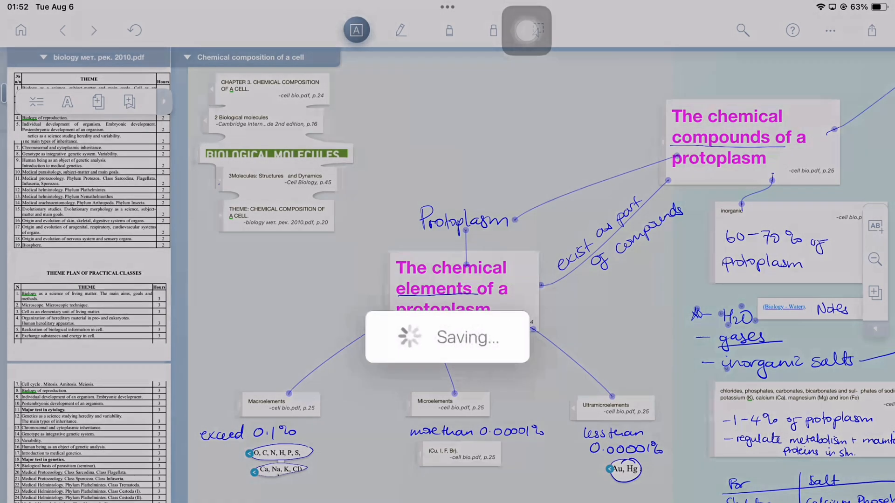
left_click(20, 30)
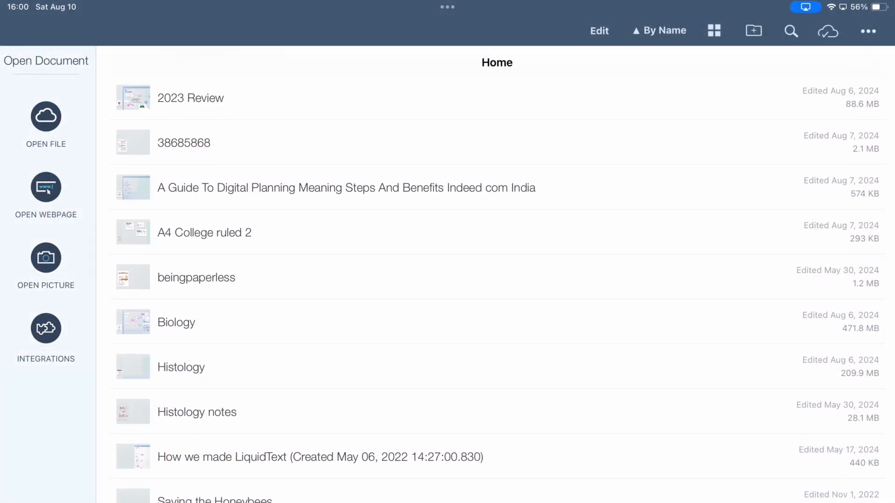
left_click(826, 30)
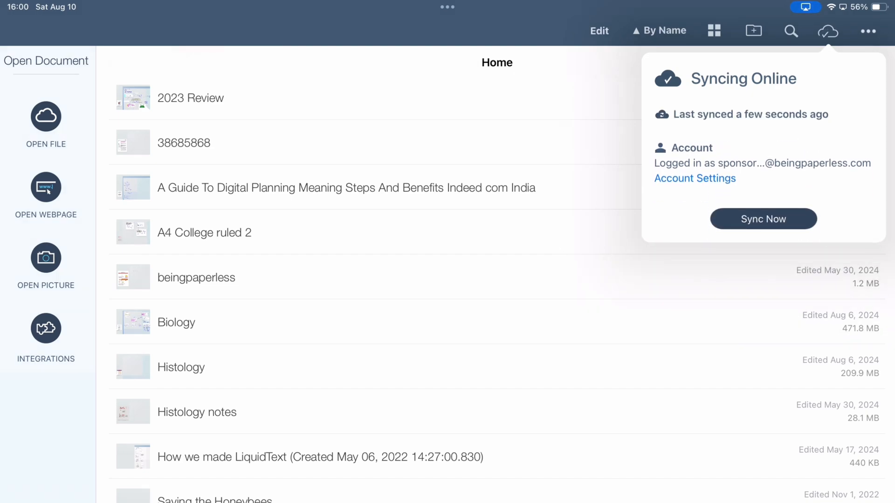
left_click(867, 31)
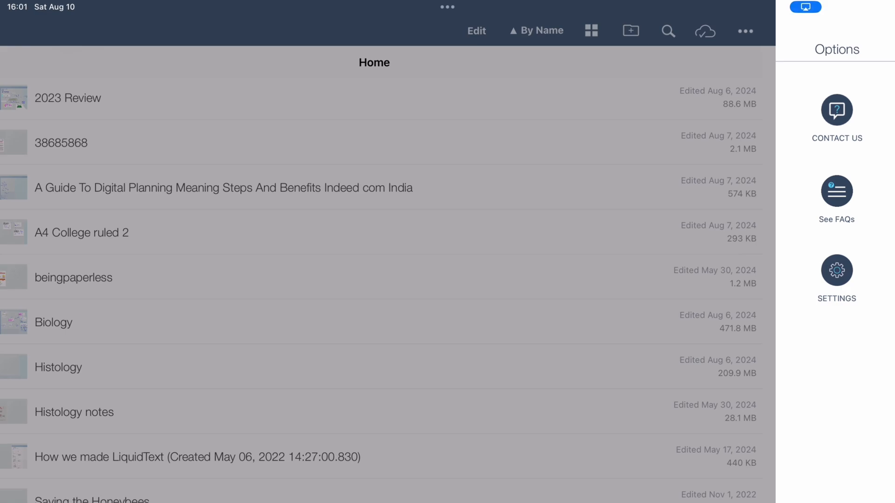
left_click(836, 272)
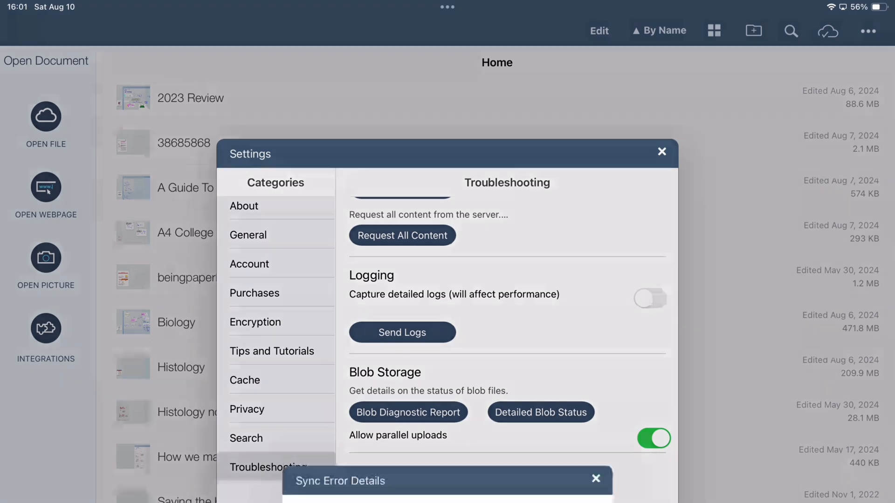
left_click(446, 481)
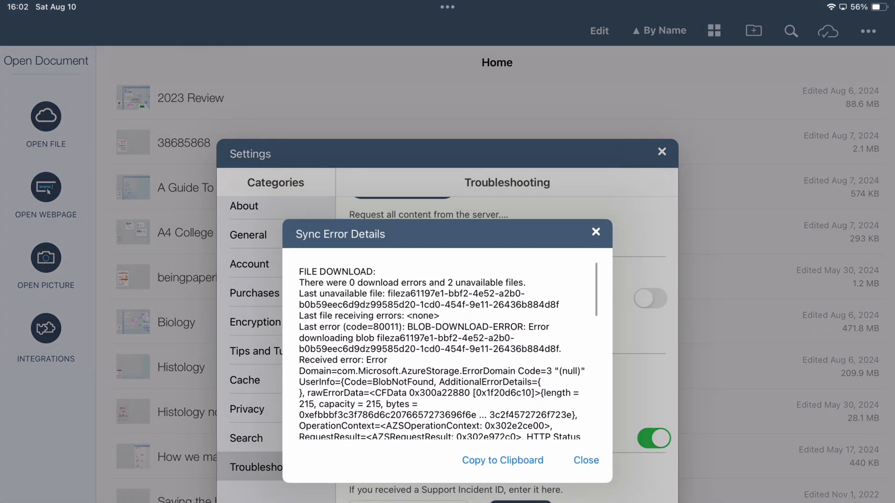
scroll("down", 3)
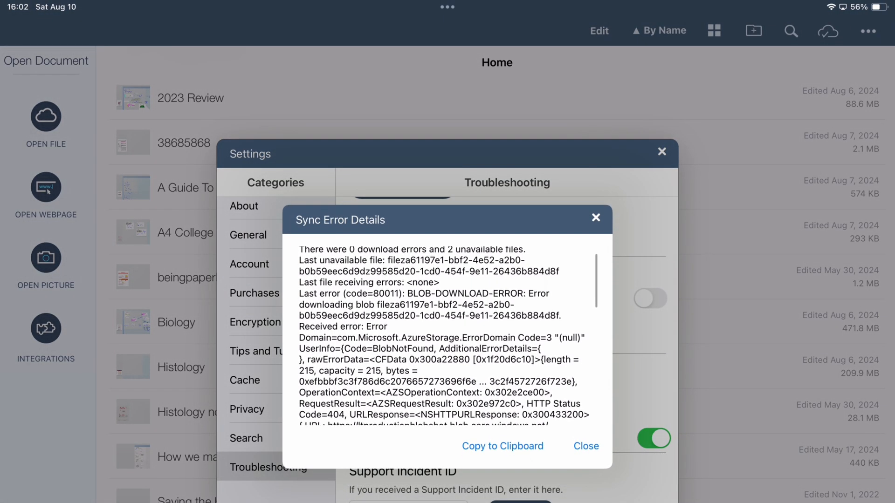
scroll("down", 3)
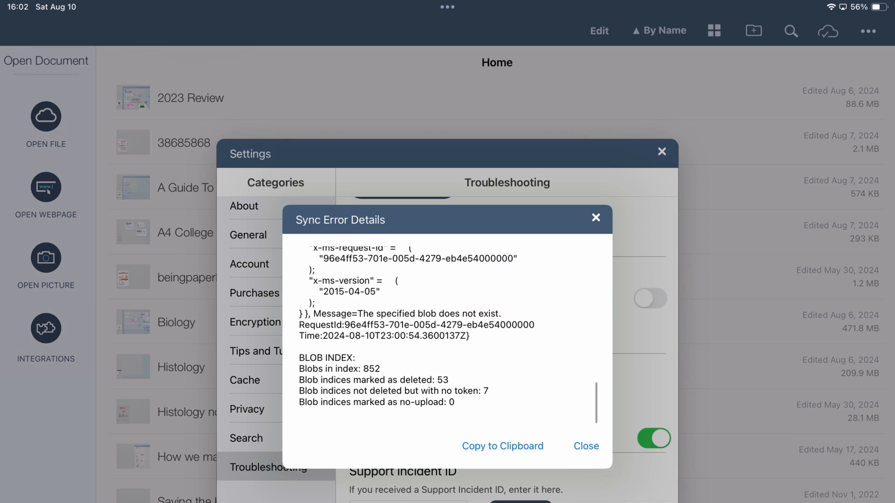
left_click(585, 445)
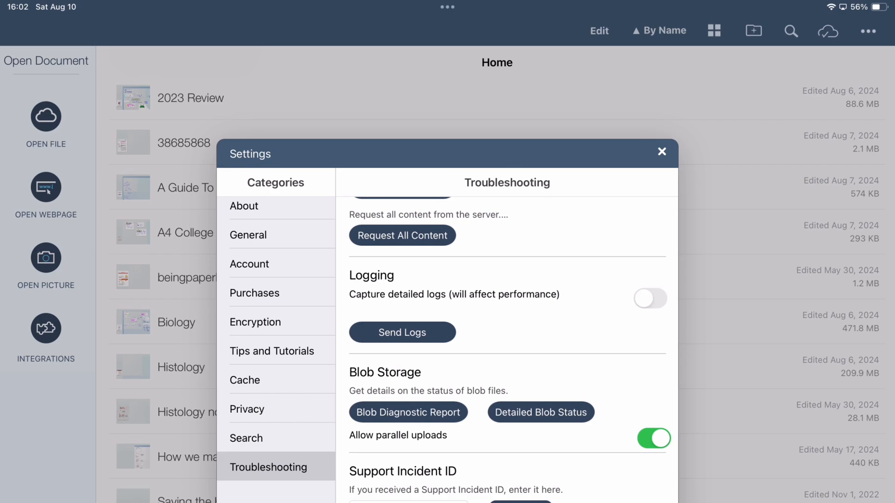
left_click(662, 151)
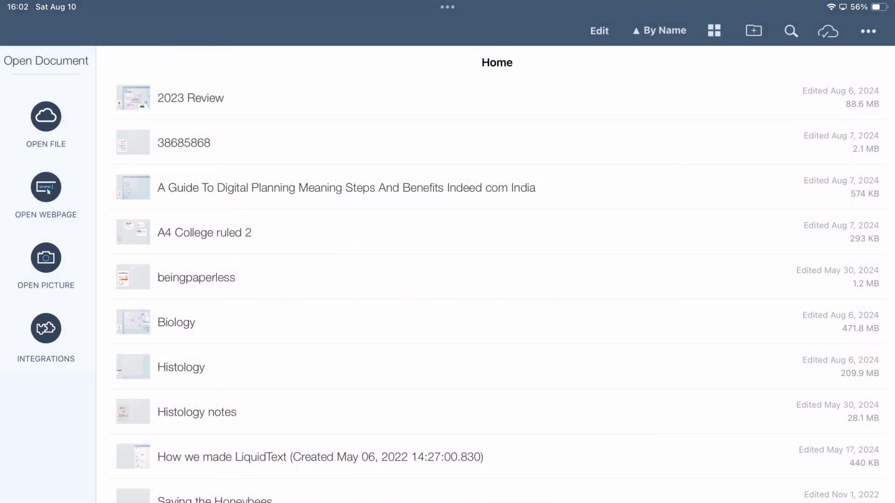
mouse_move(700, 228)
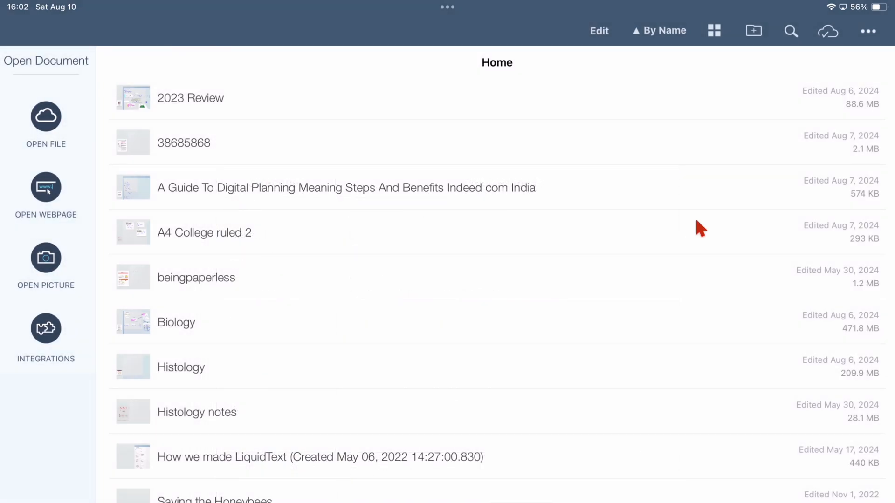